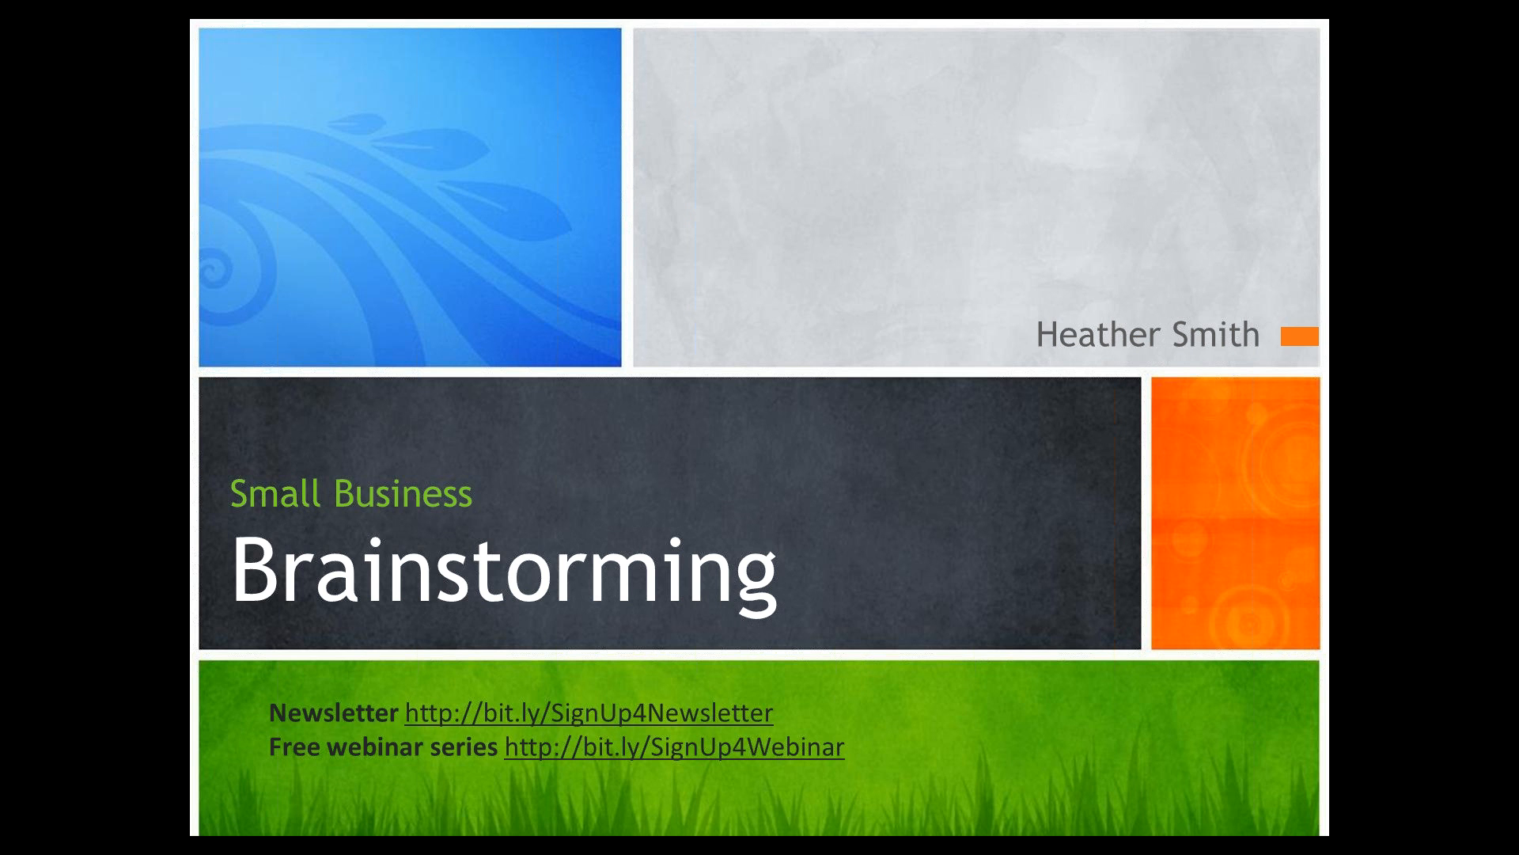
mouse_move(1361, 485)
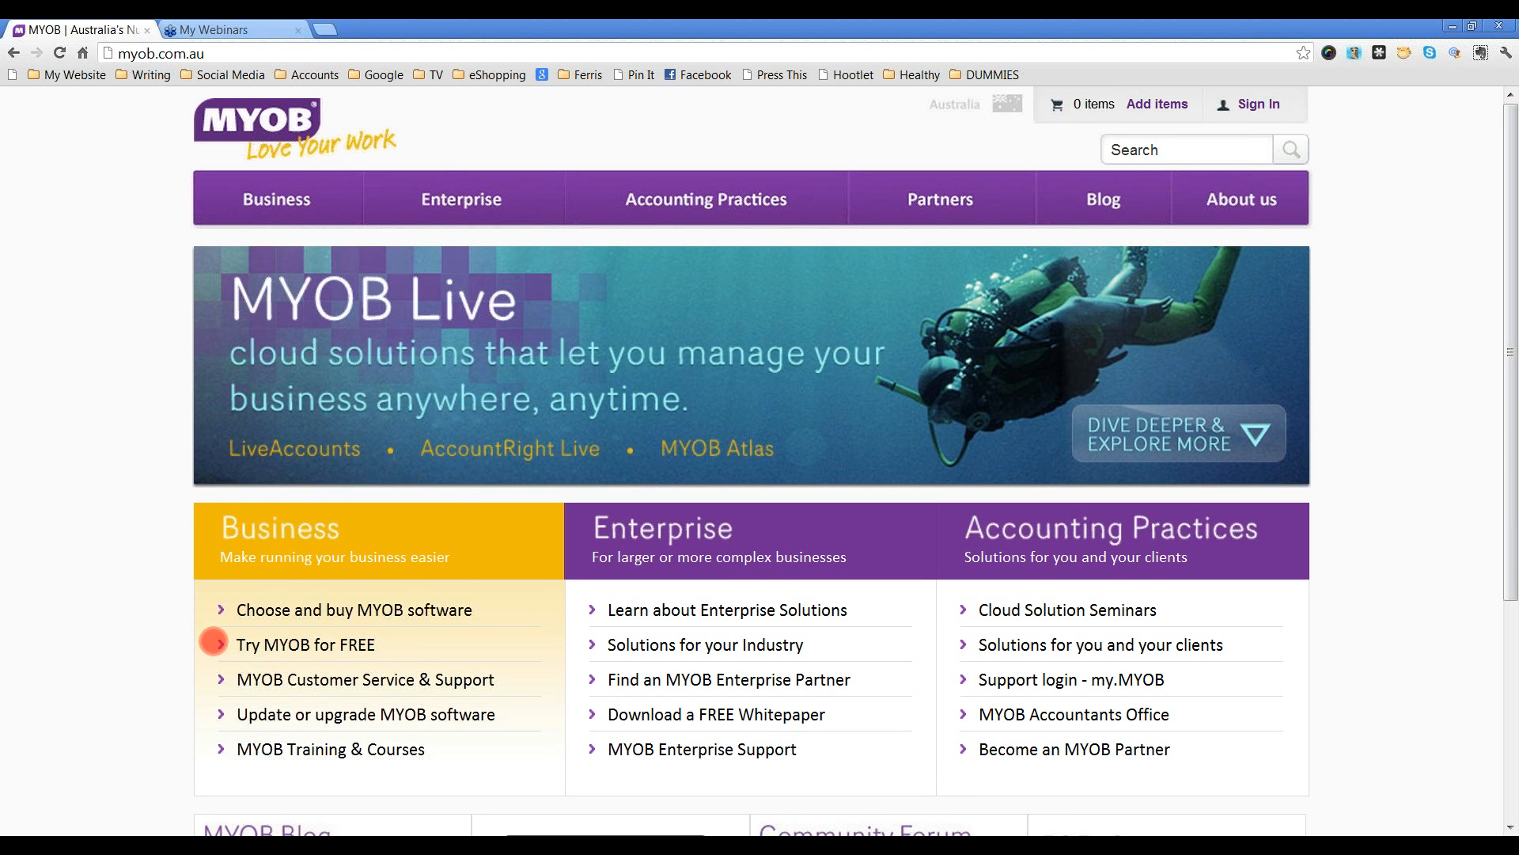
mouse_move(373, 643)
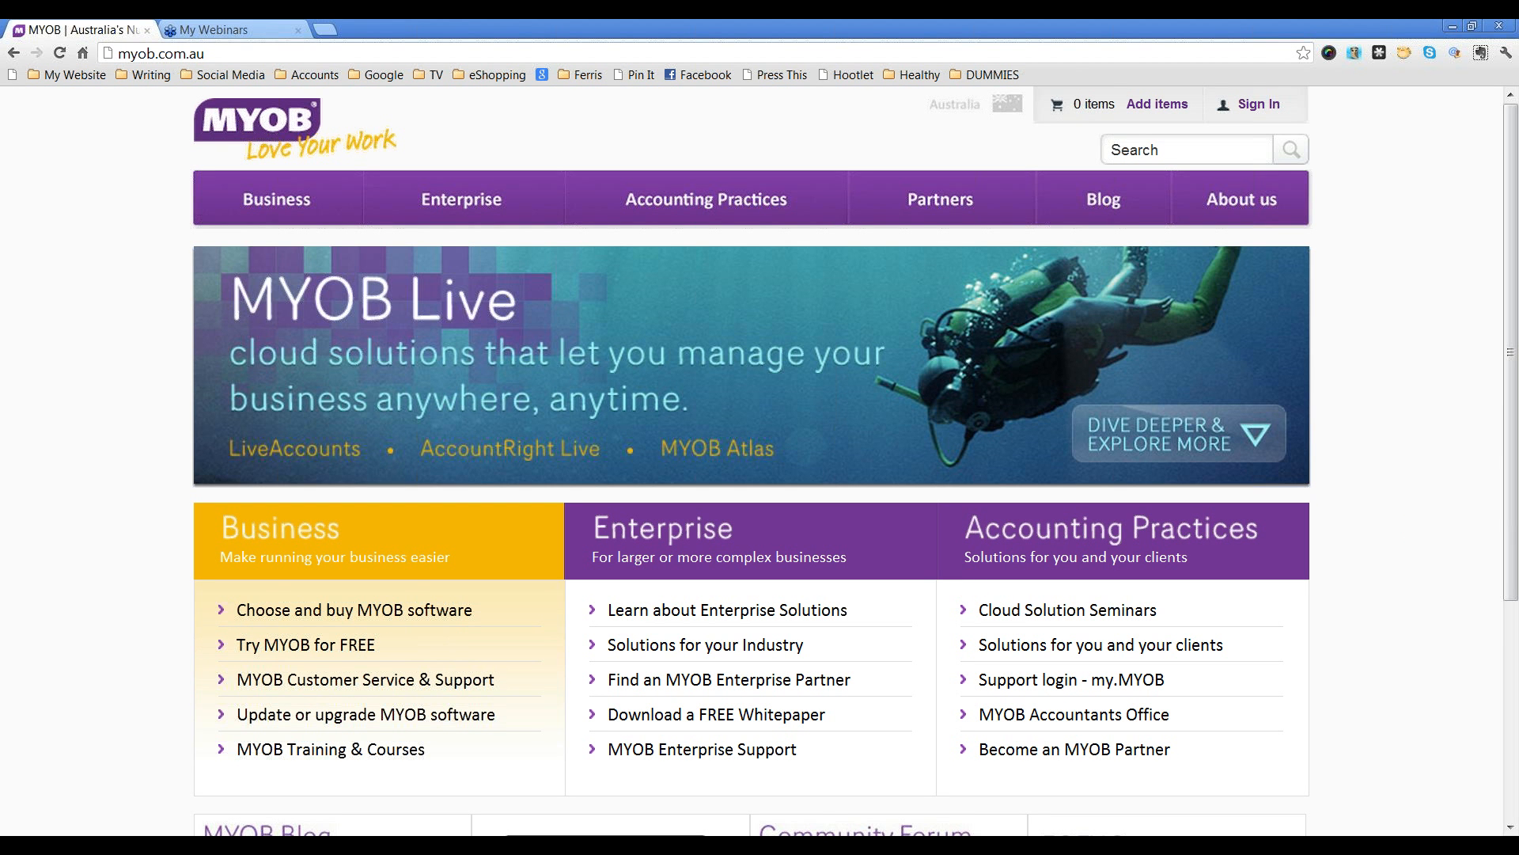
mouse_move(353, 644)
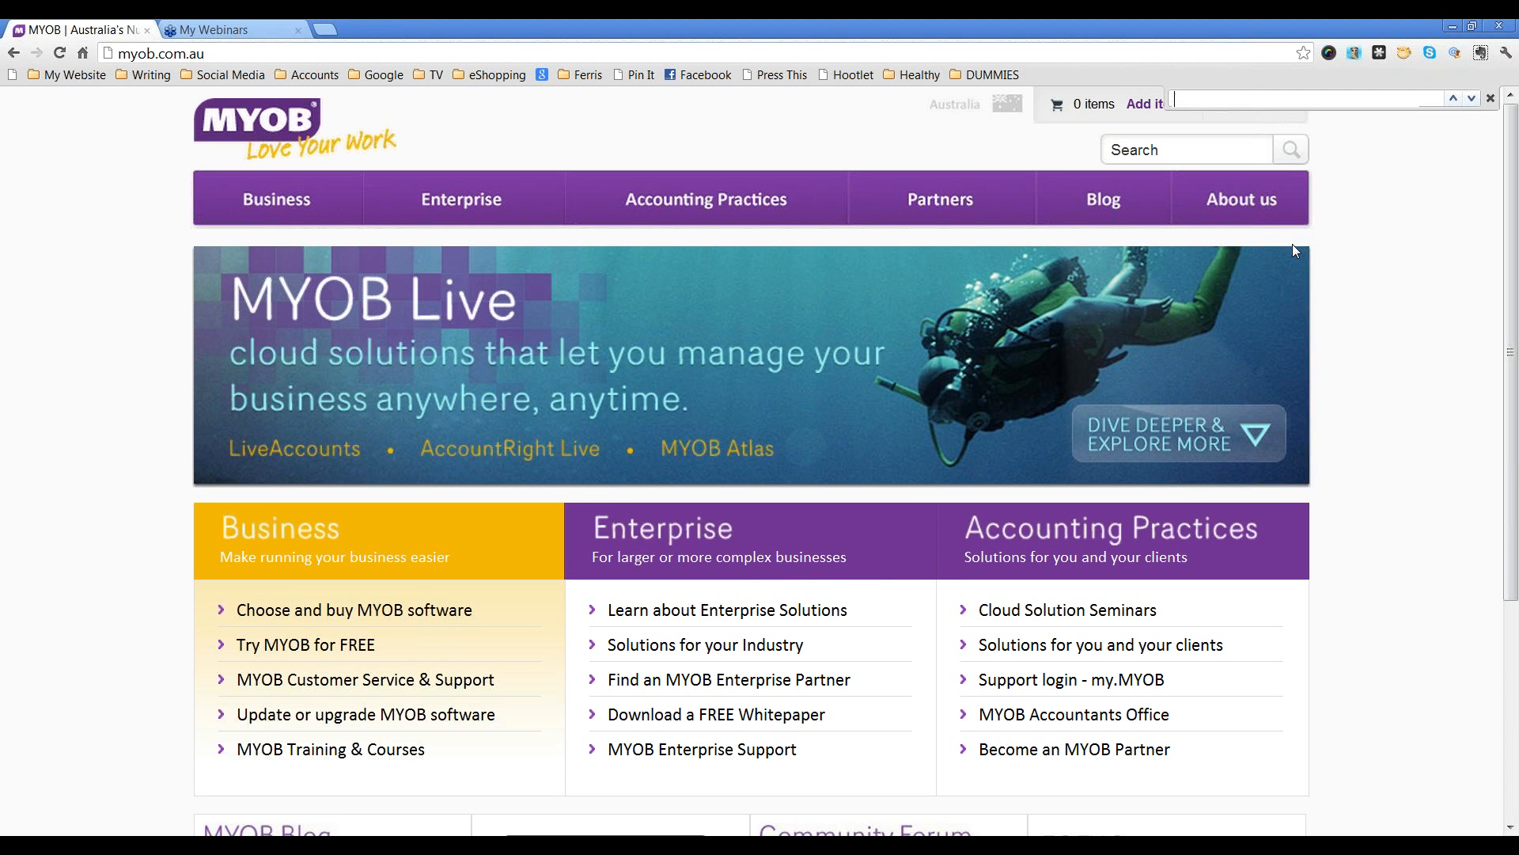
- Reach the MYOB free test-drive download page via 'Try MYOB for FREE' and scroll to AccountRight Plus
type("free")
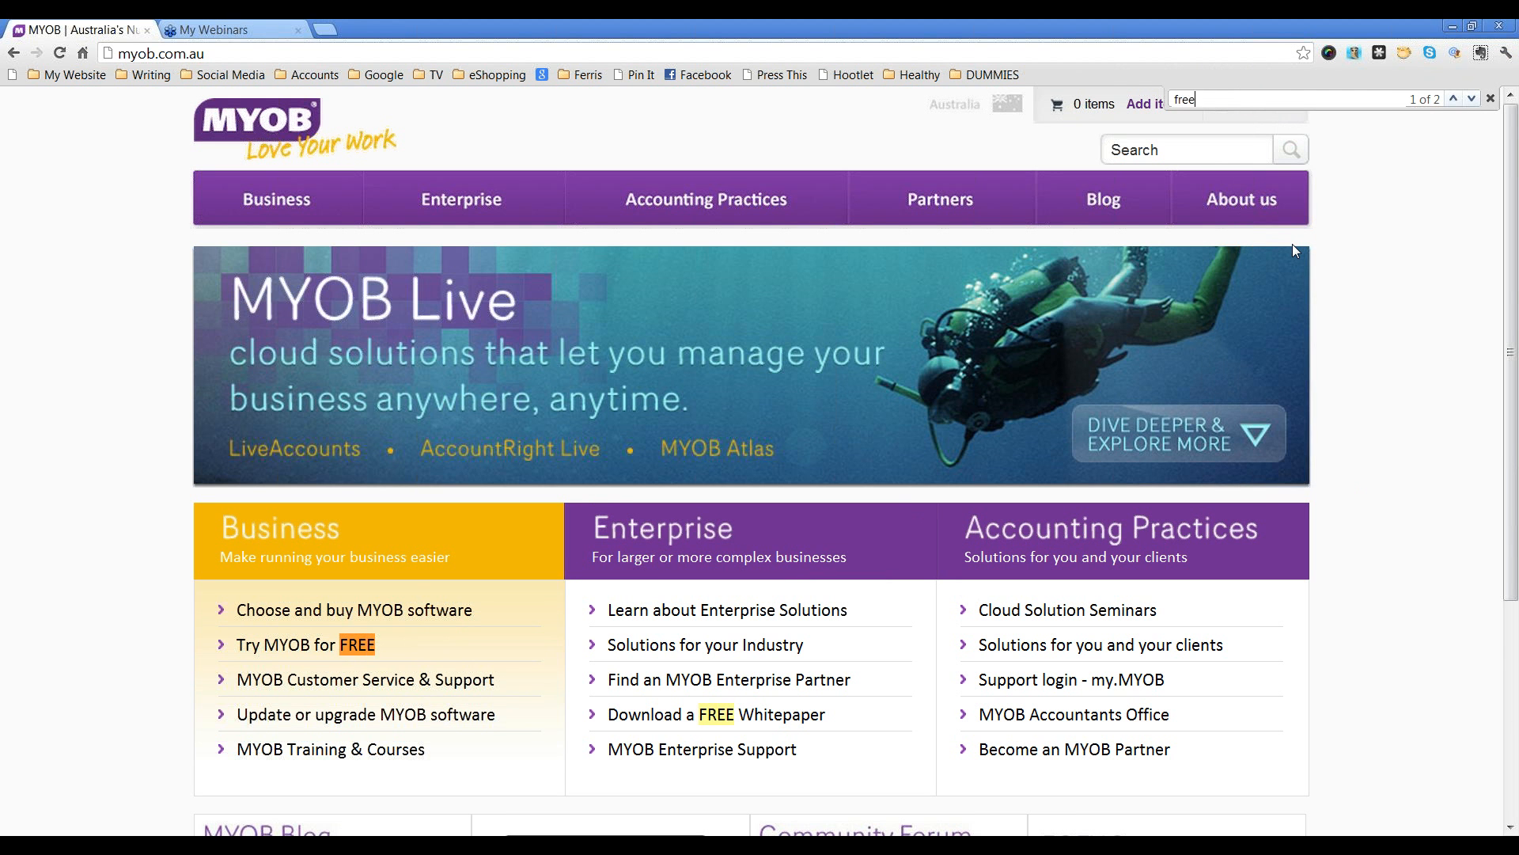
mouse_move(1390, 226)
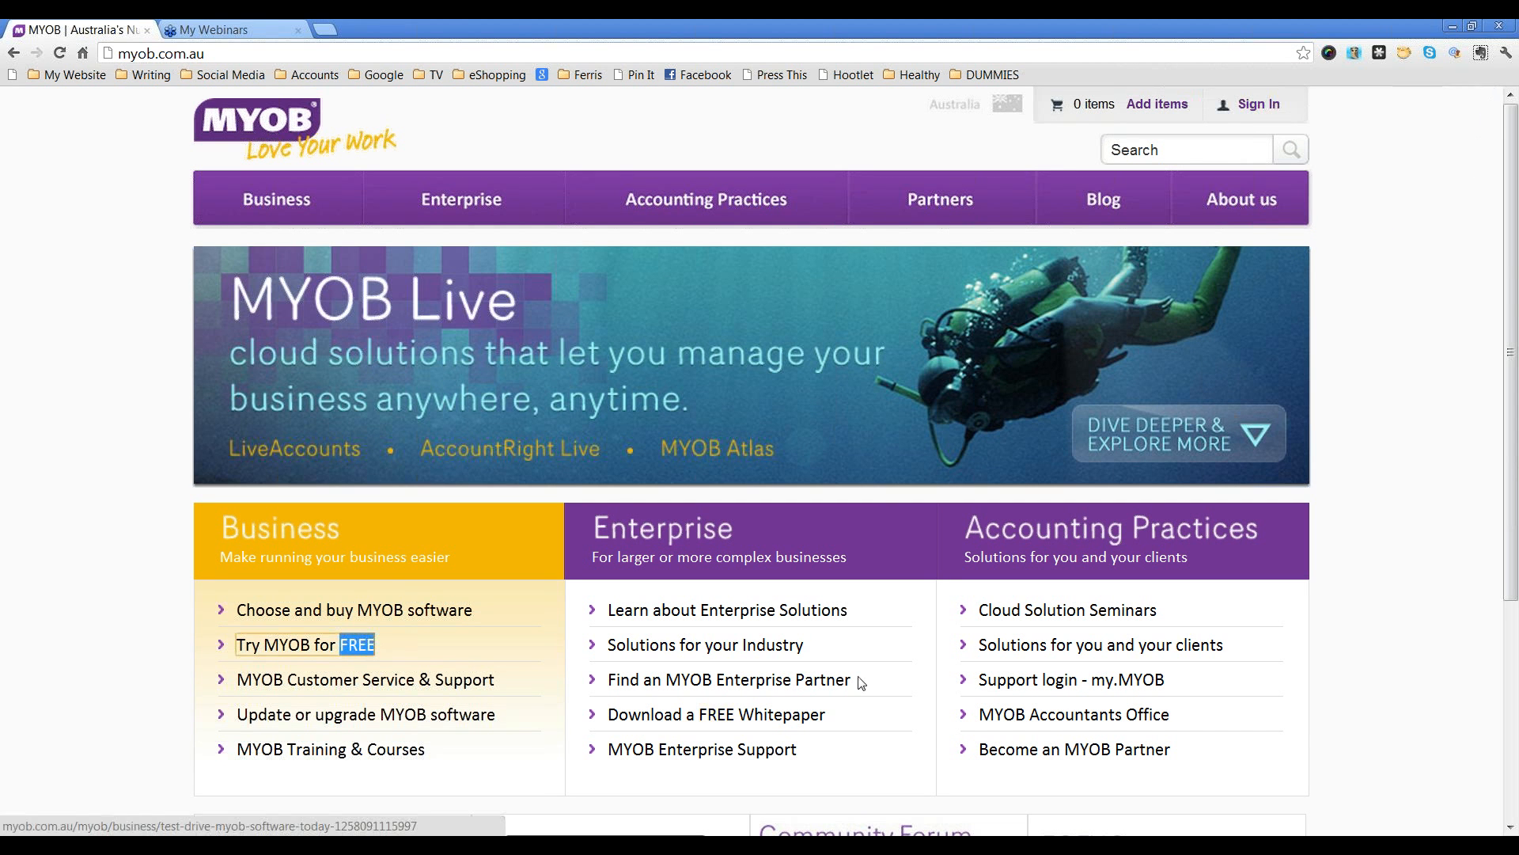
left_click(302, 644)
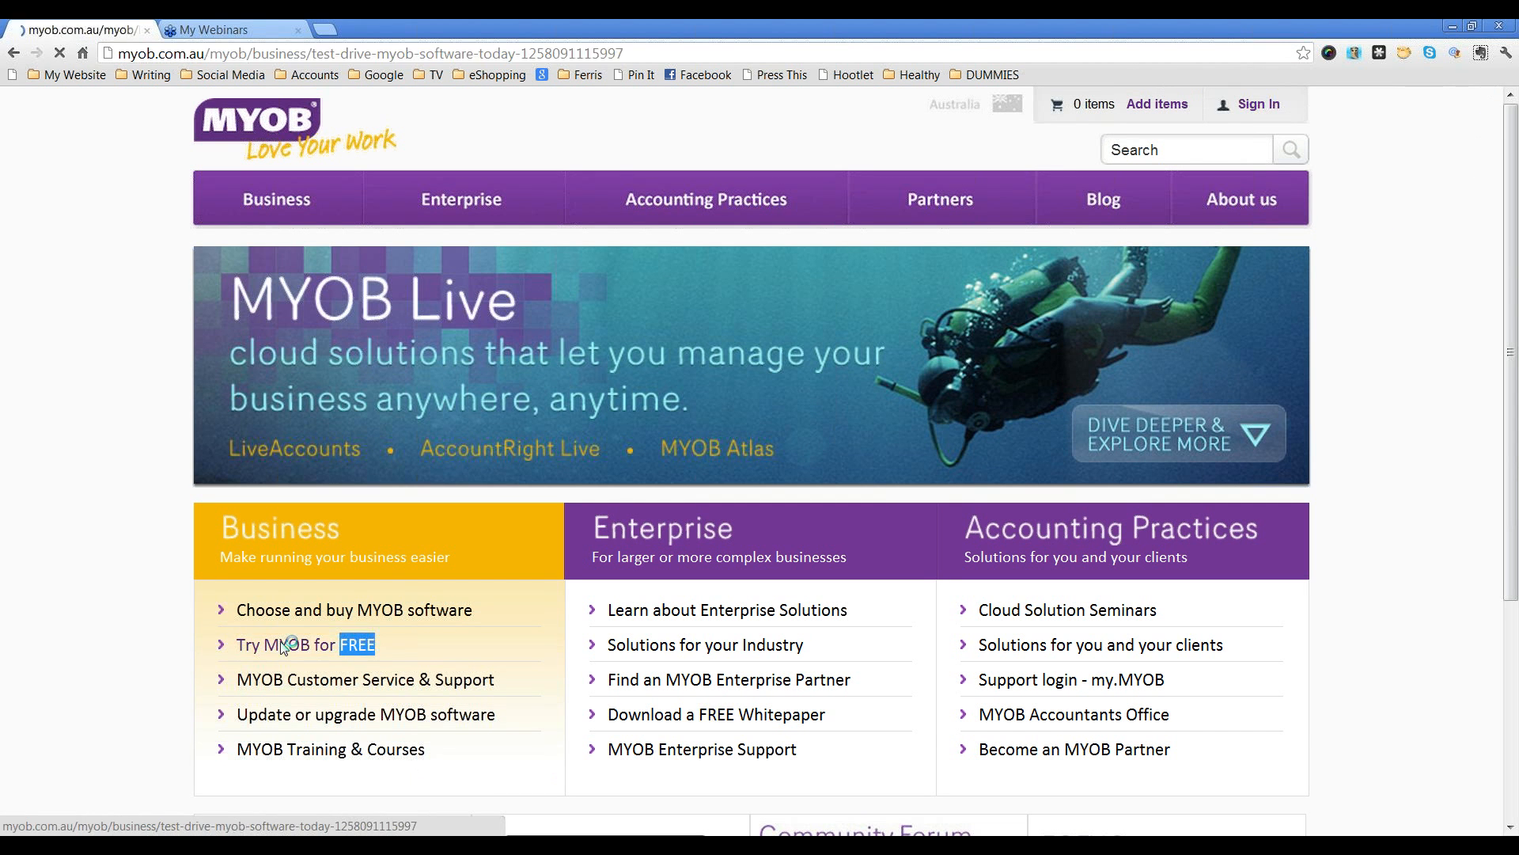
left_click(277, 644)
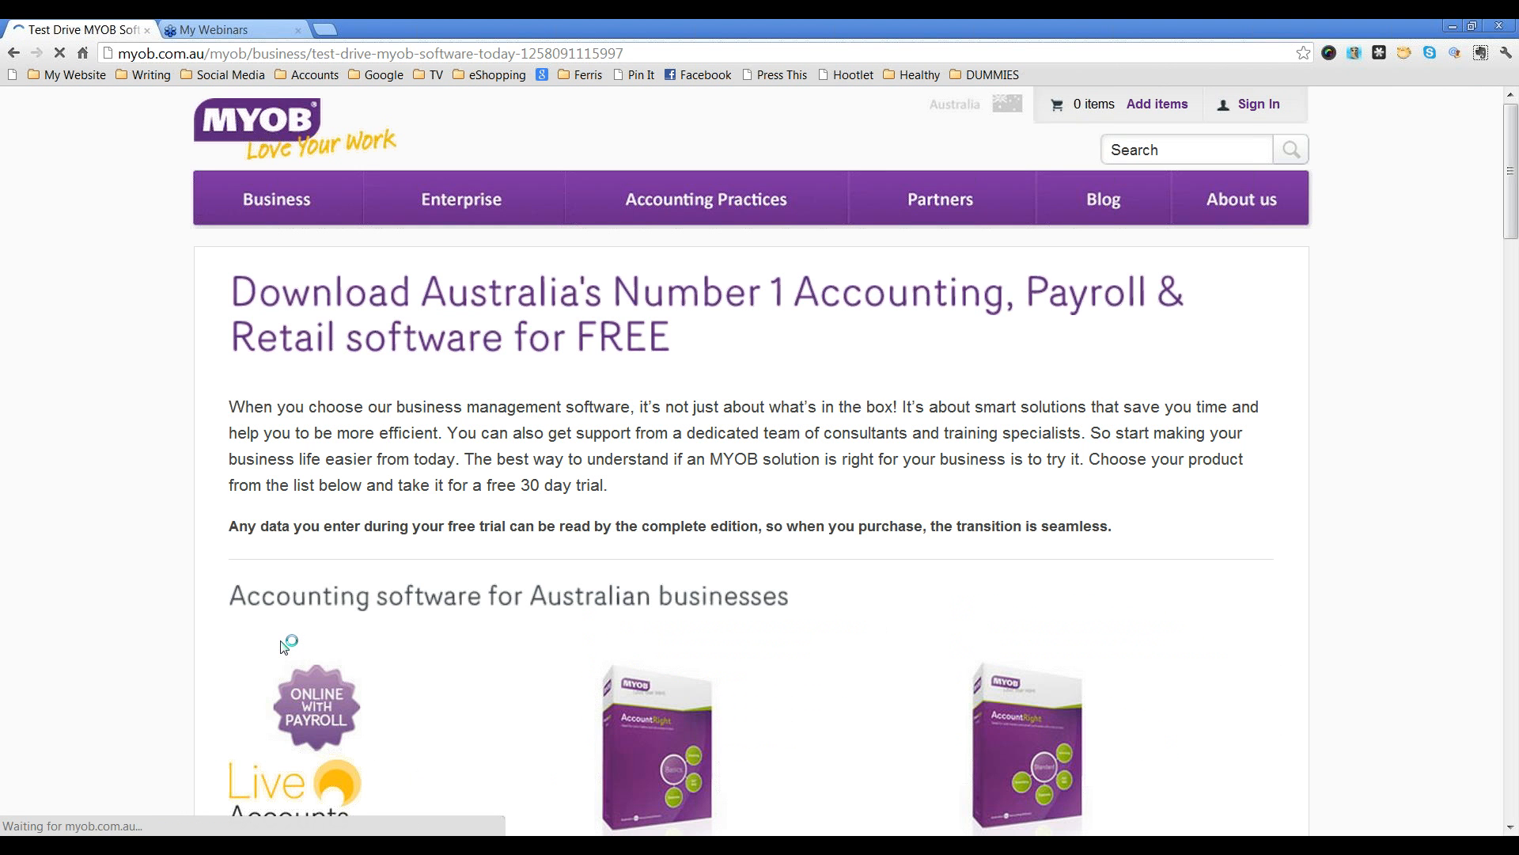
scroll("down", 3)
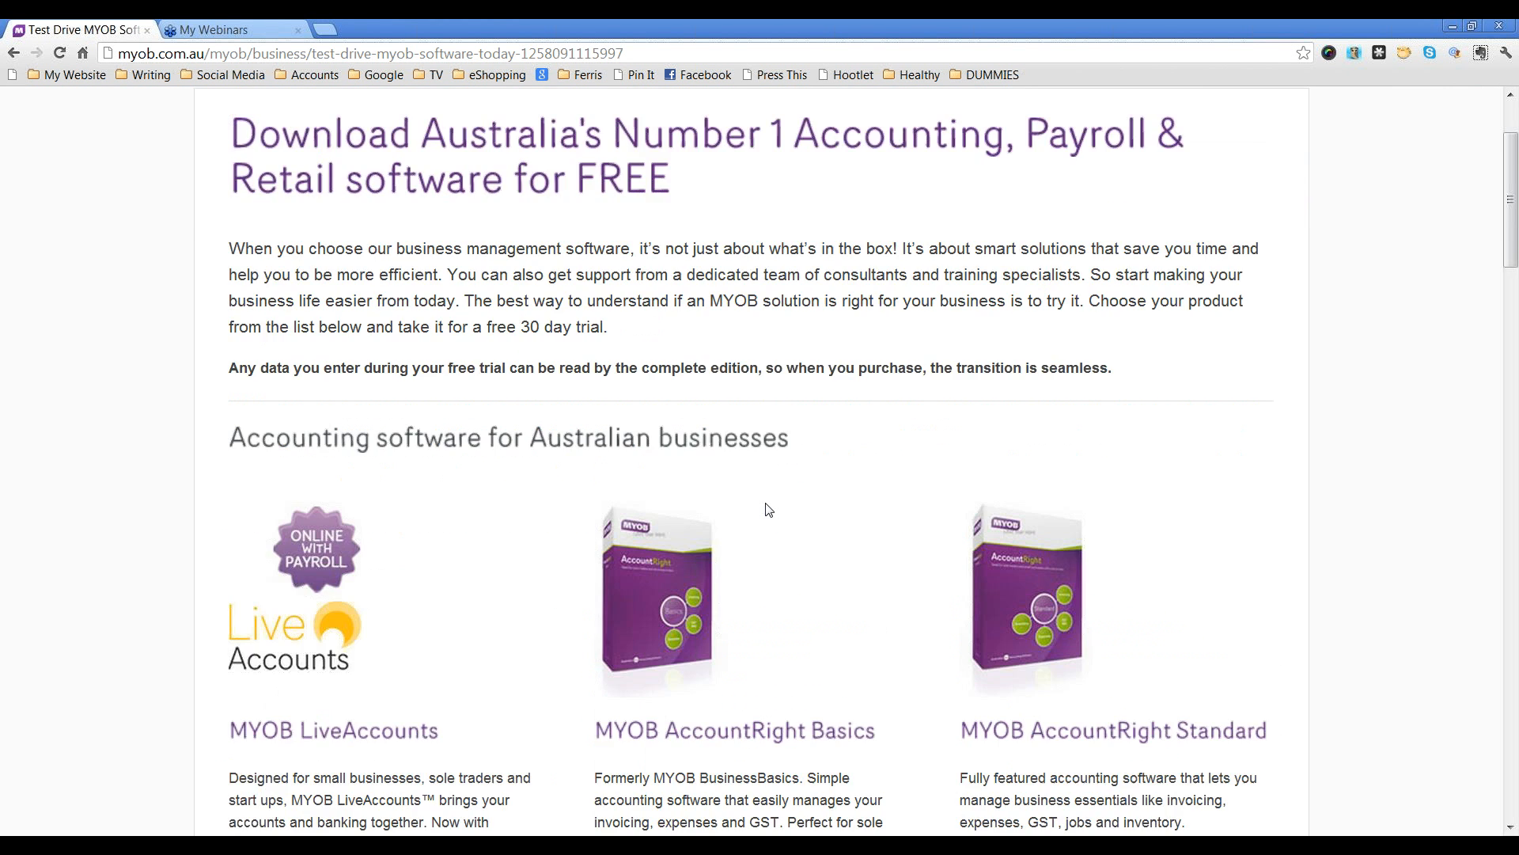
scroll("down", 3)
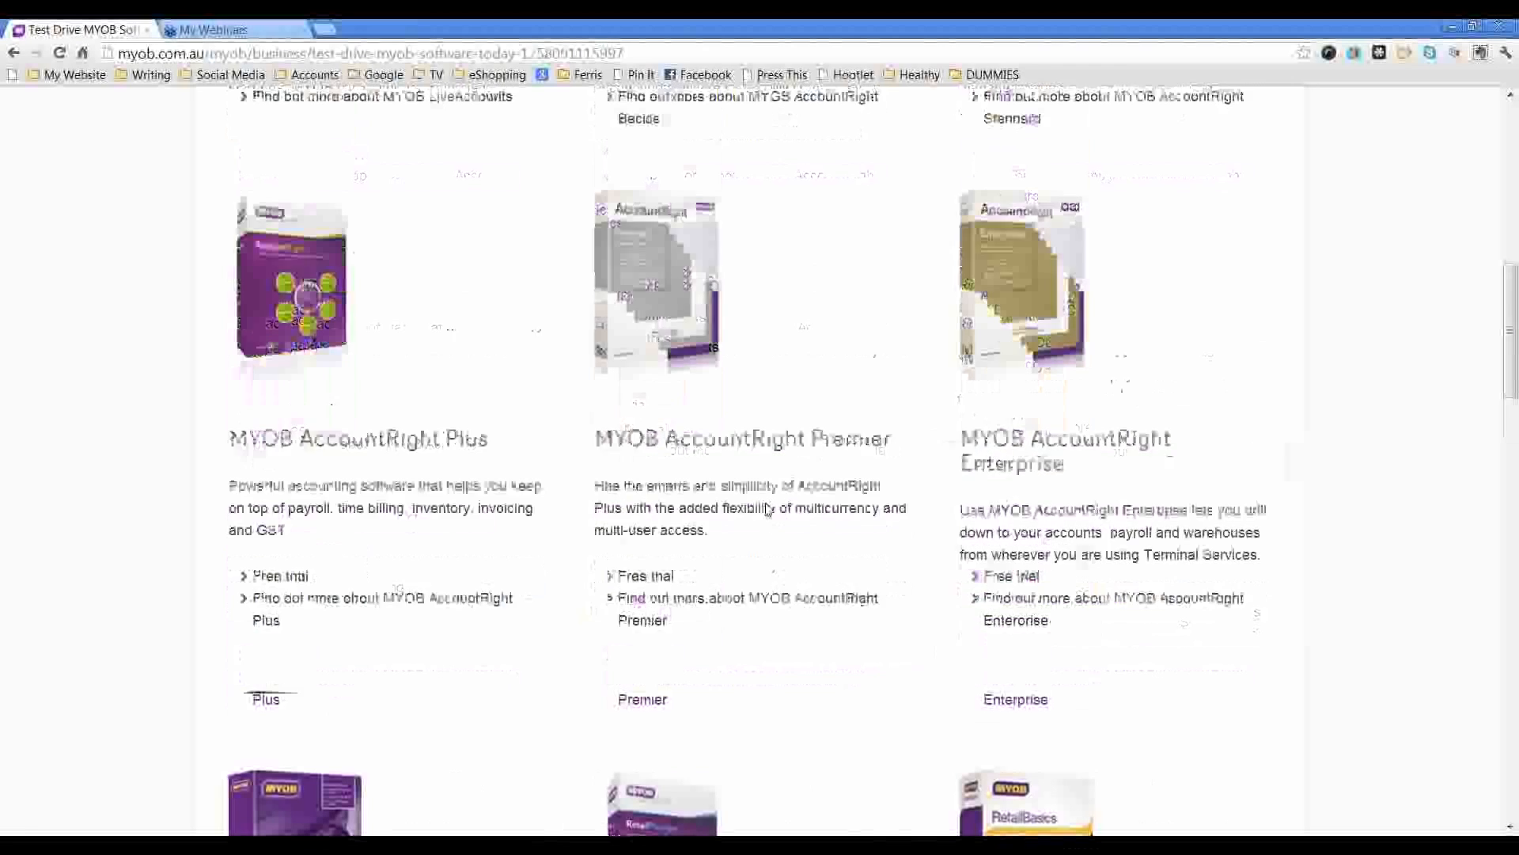
scroll("down", 3)
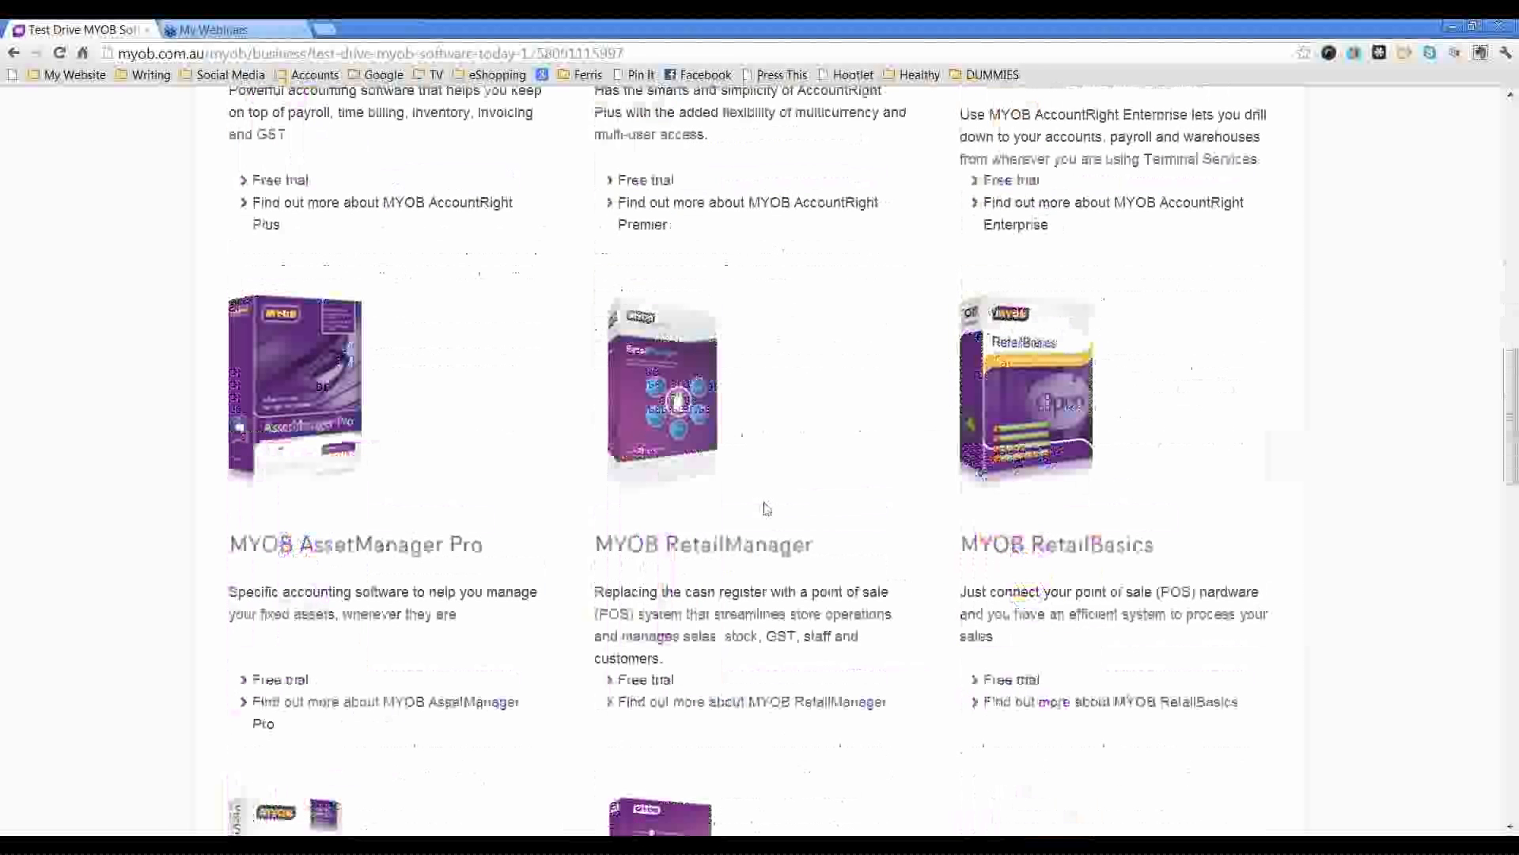
scroll("up", 3)
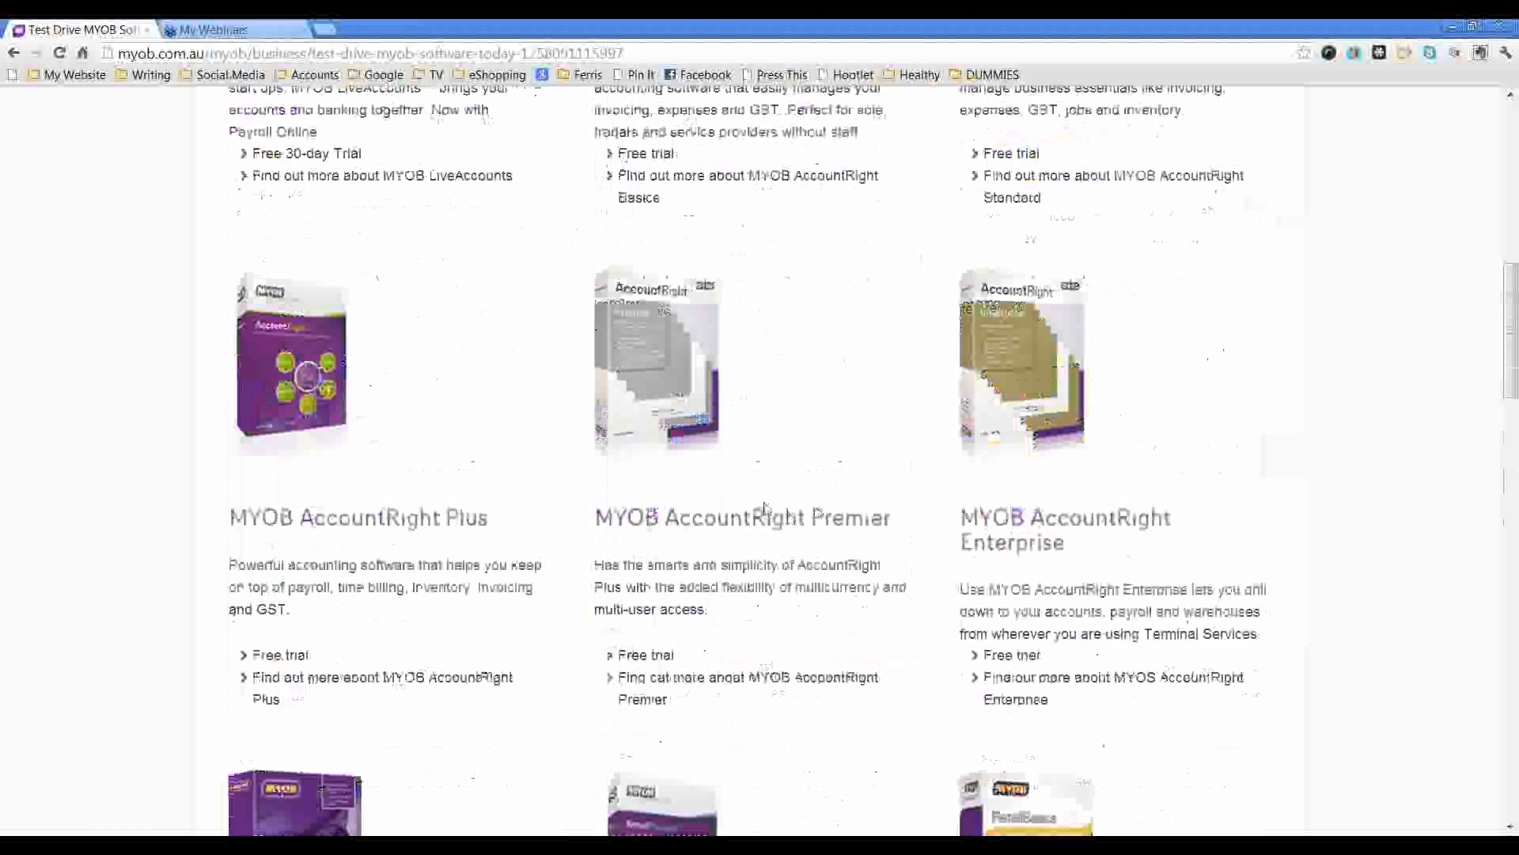
scroll("up", 3)
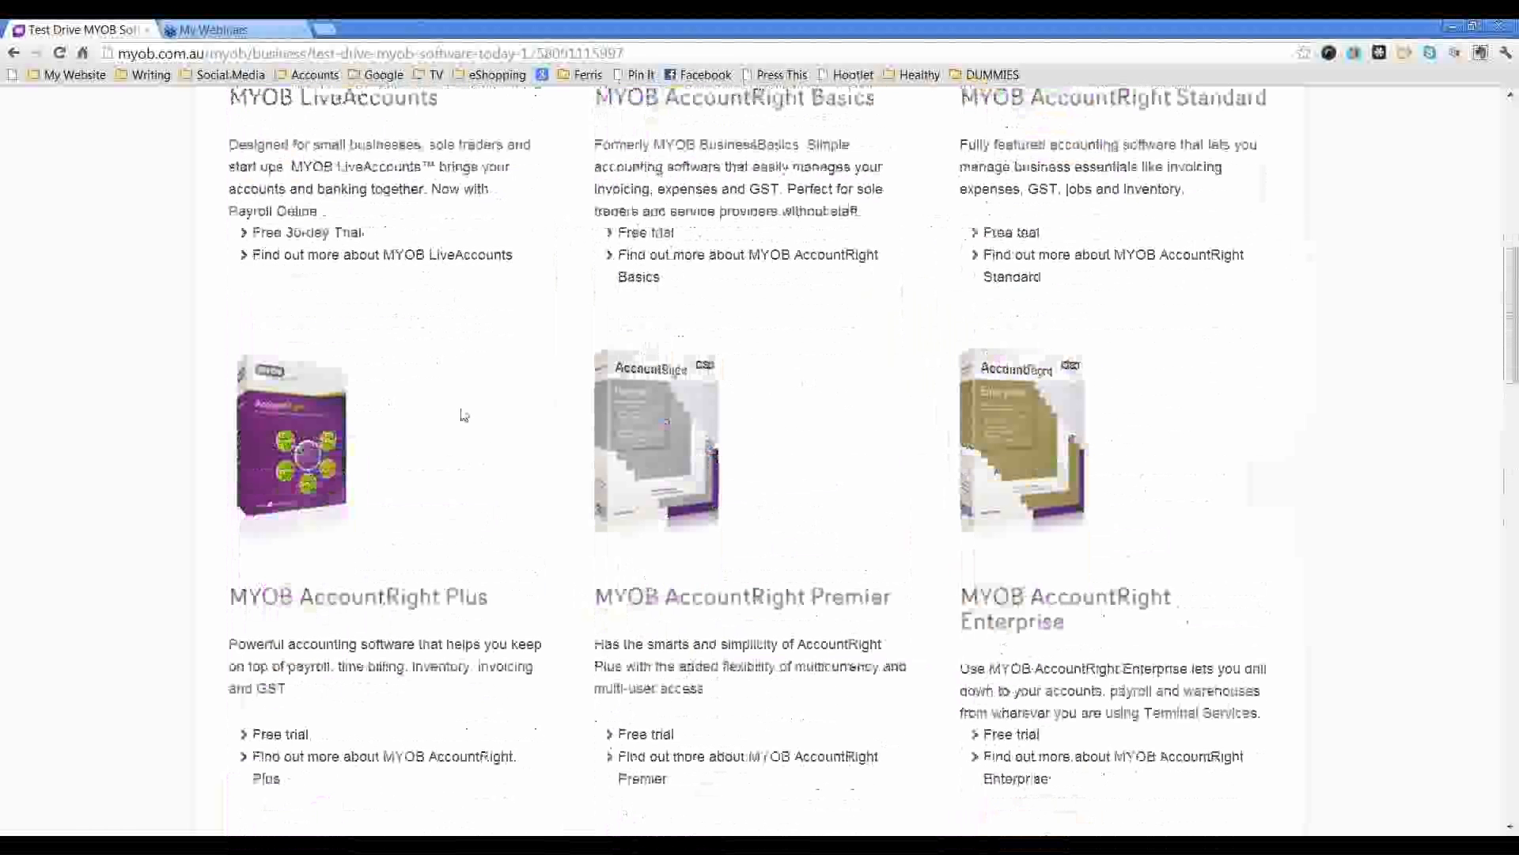
mouse_move(447, 390)
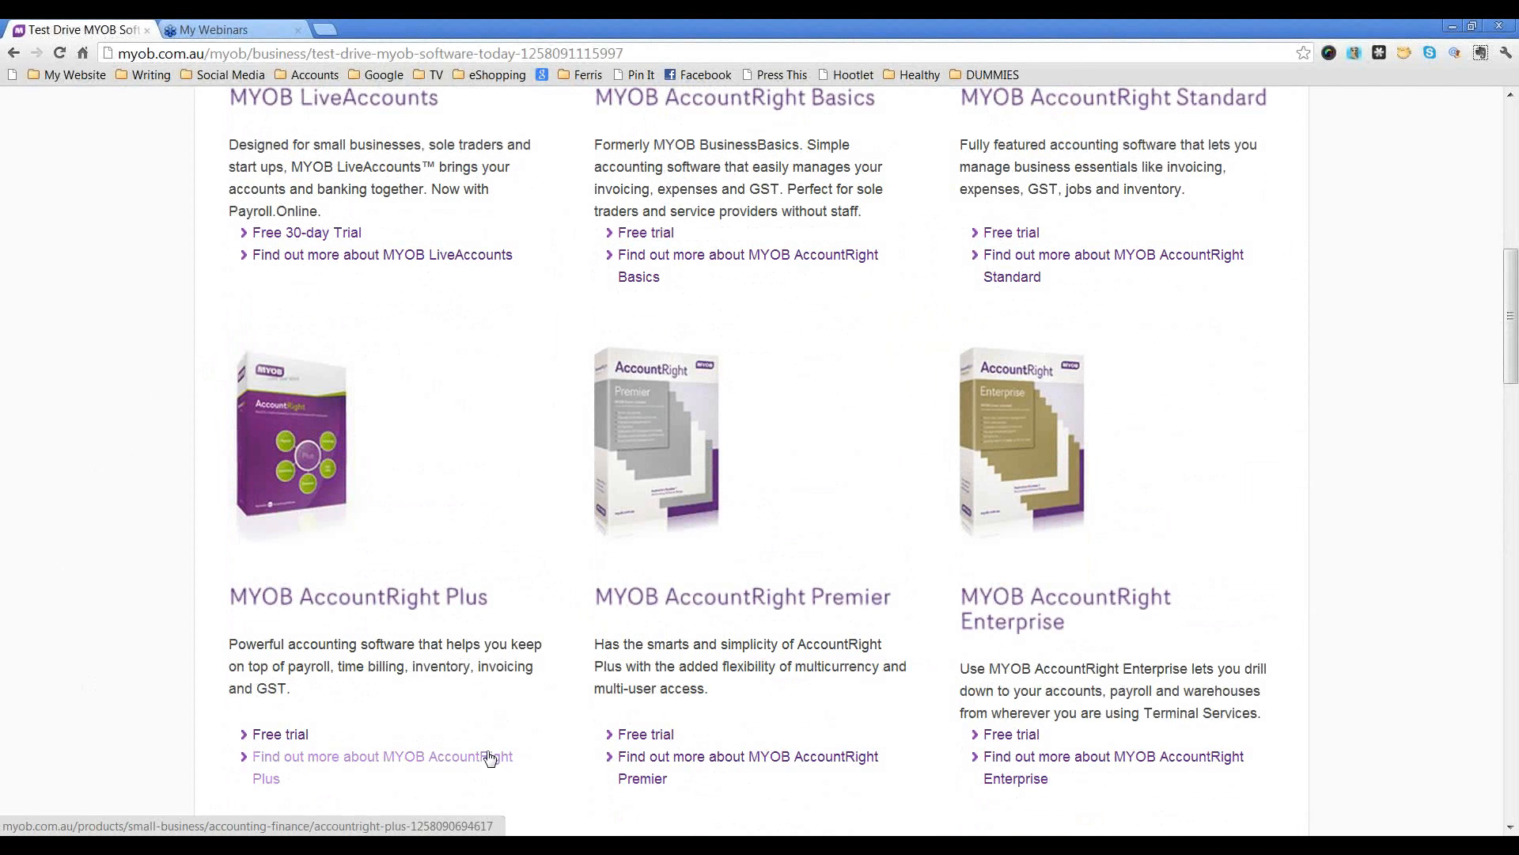
mouse_move(139, 415)
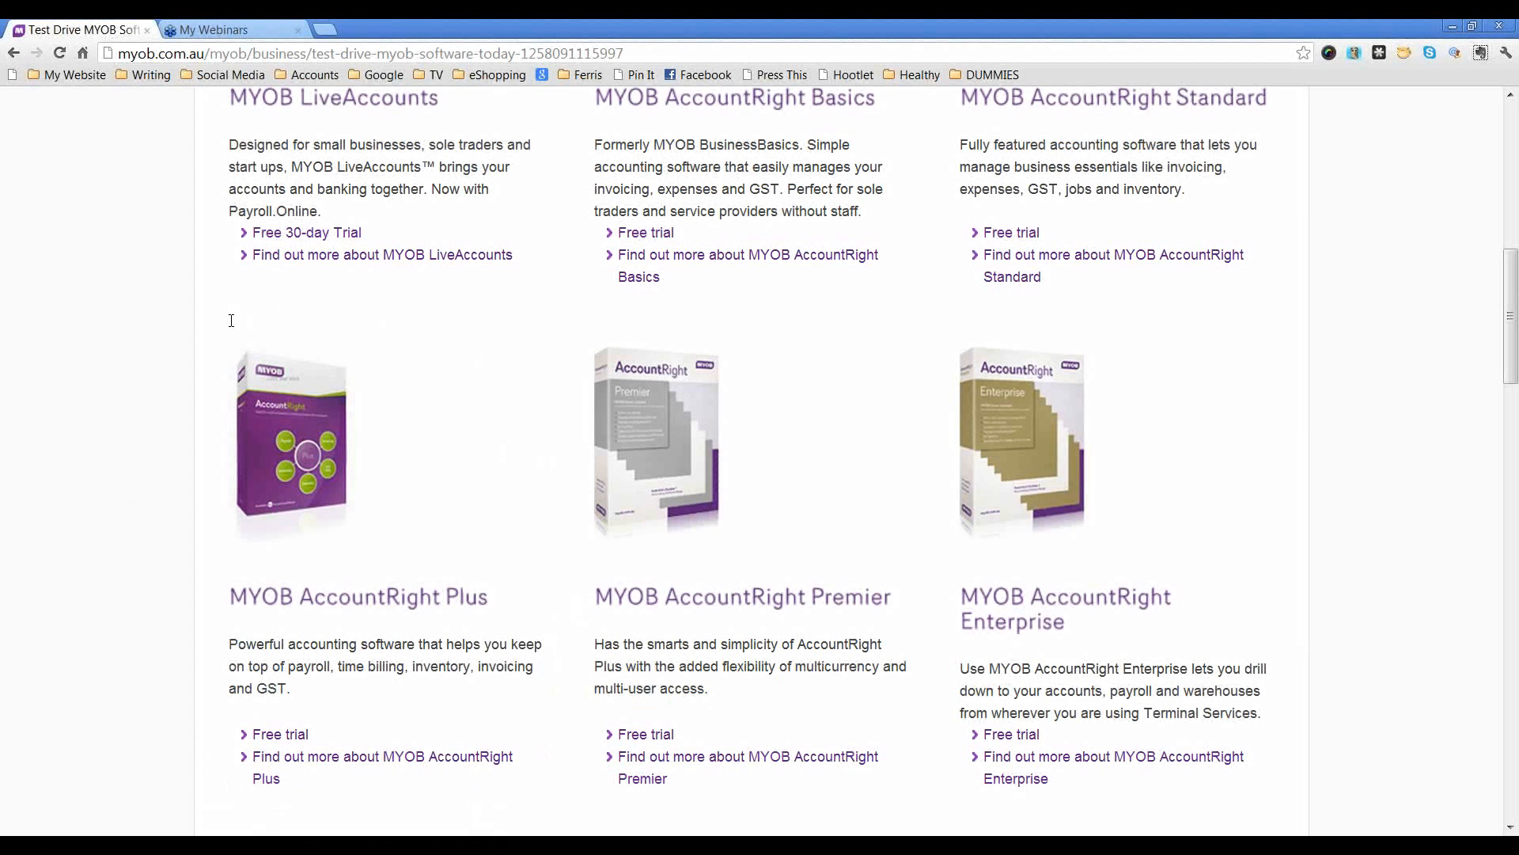
mouse_move(349, 714)
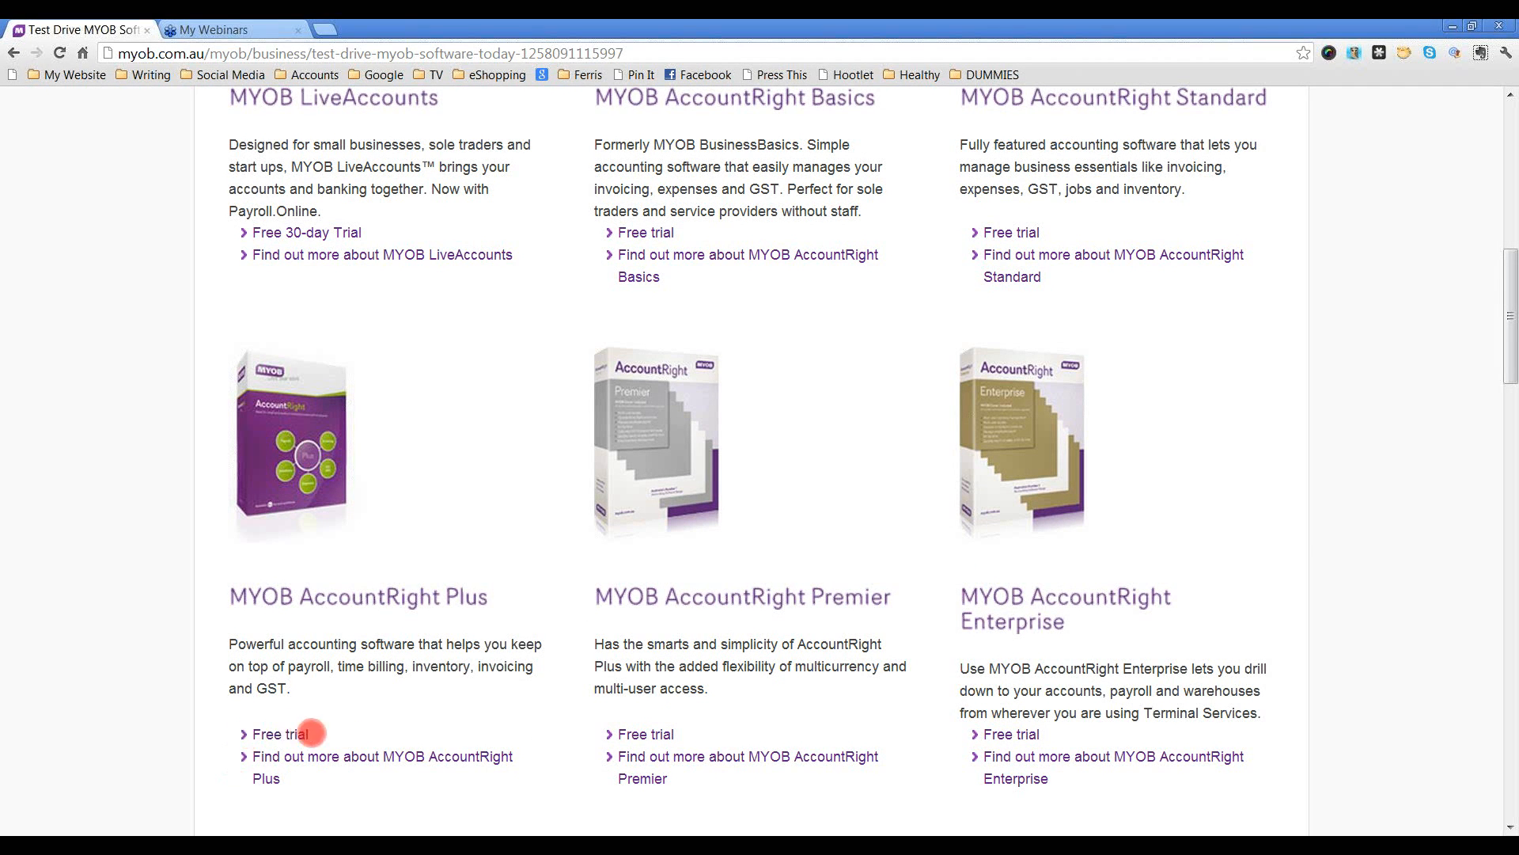
mouse_move(393, 561)
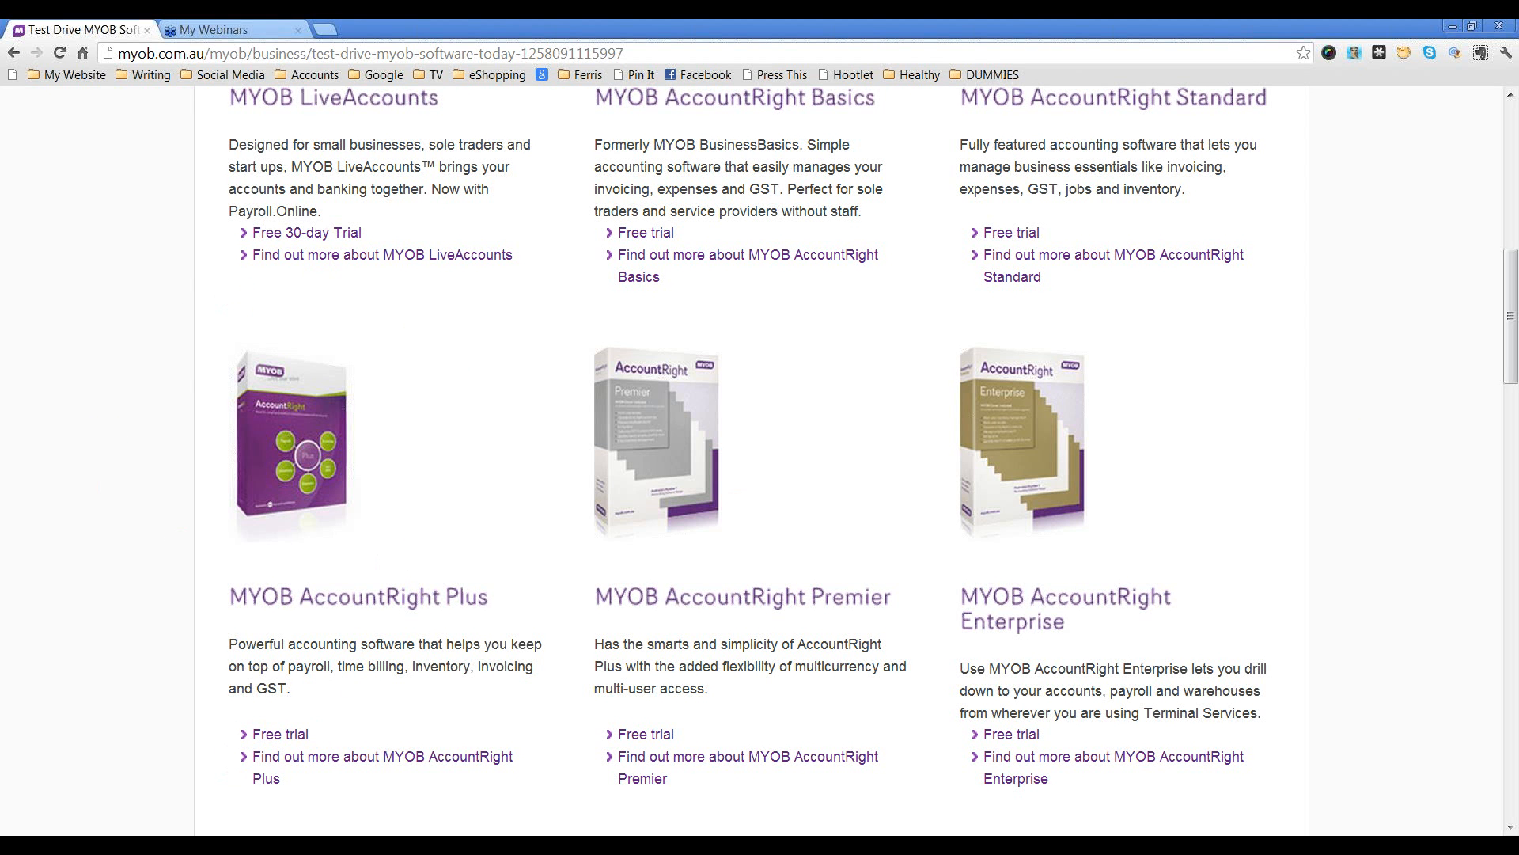
- Choose Free trial under AccountRight Plus to reach the Product Test Drive form
left_click(279, 733)
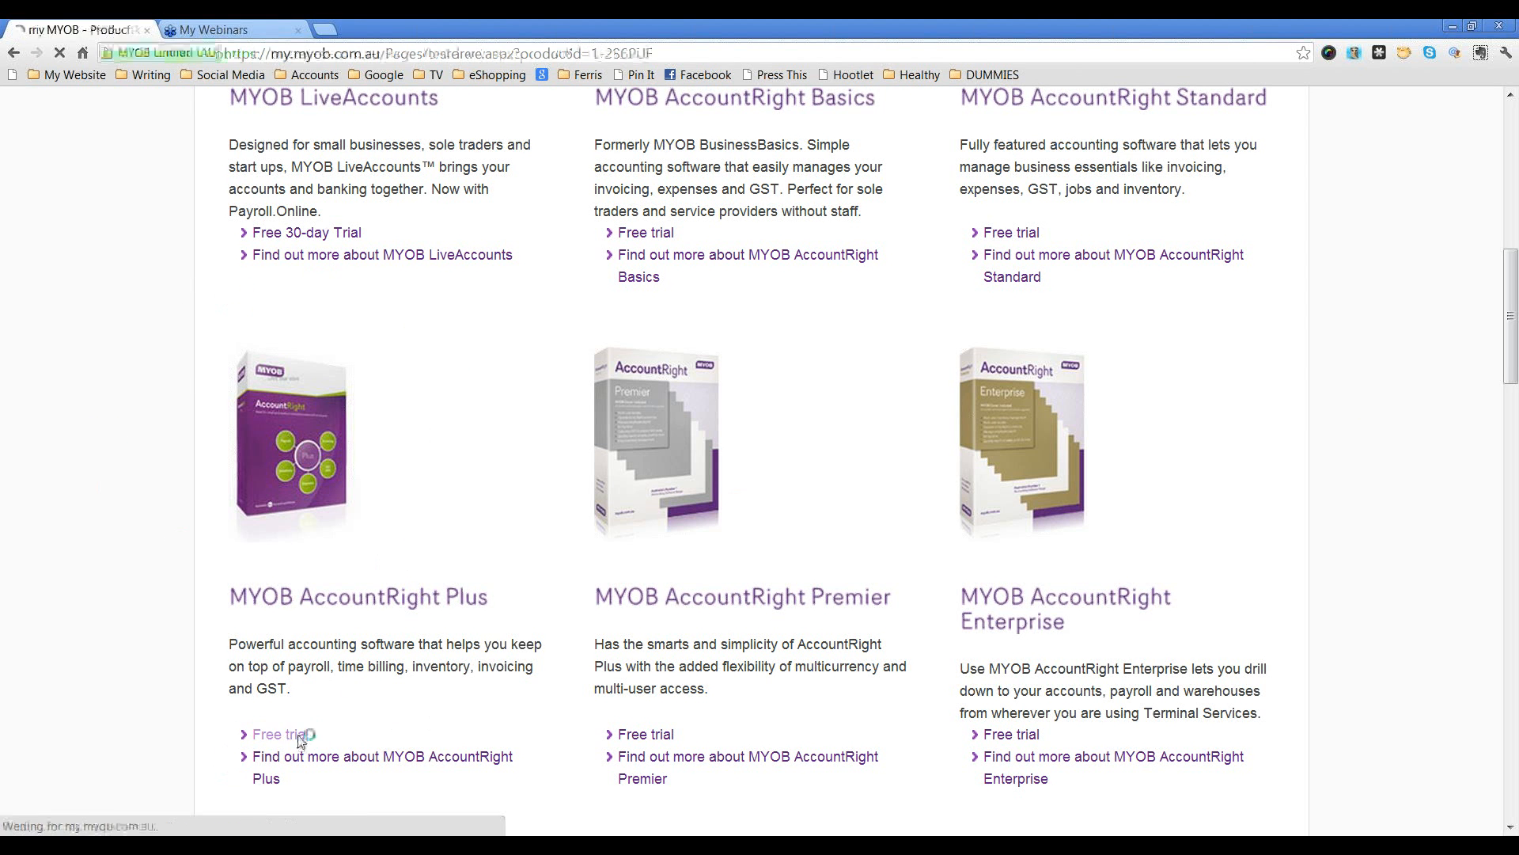
left_click(280, 733)
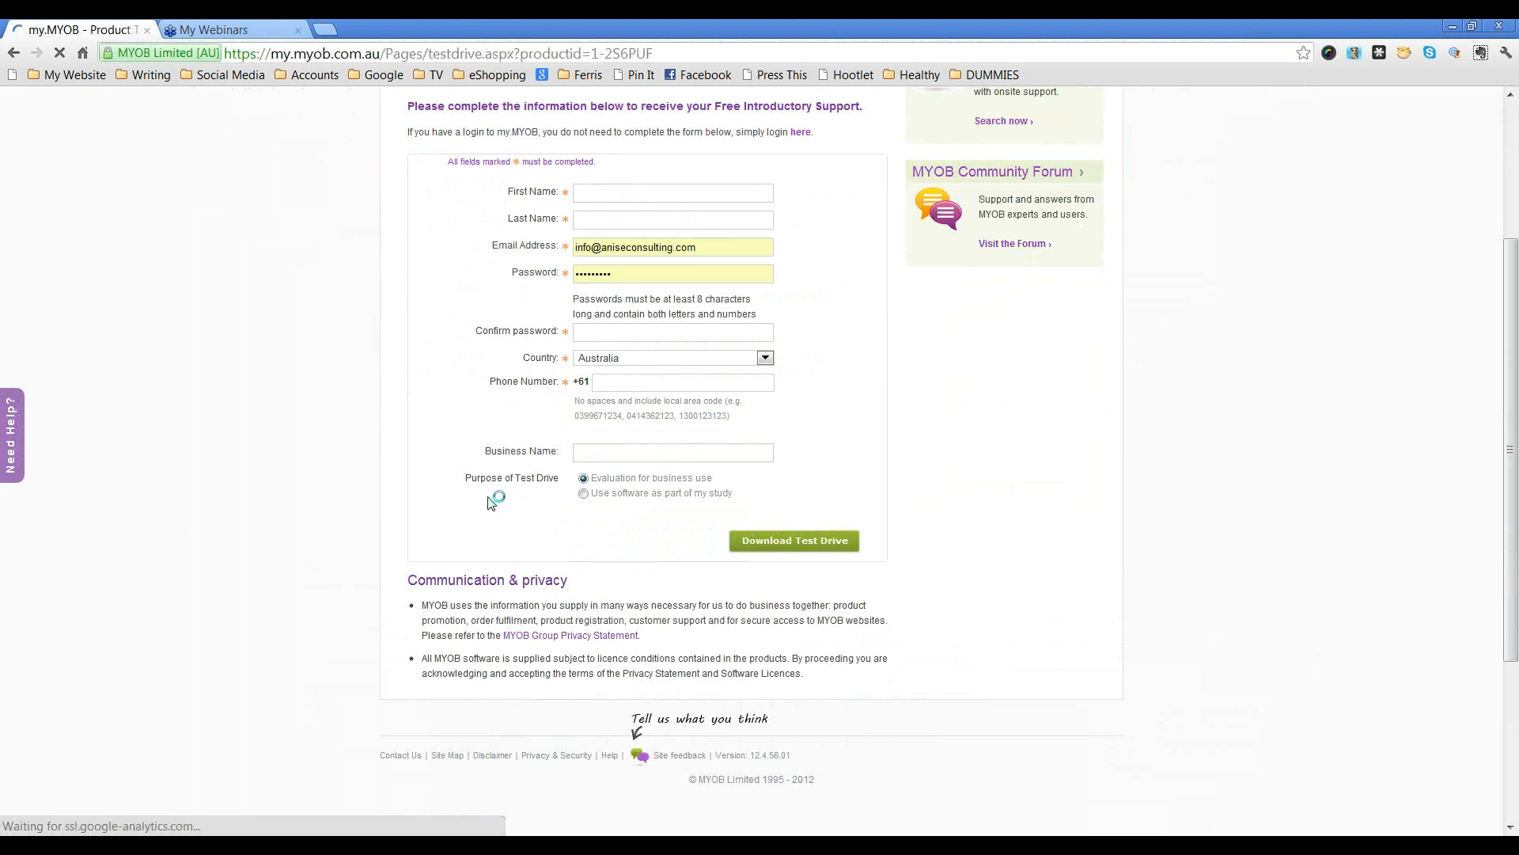
scroll("up", 3)
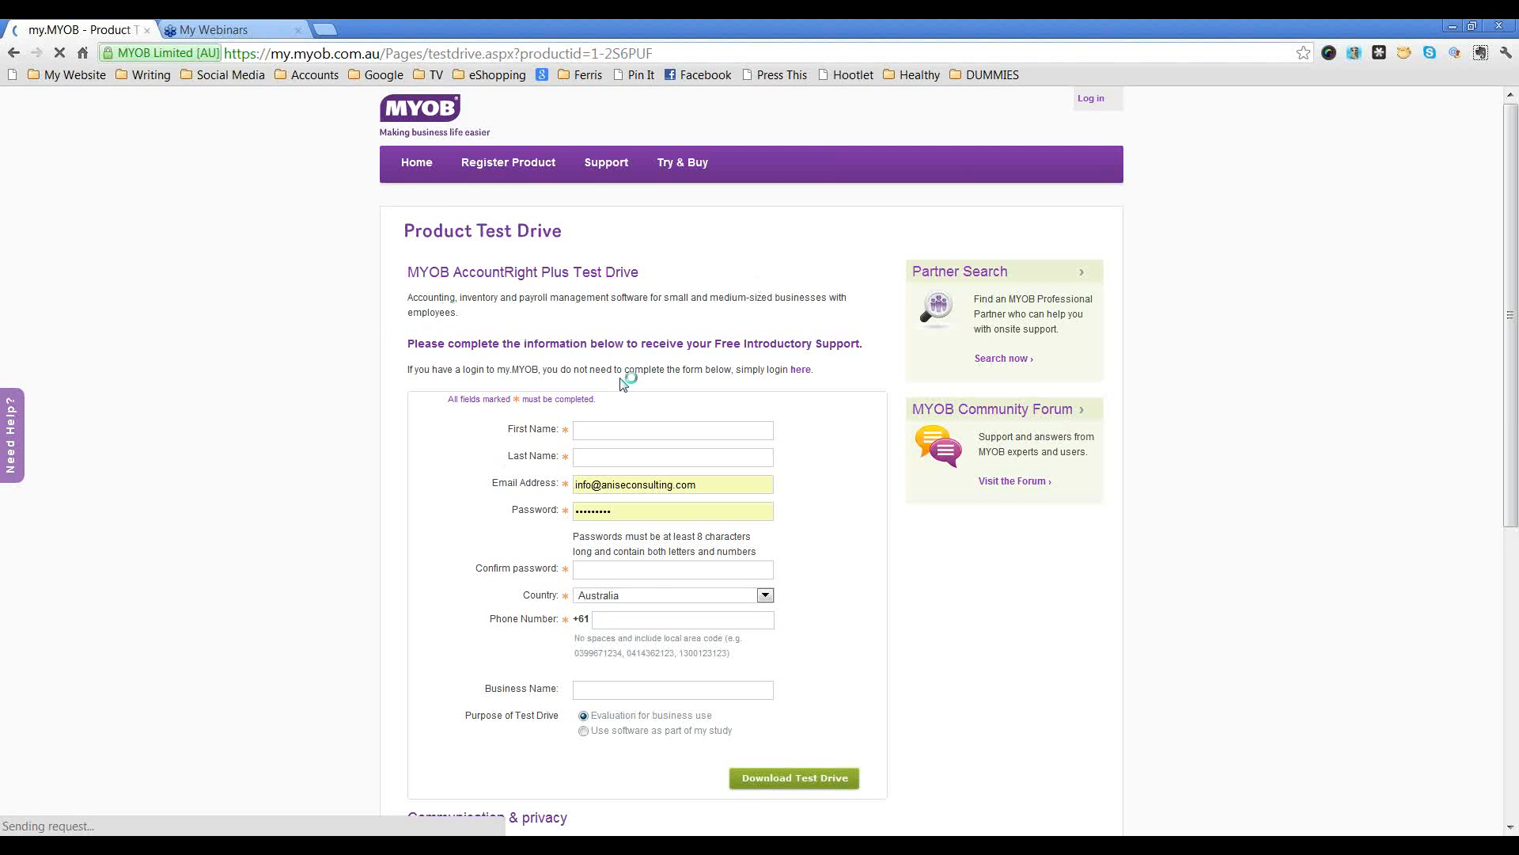
scroll("down", 3)
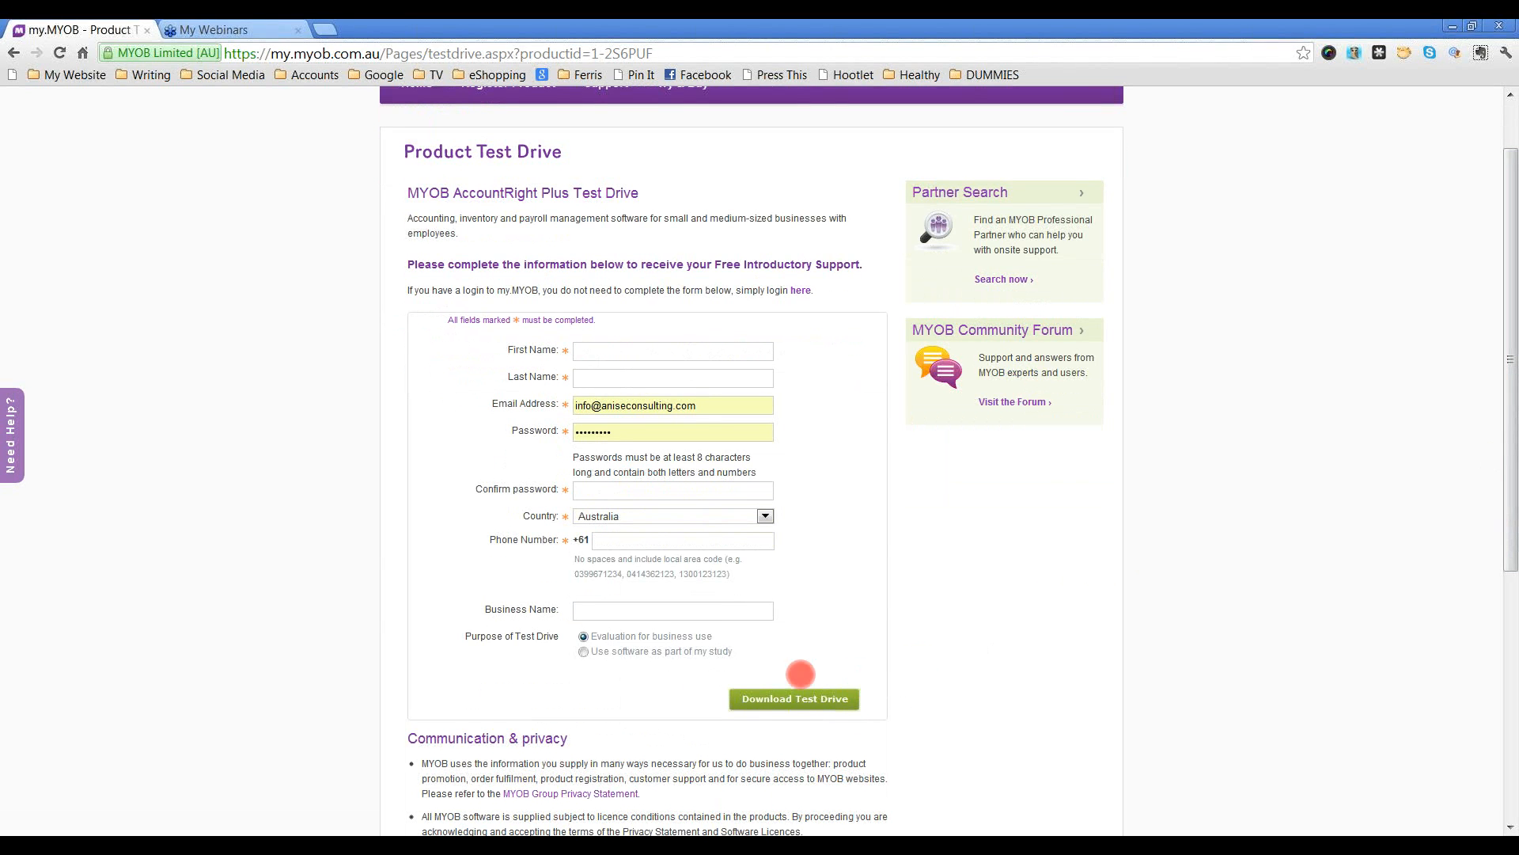
mouse_move(881, 696)
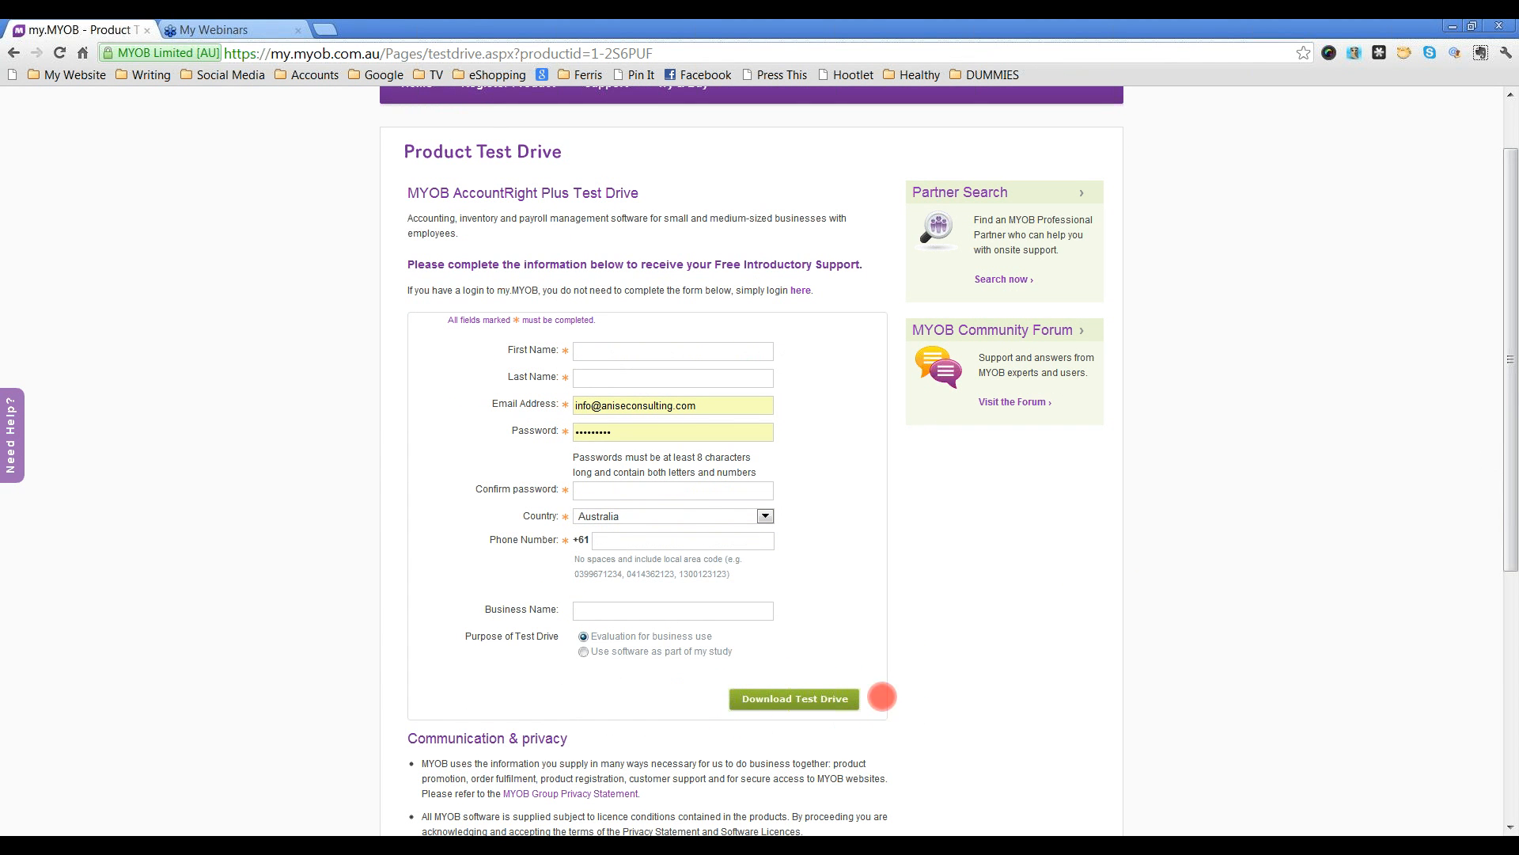
mouse_move(1345, 472)
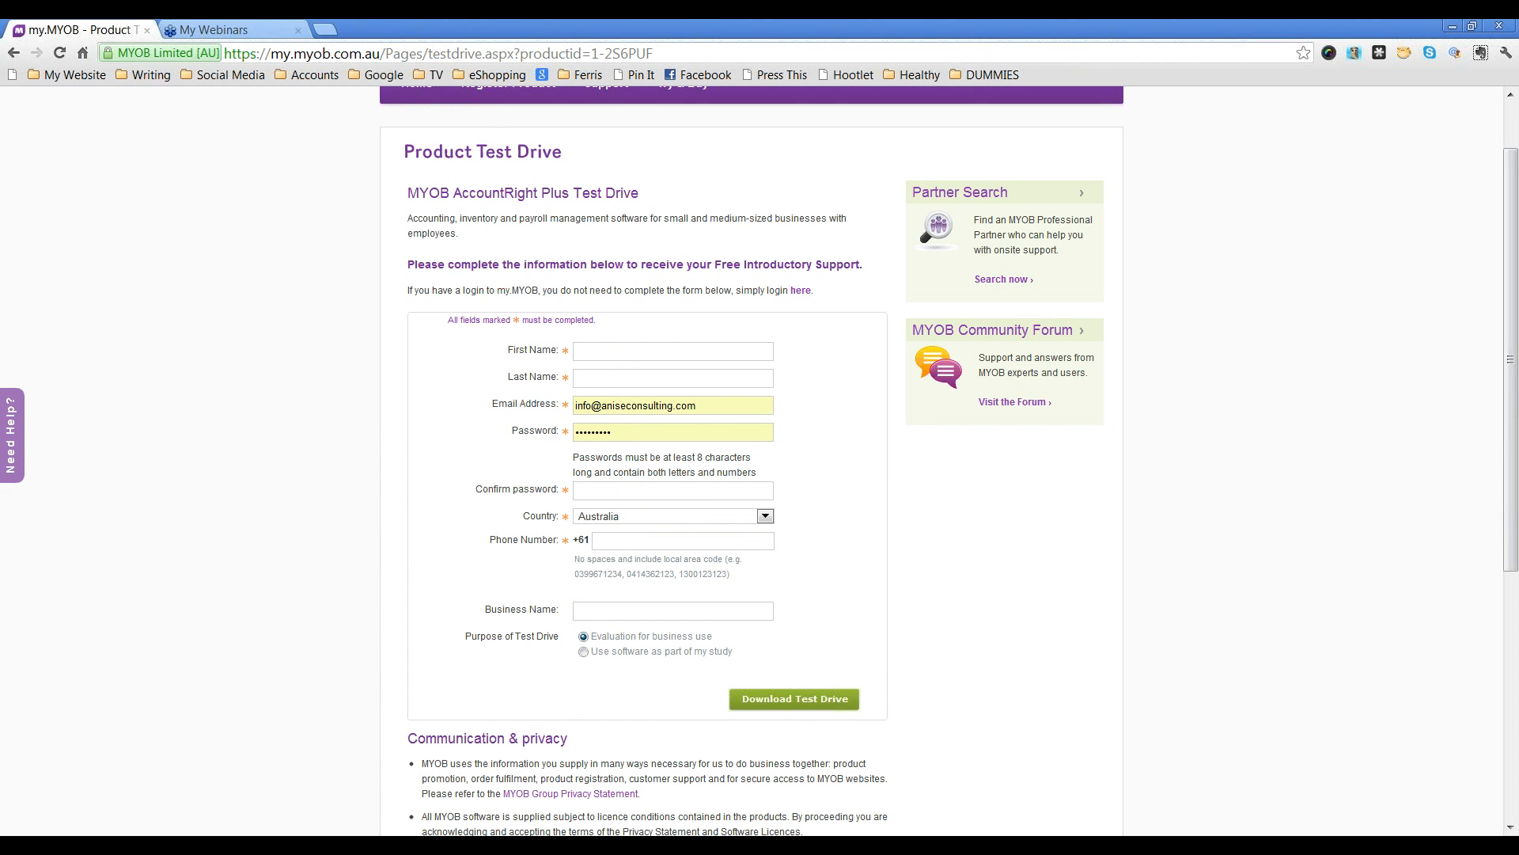
mouse_move(859, 592)
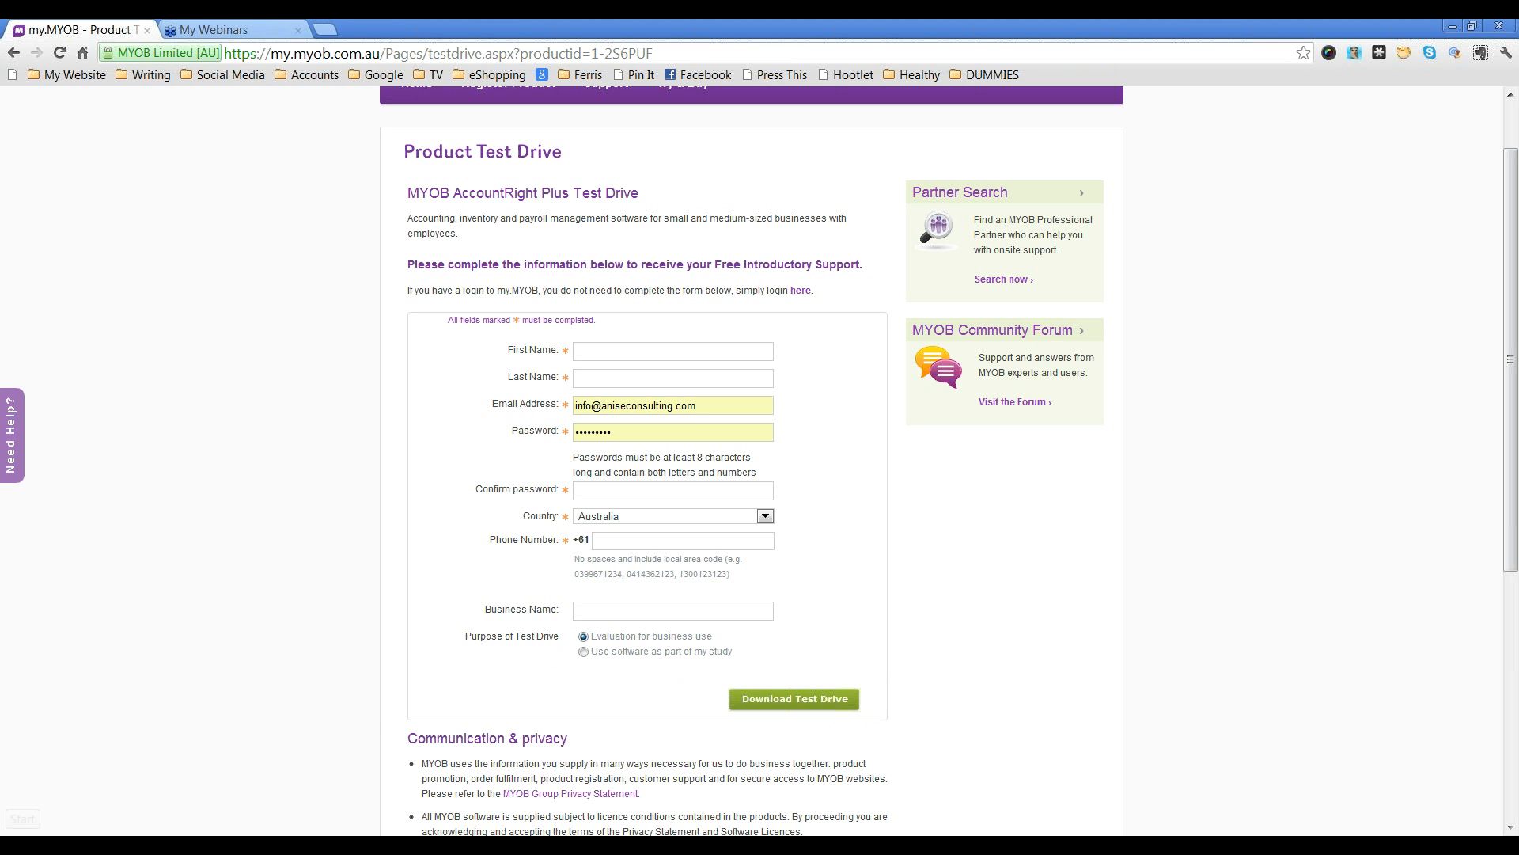
mouse_move(855, 549)
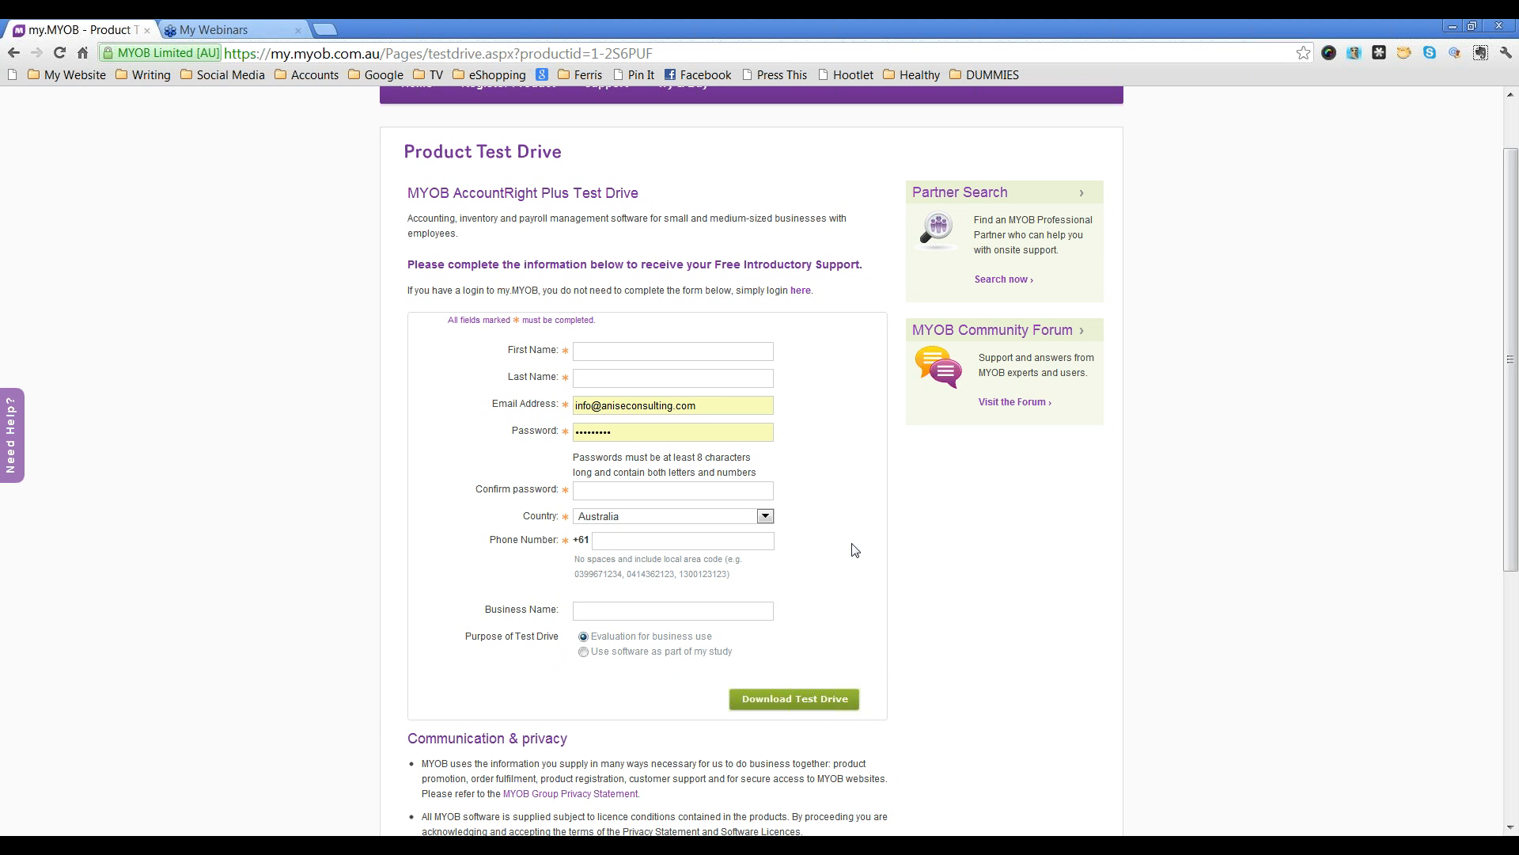
mouse_move(853, 550)
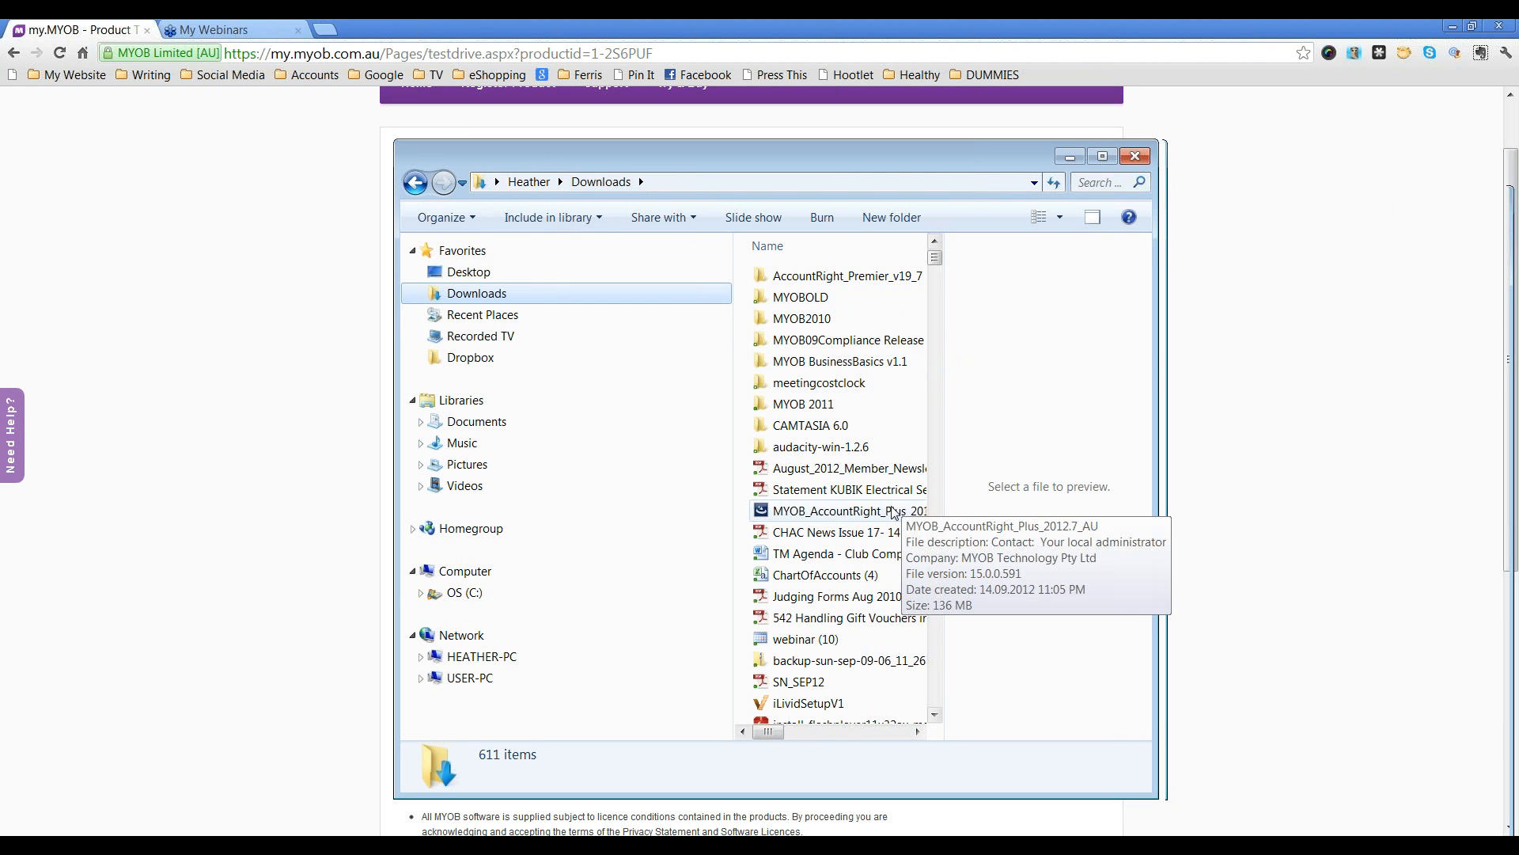
mouse_move(889, 608)
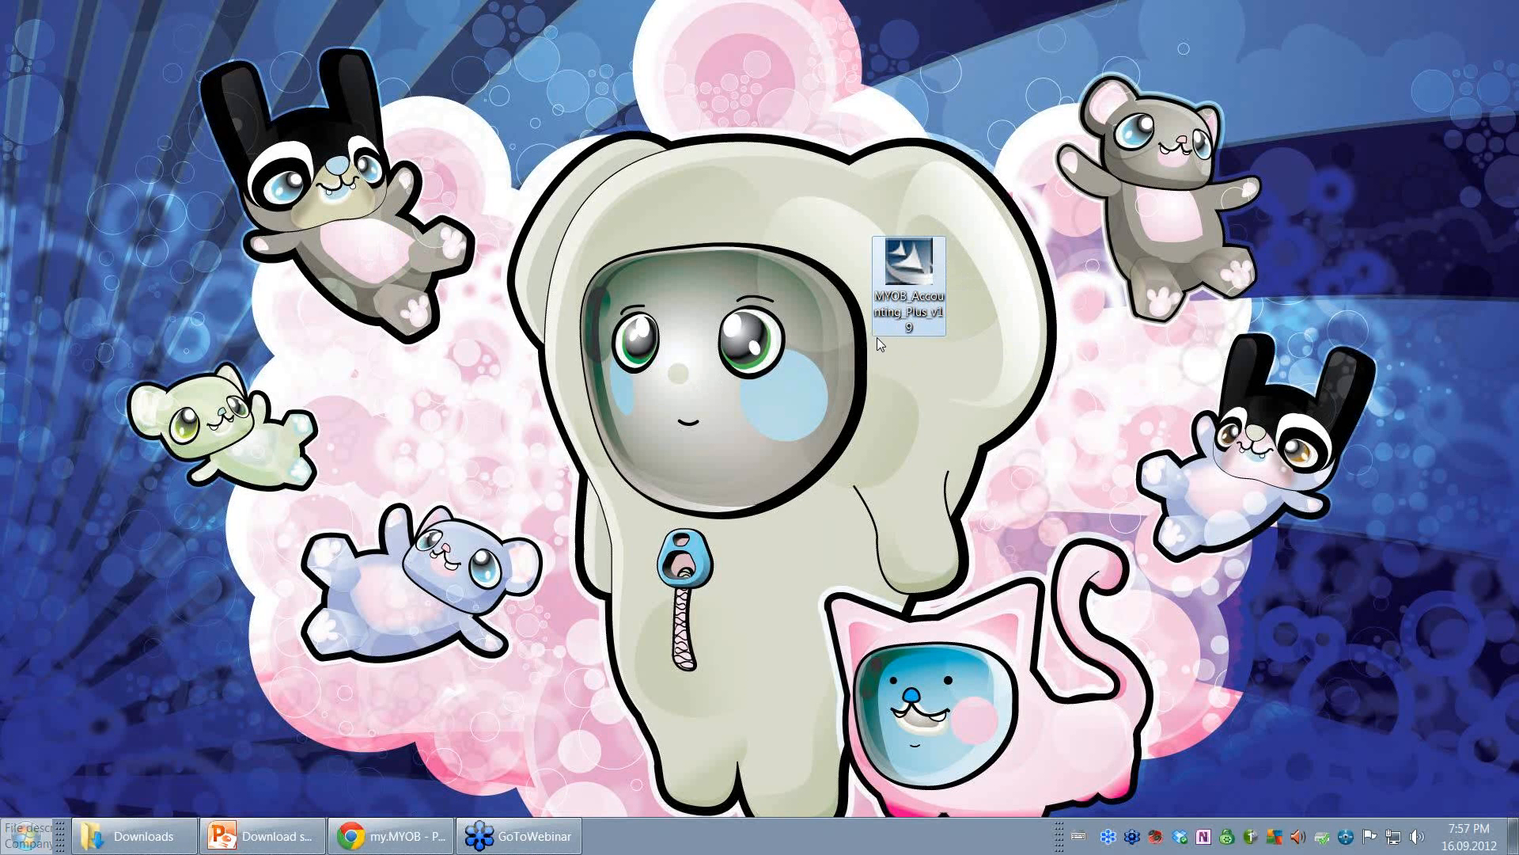
mouse_move(911, 291)
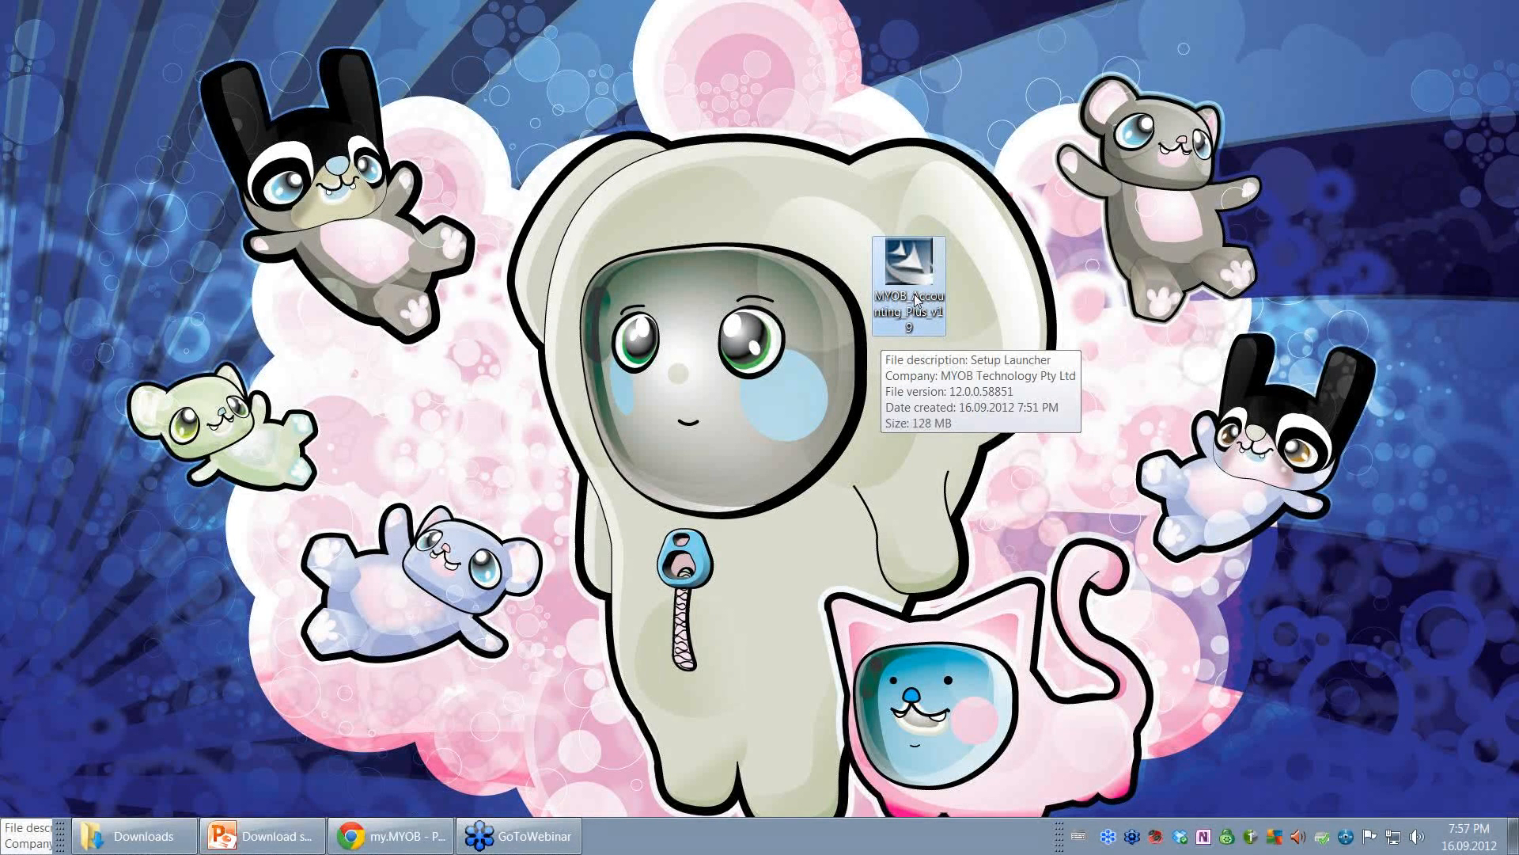
- Launch MYOB_Accounting_Plus_v19 from the desktop and allow it past the security warning
double_click(908, 275)
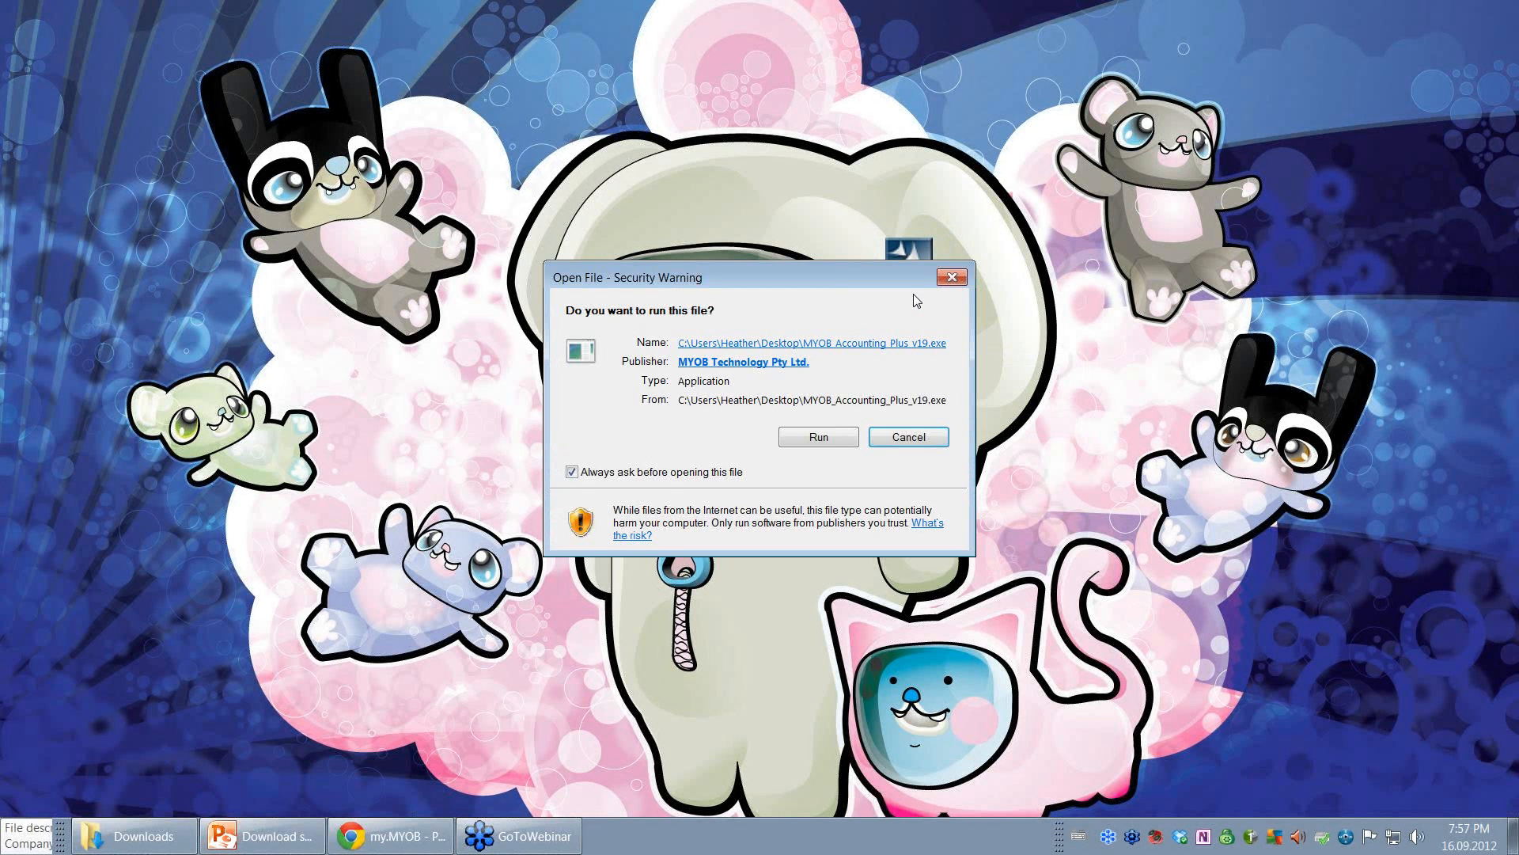
mouse_move(818, 437)
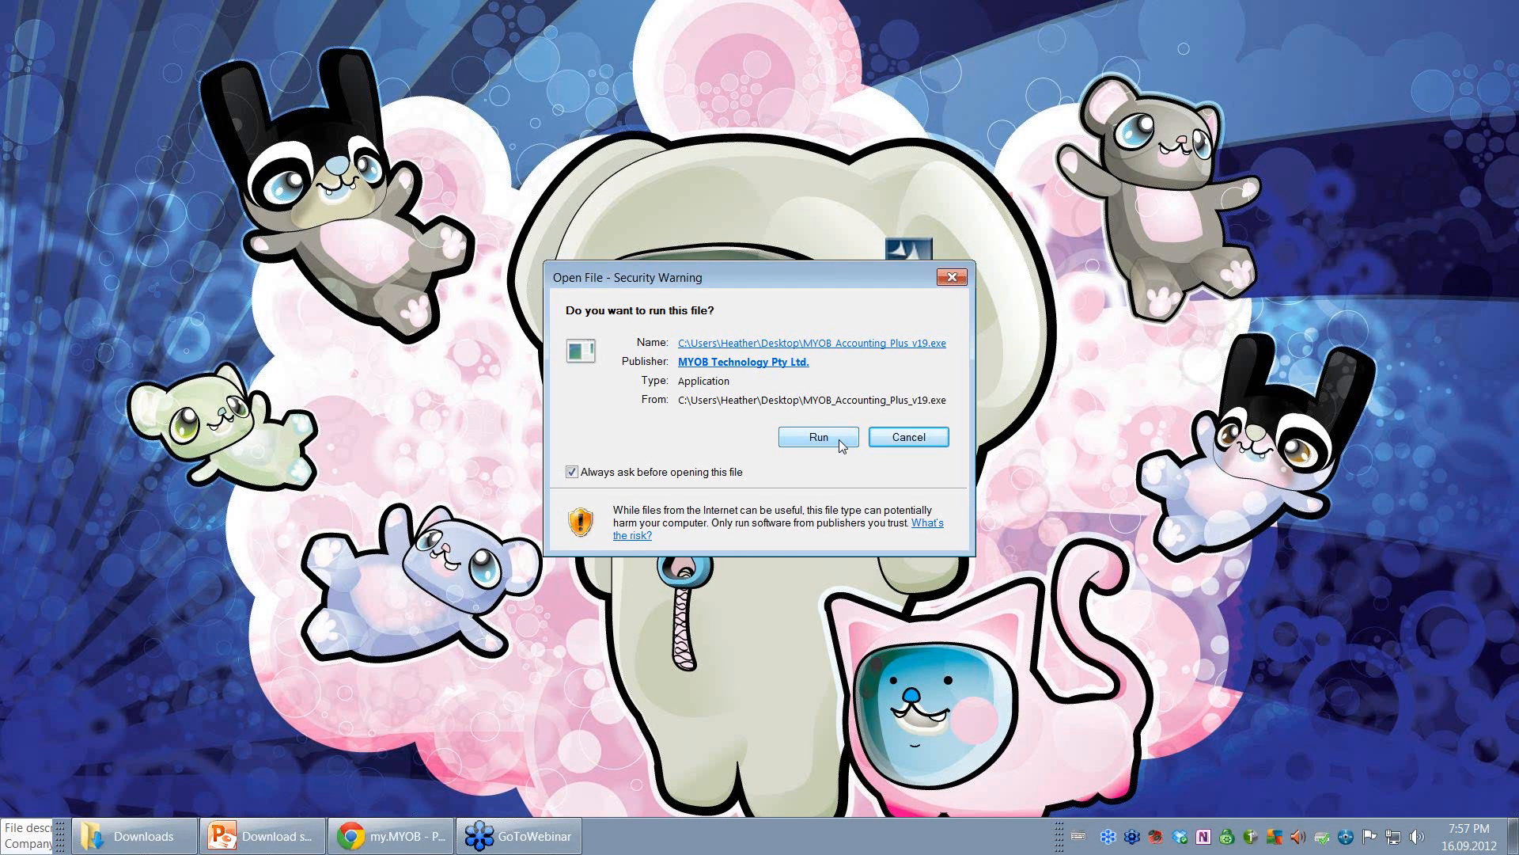
left_click(817, 437)
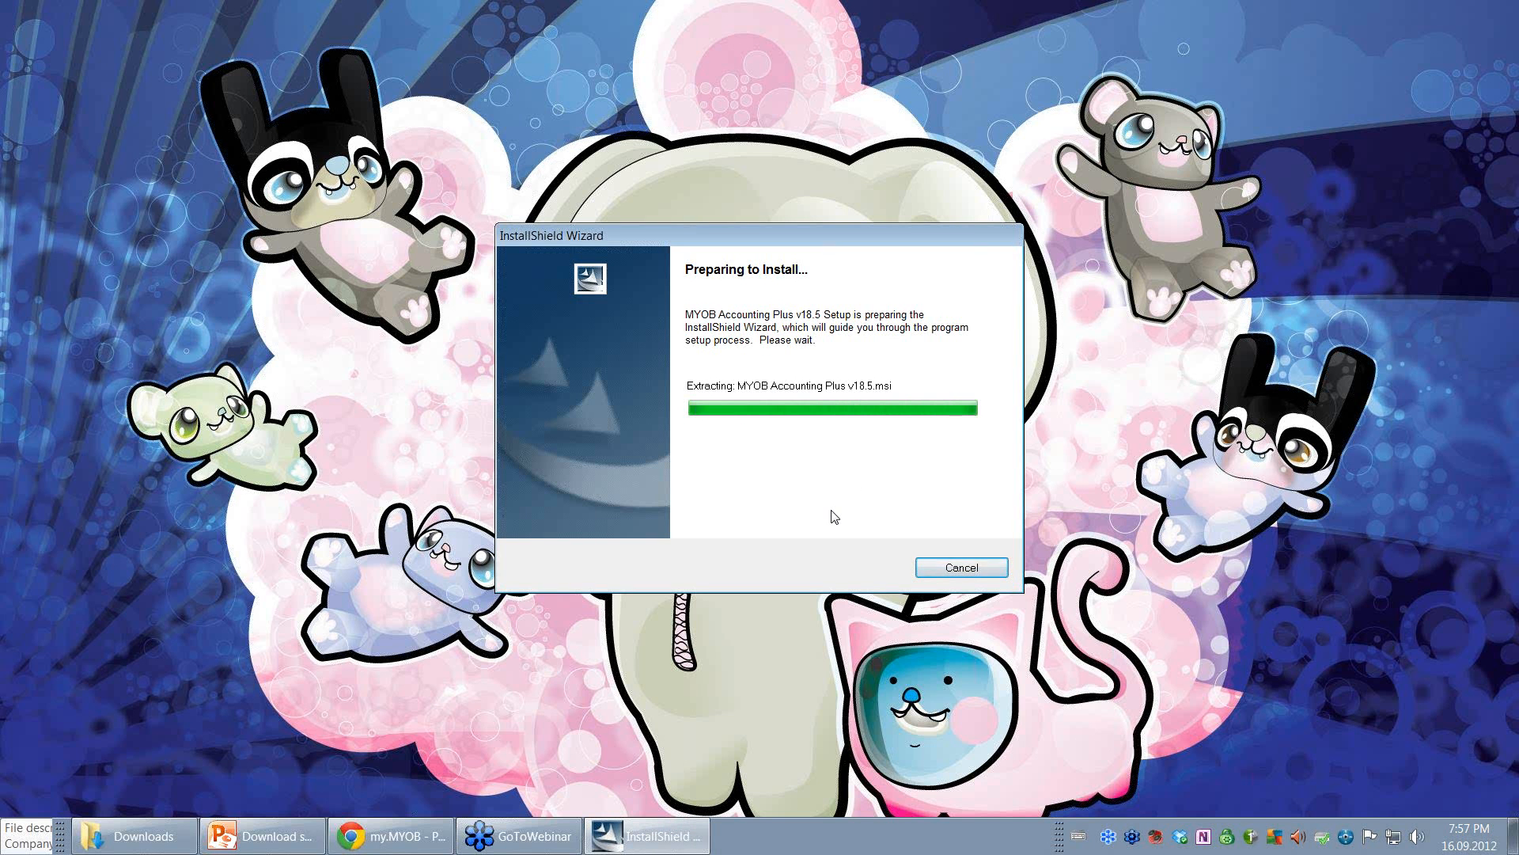
mouse_move(937, 524)
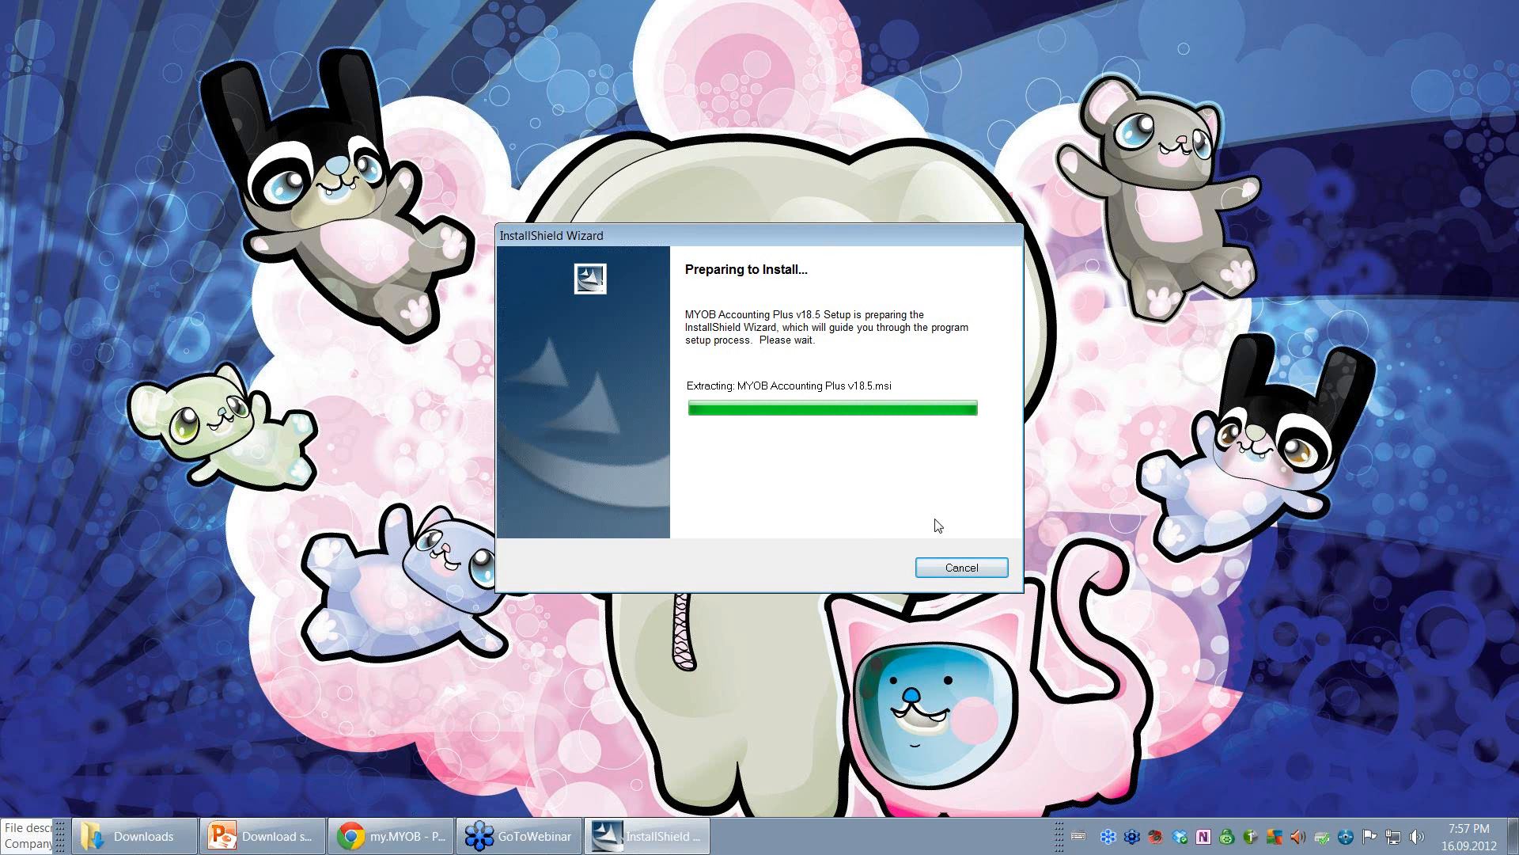
mouse_move(1184, 521)
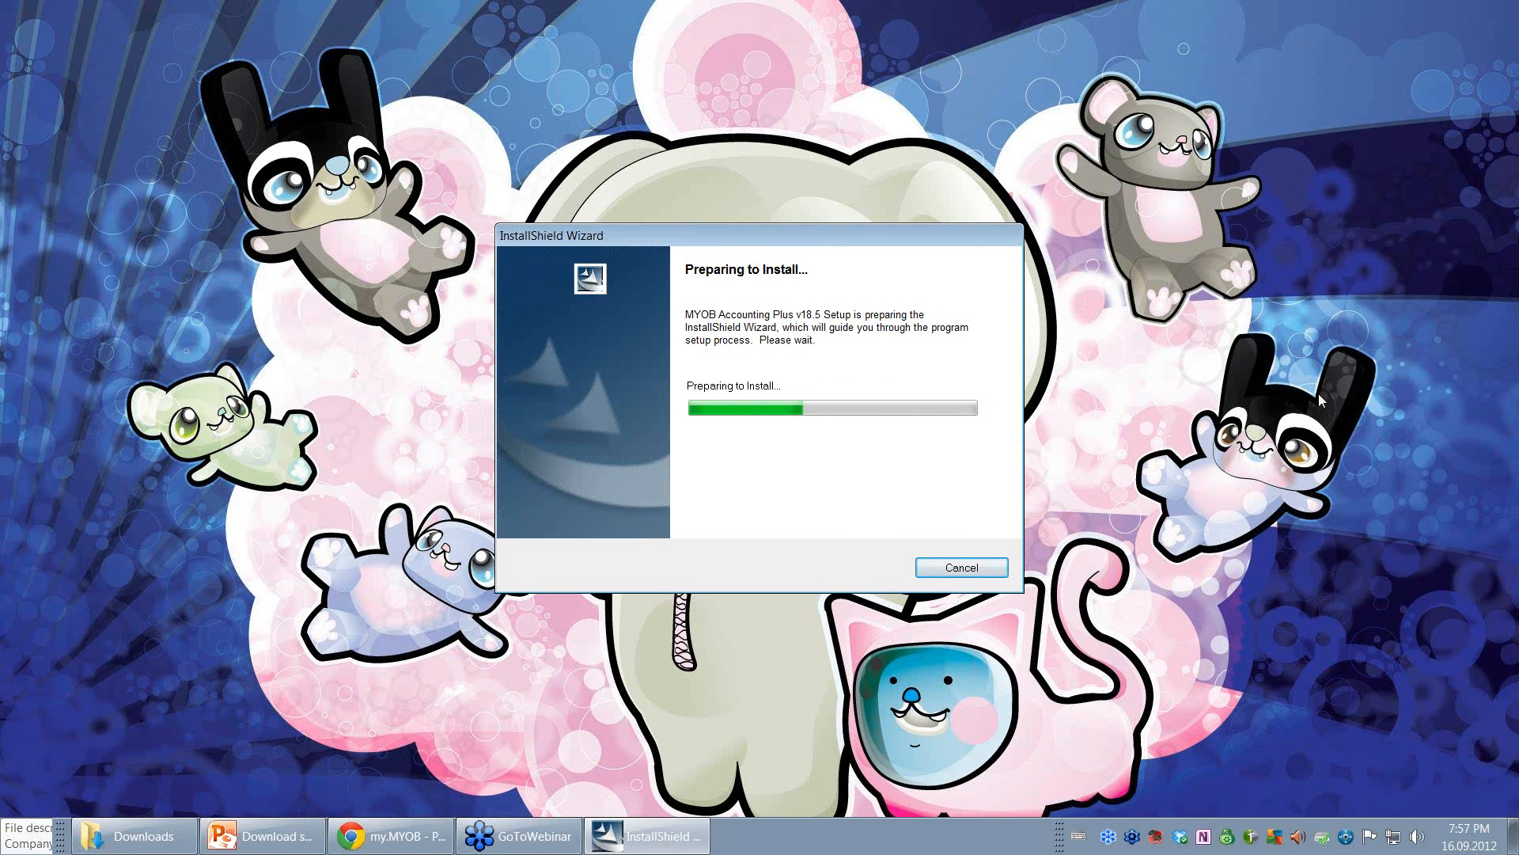
- Let the InstallShield Wizard finish extracting the MYOB Accounting Plus v18.5 setup
left_click(960, 567)
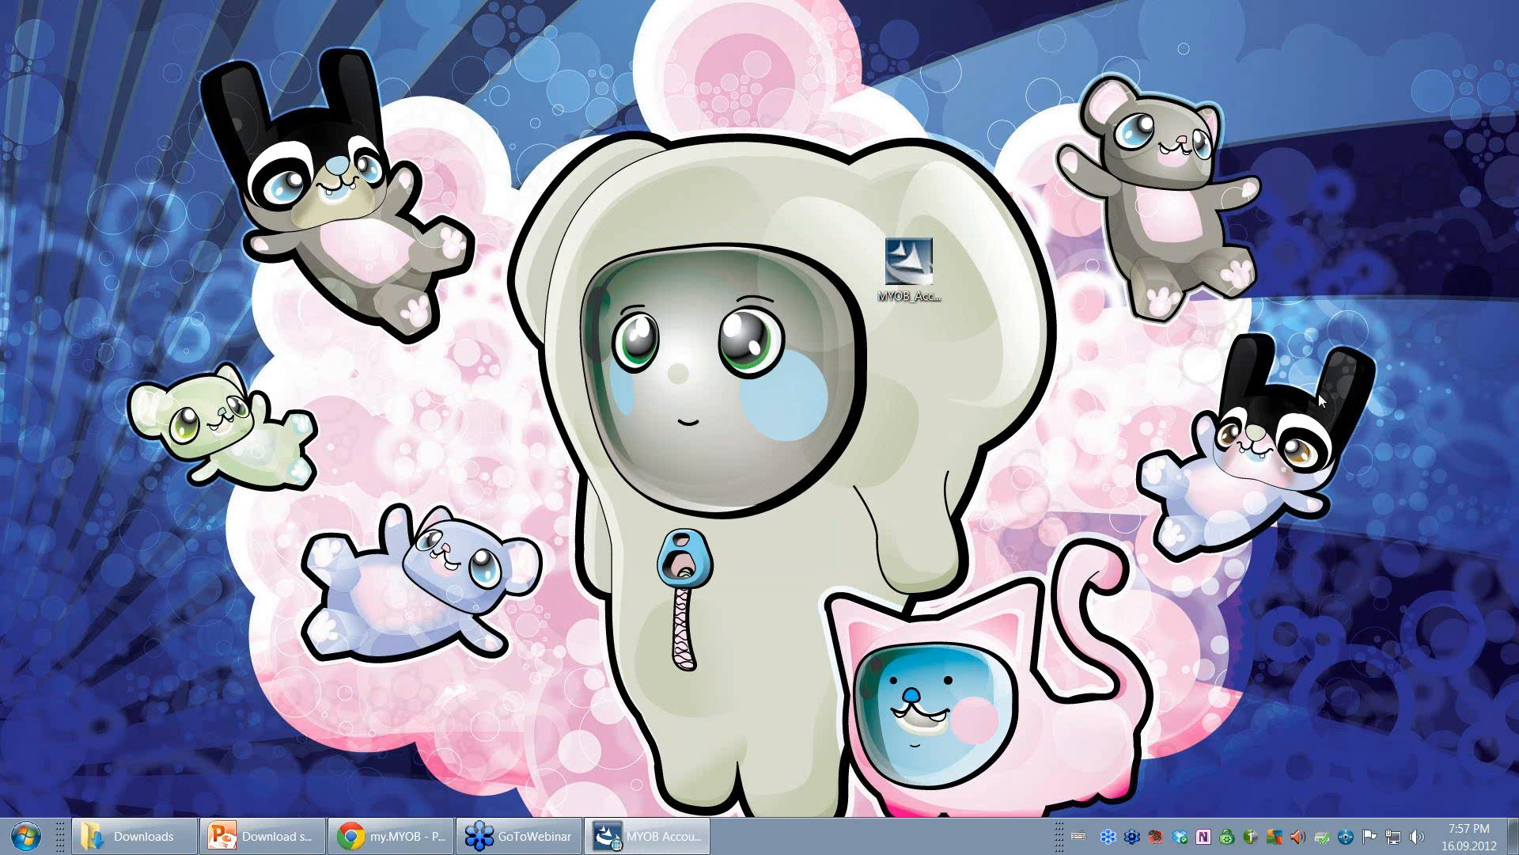
mouse_move(663, 834)
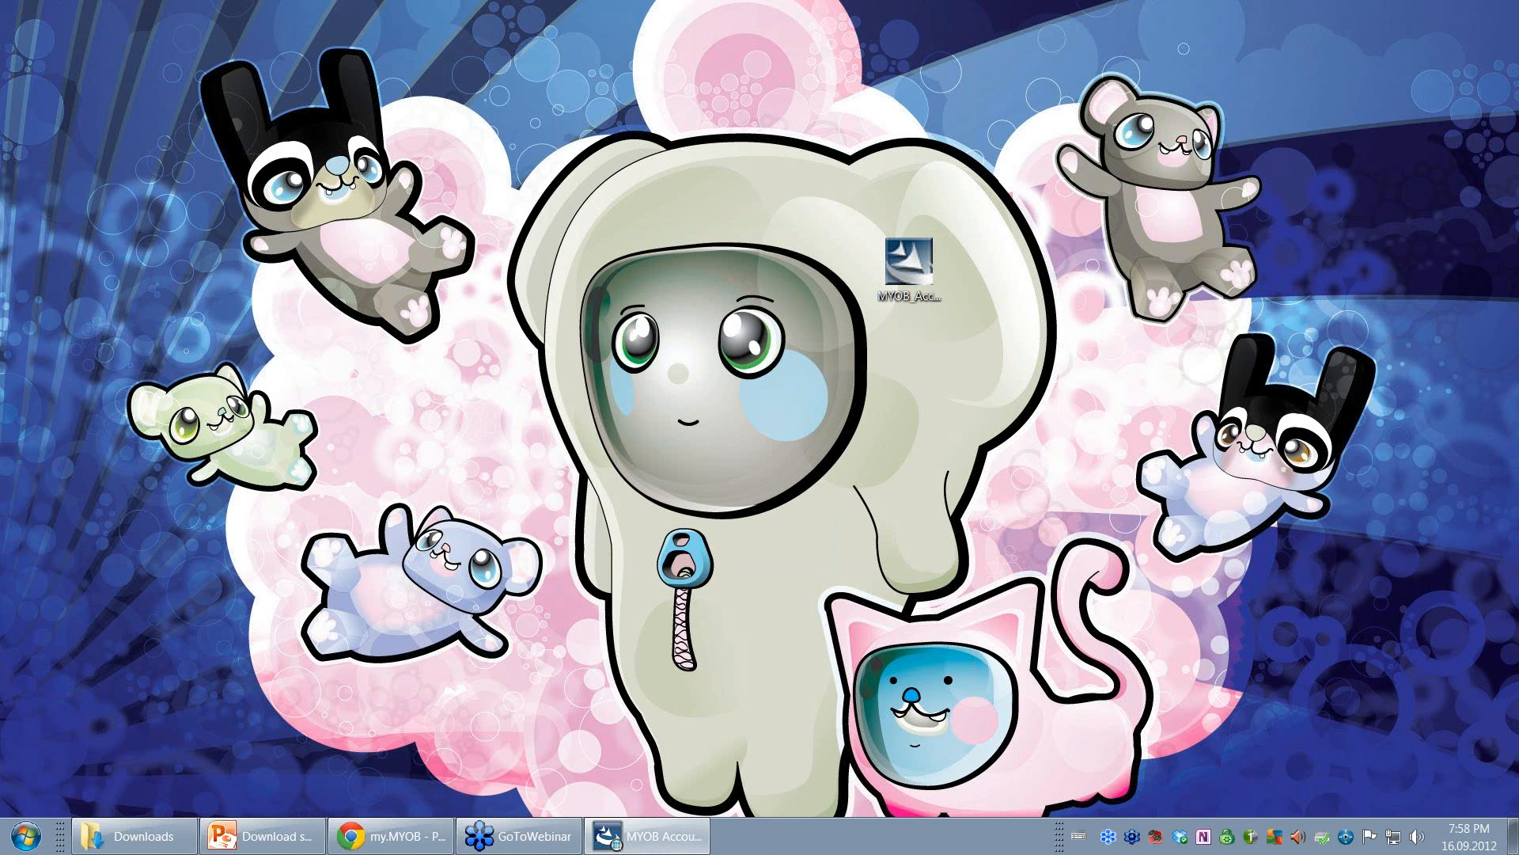
- Bring the MYOB Accounting Plus v18.5 Install welcome screen up full-screen
double_click(909, 246)
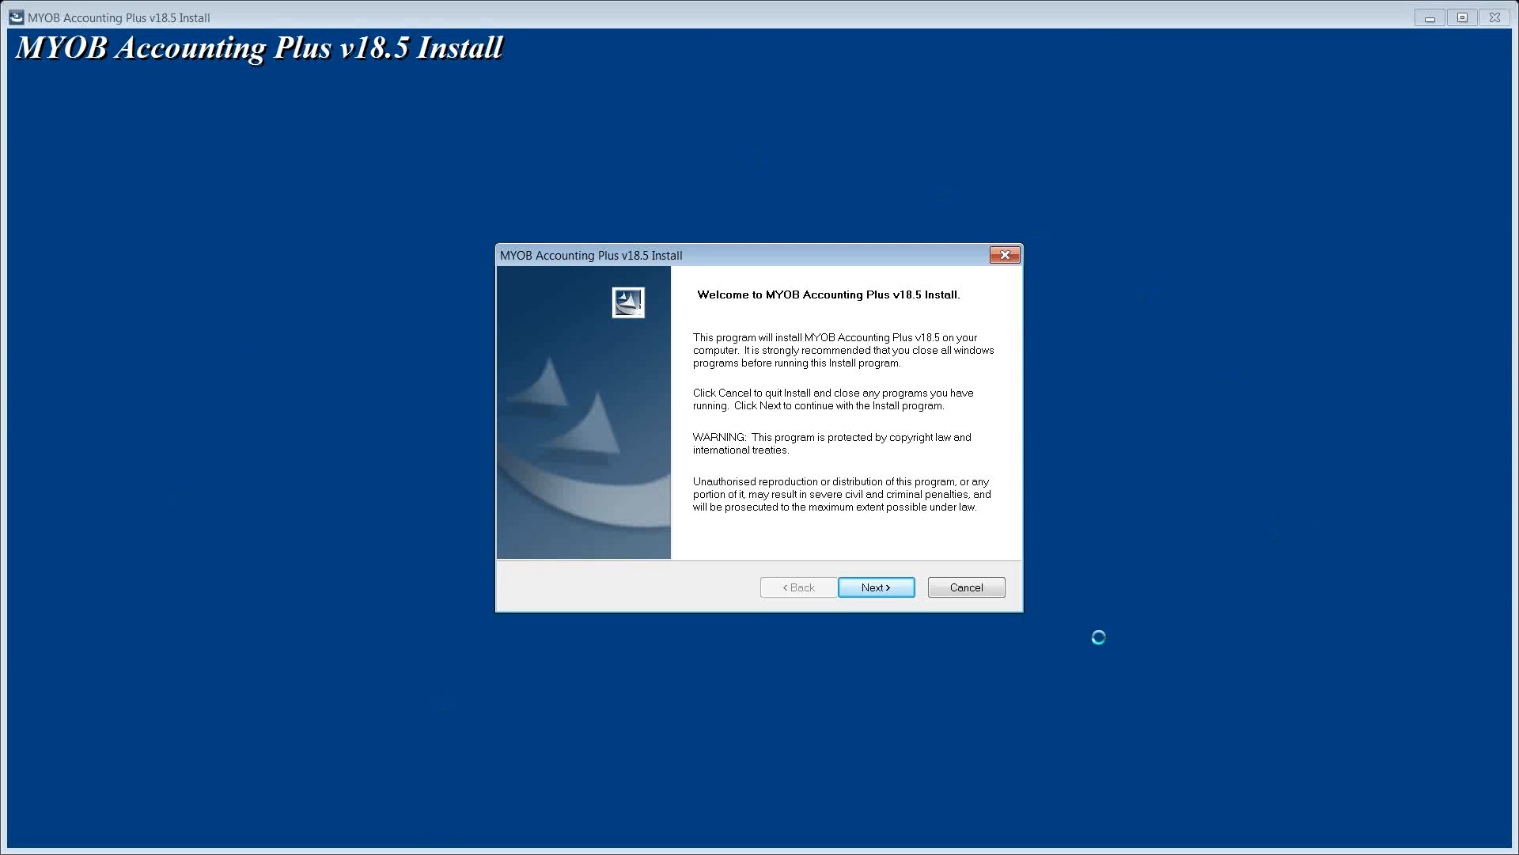
mouse_move(575, 256)
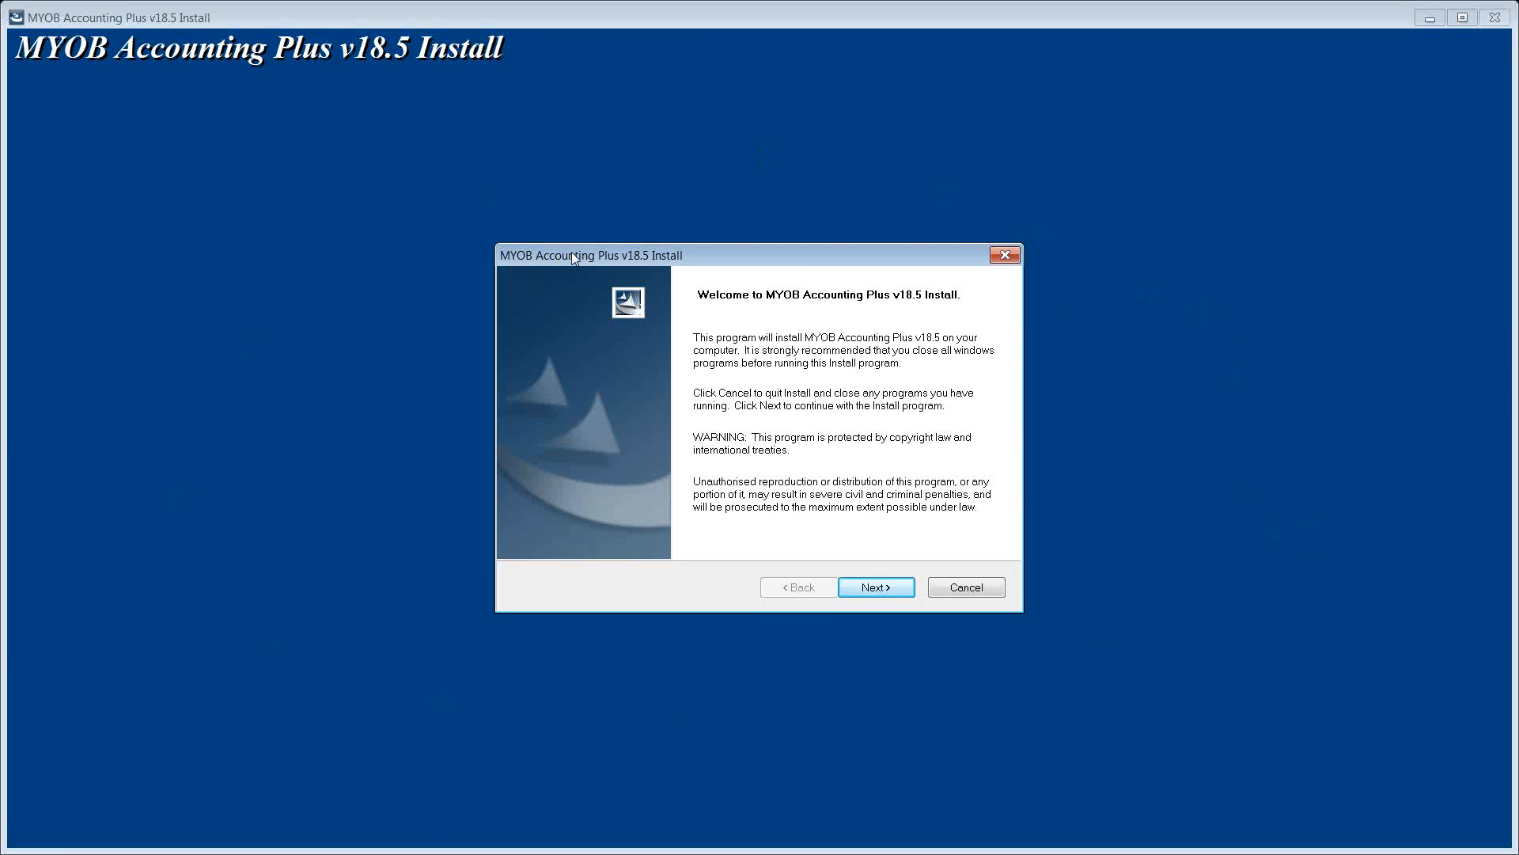
mouse_move(675, 271)
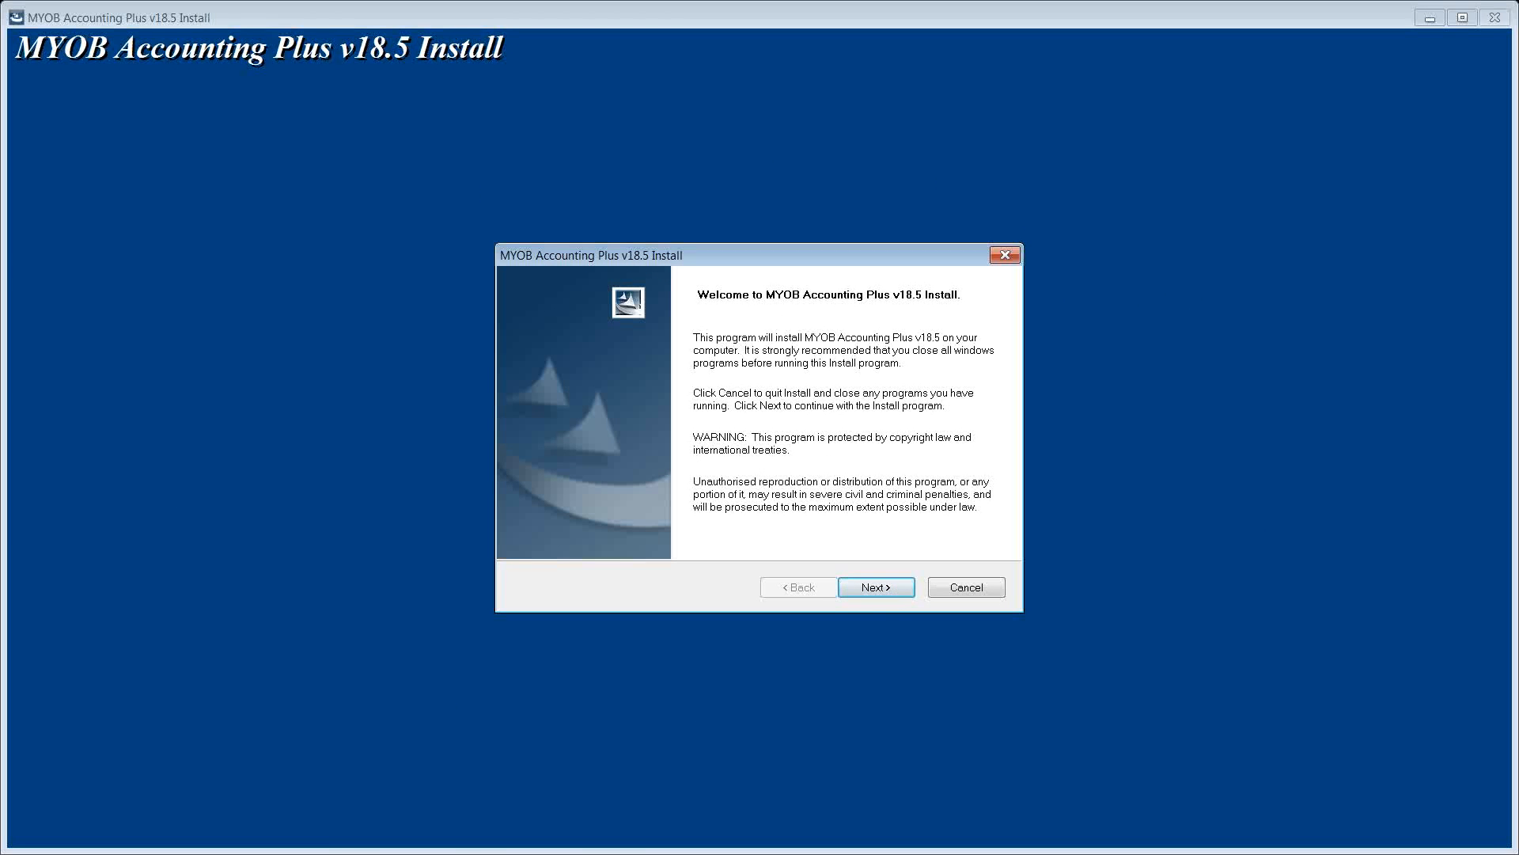
left_click(875, 587)
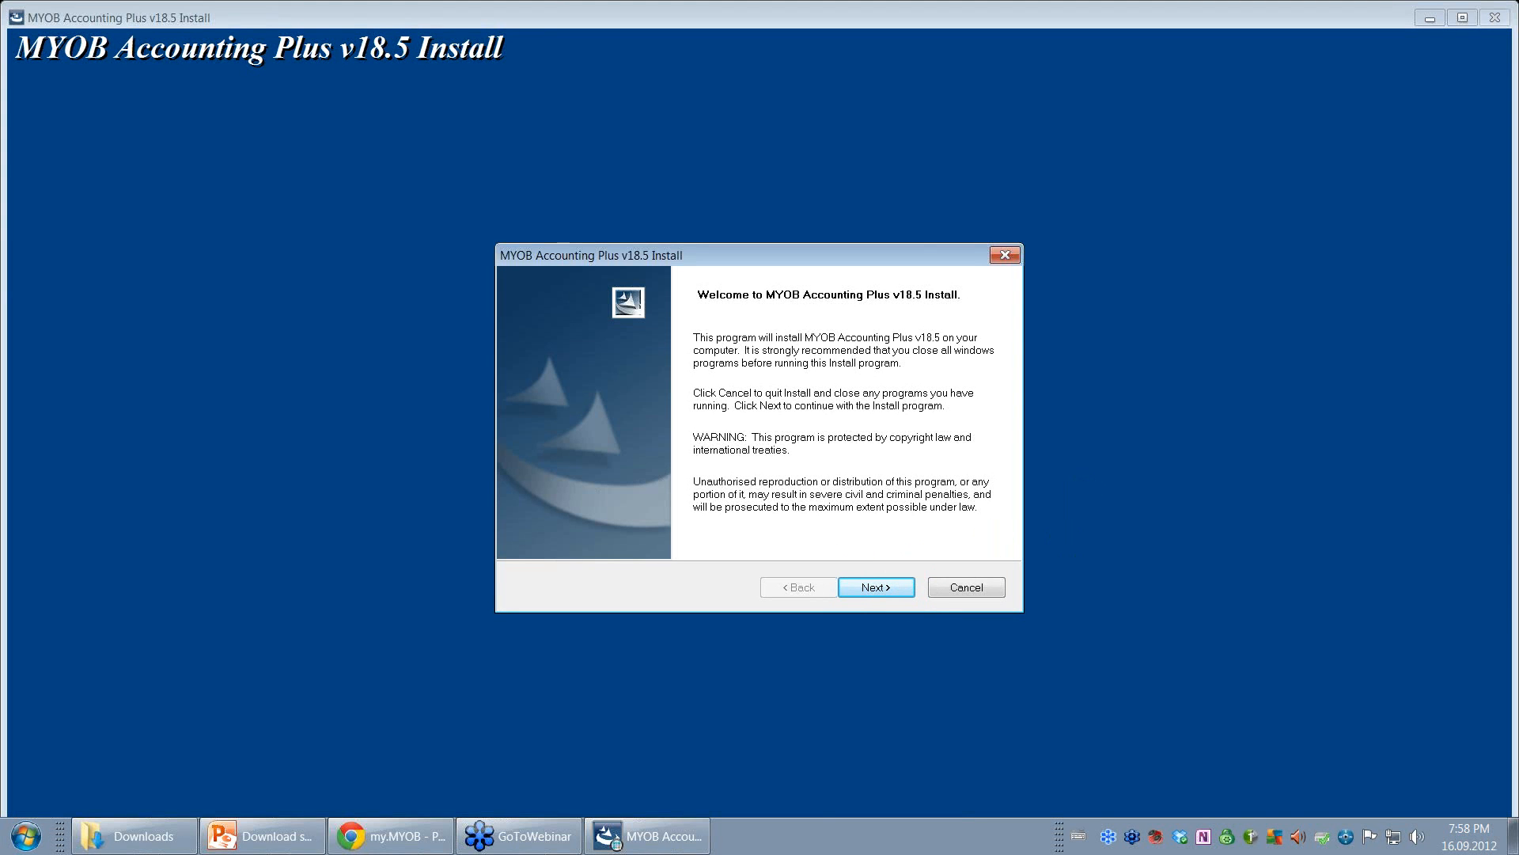
mouse_move(875, 586)
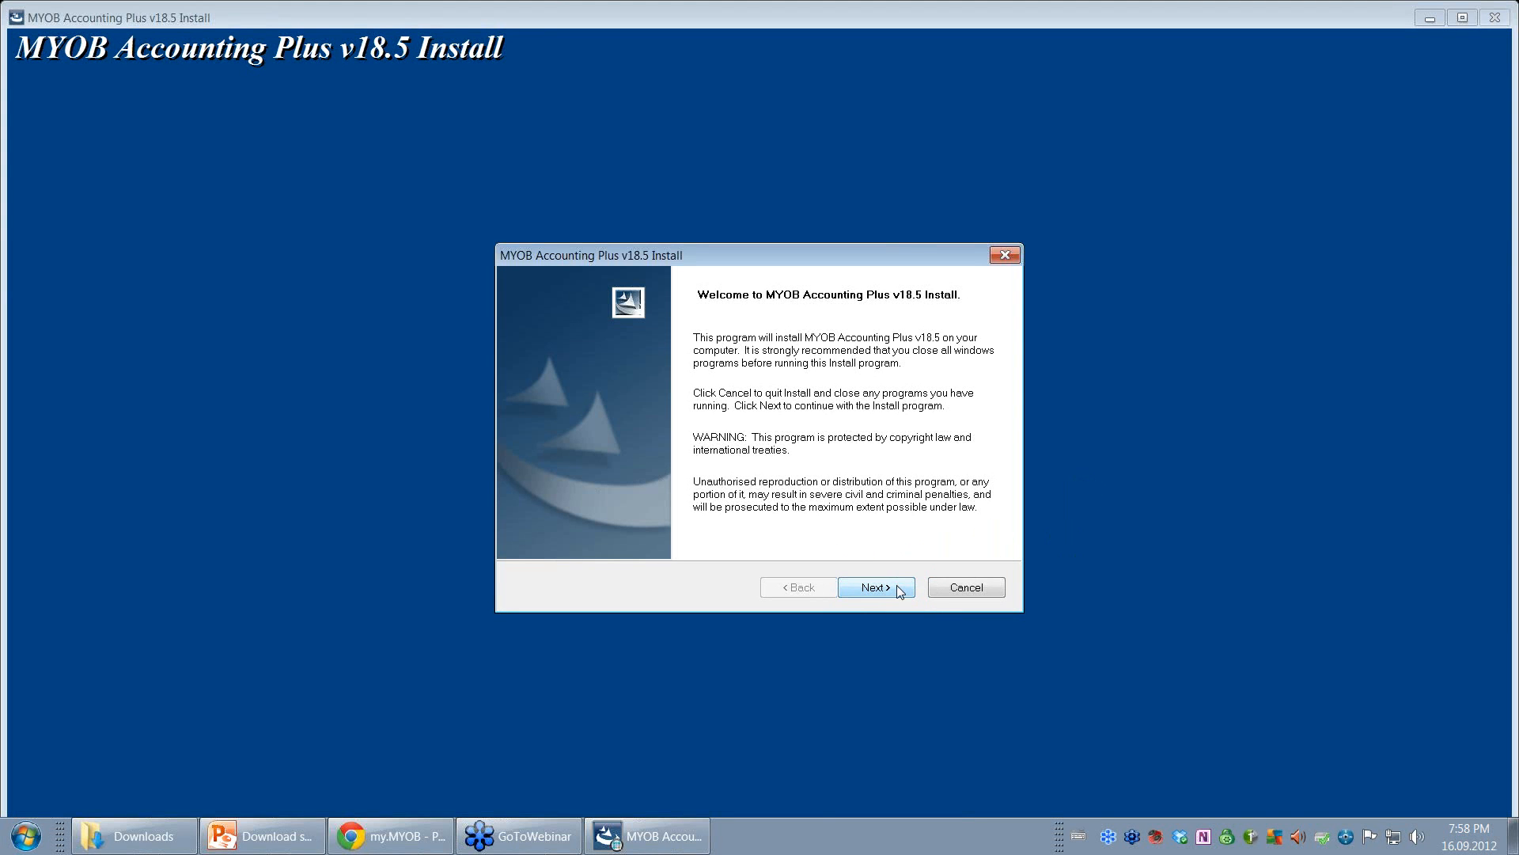
- Accept the licence agreement terms and continue to the install type
left_click(875, 586)
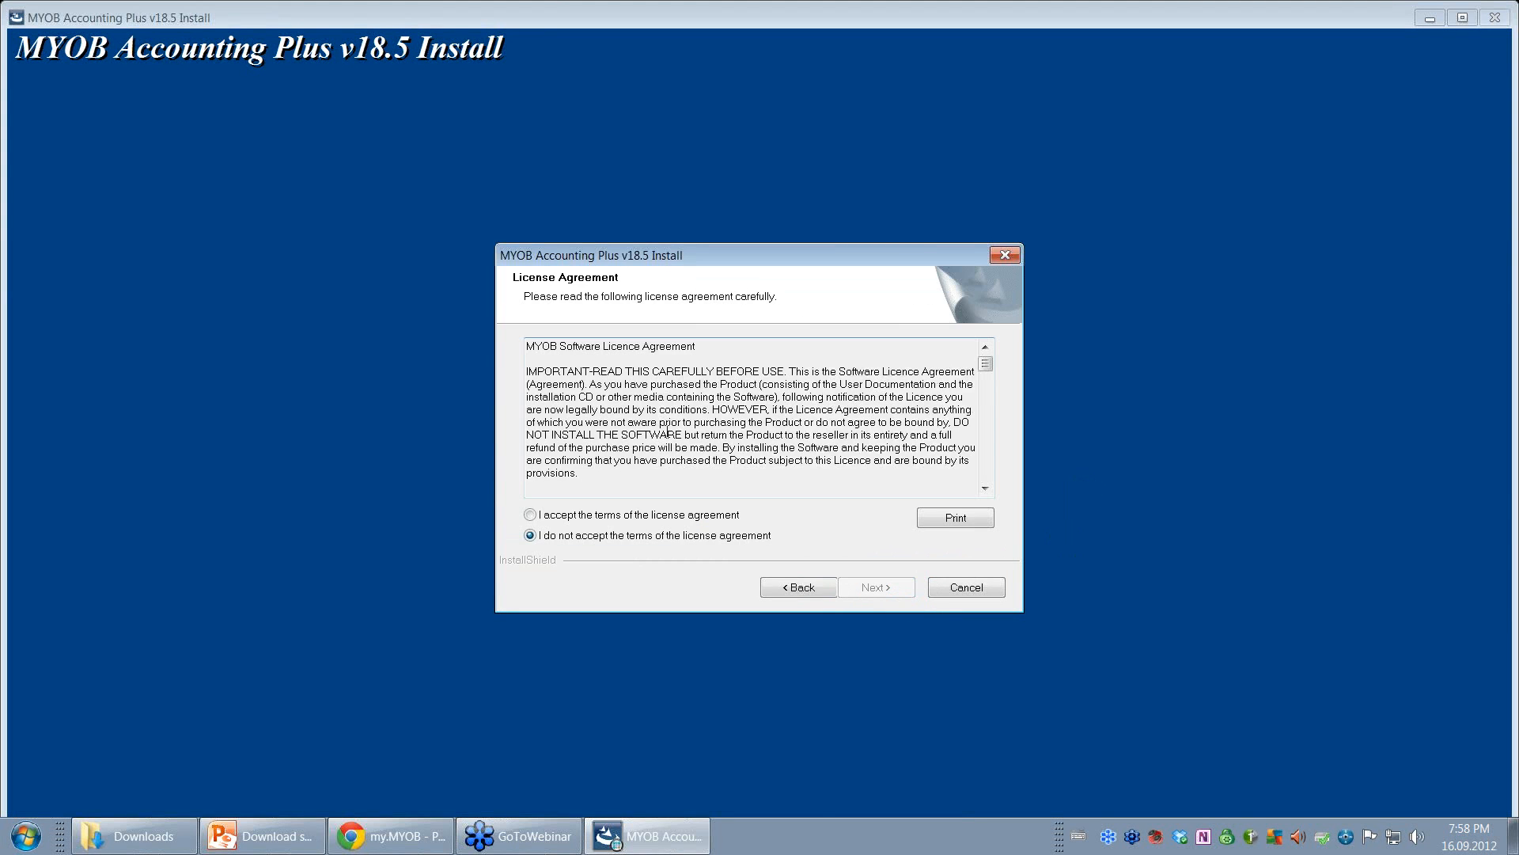
left_click(528, 515)
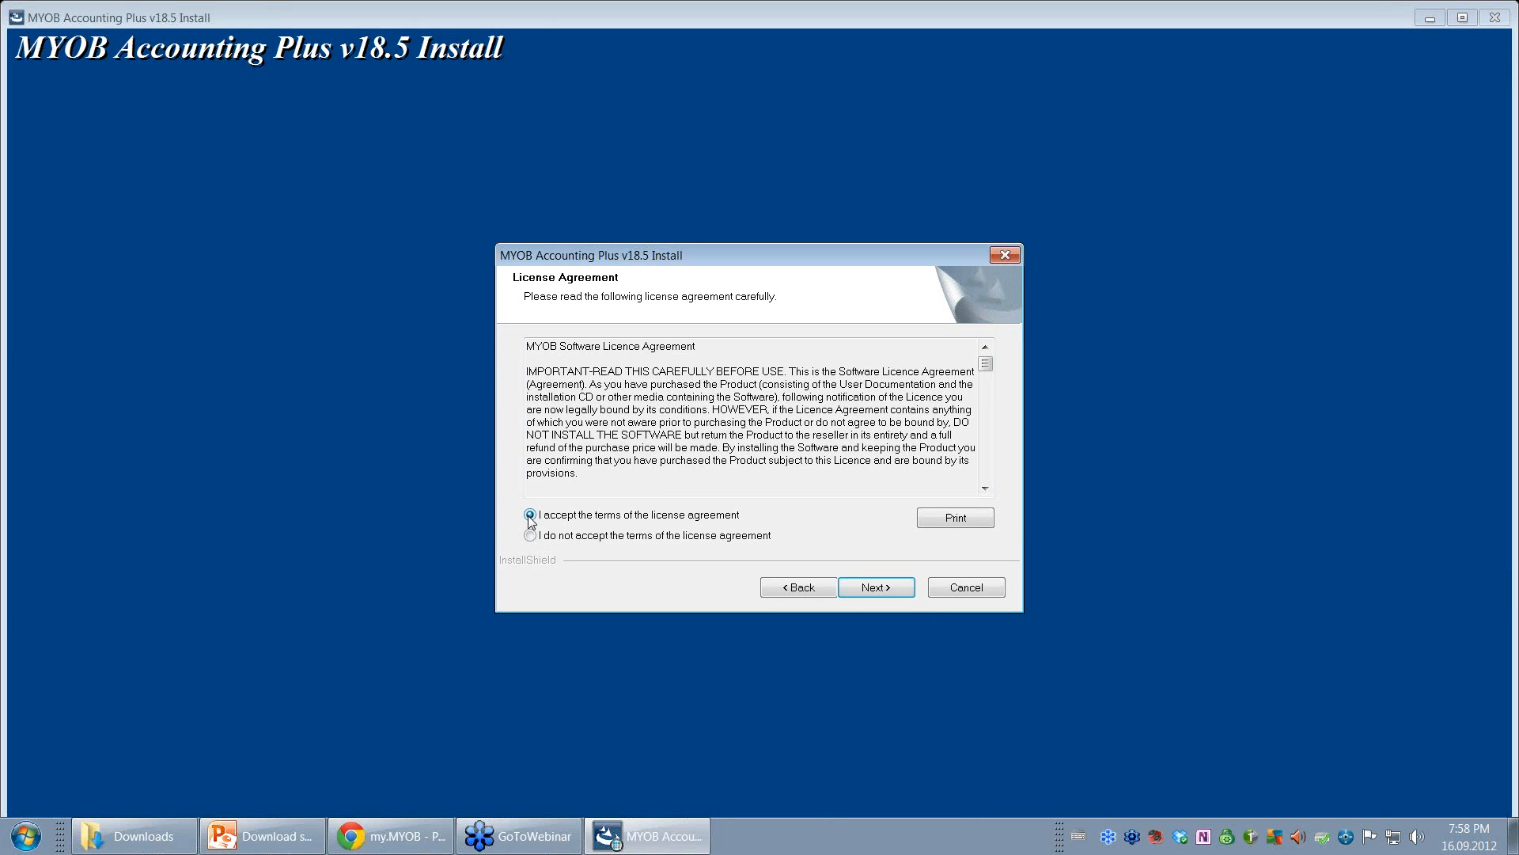
left_click(531, 515)
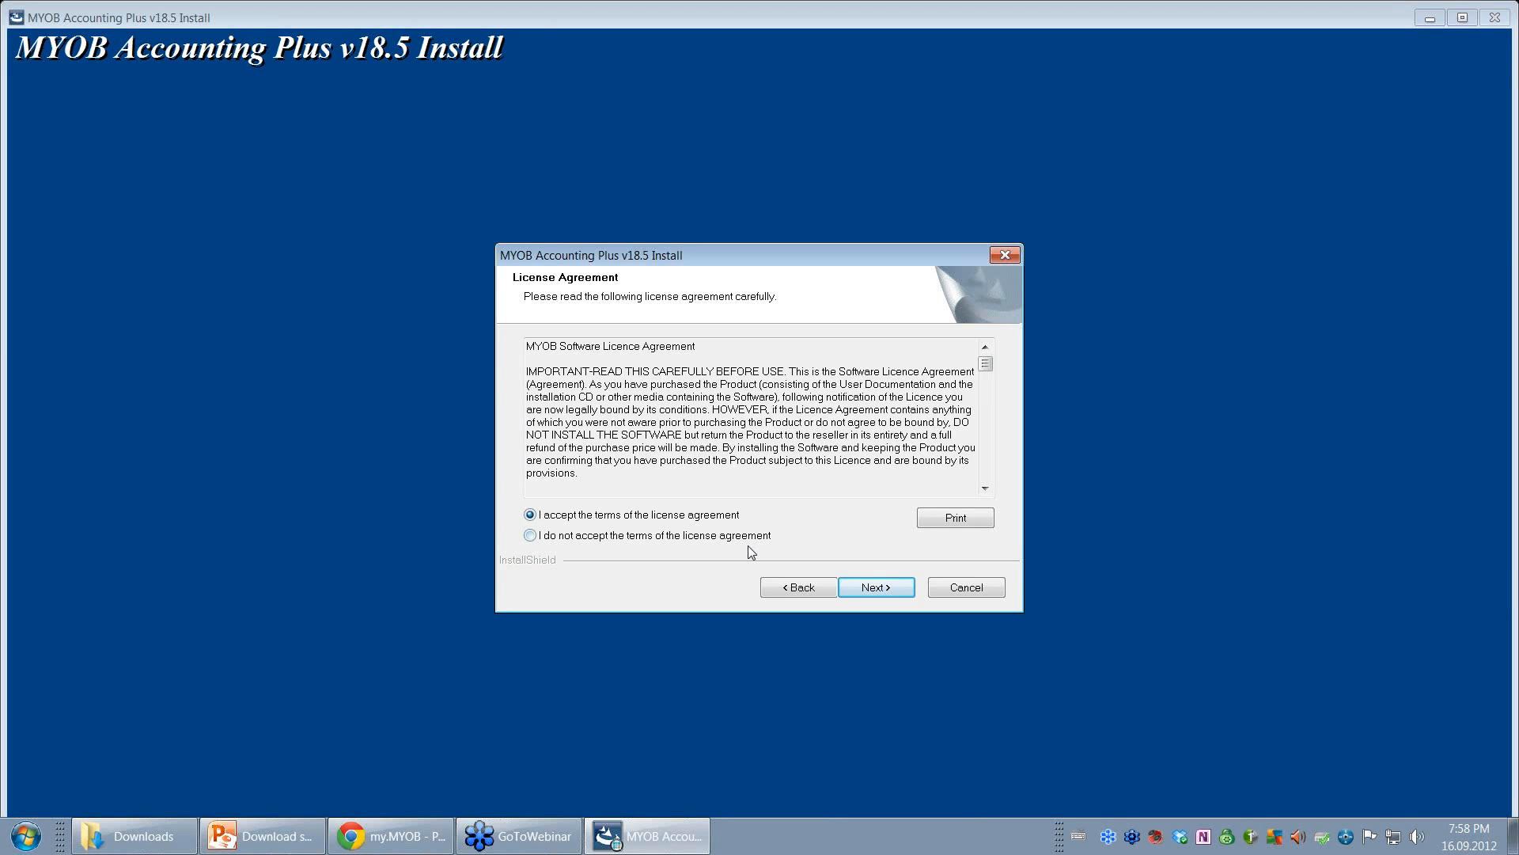
mouse_move(783, 554)
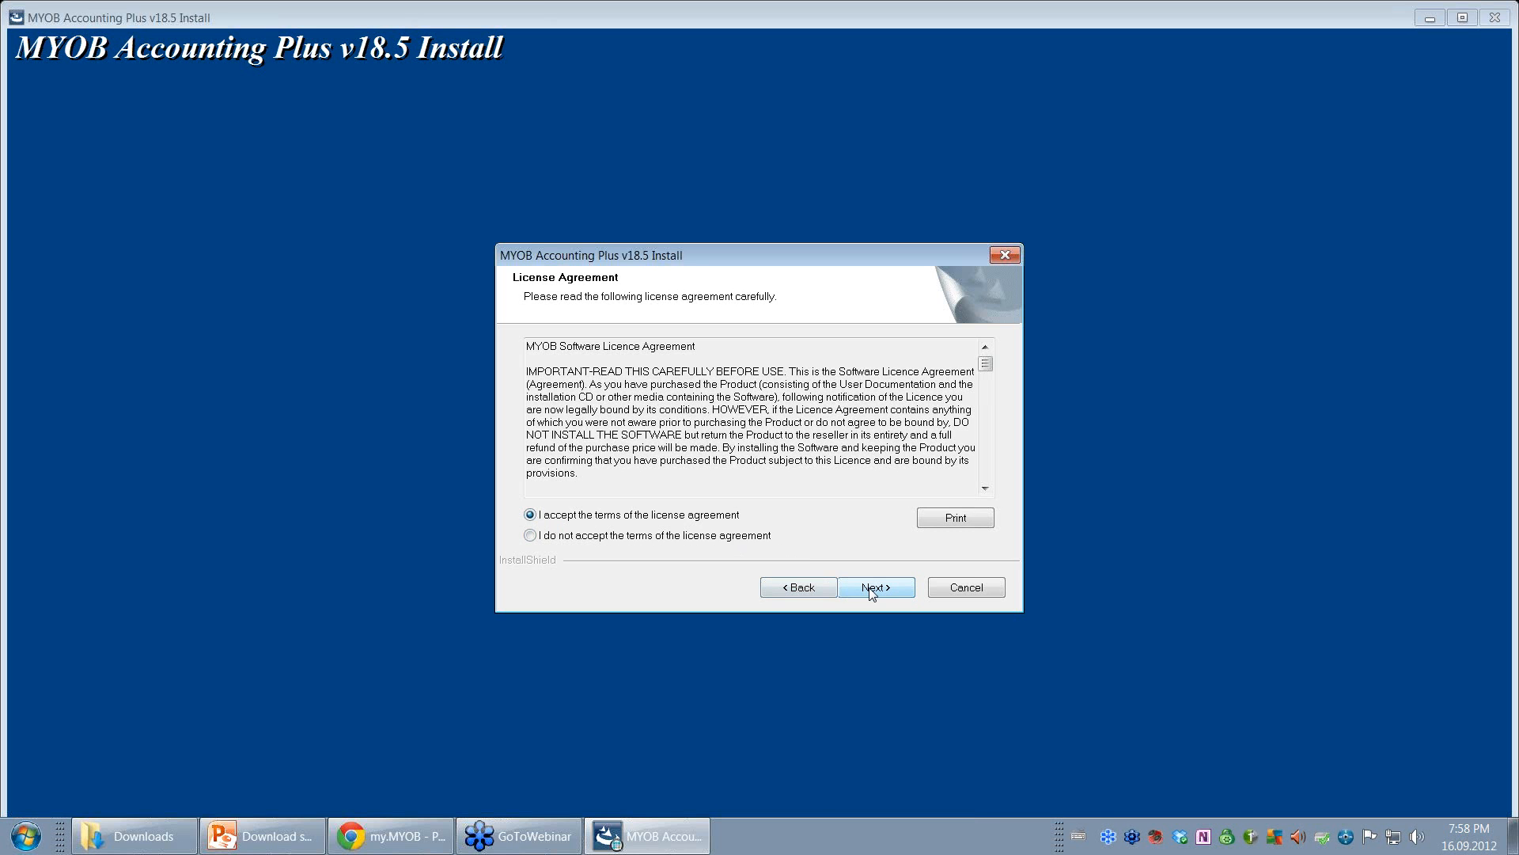
left_click(876, 586)
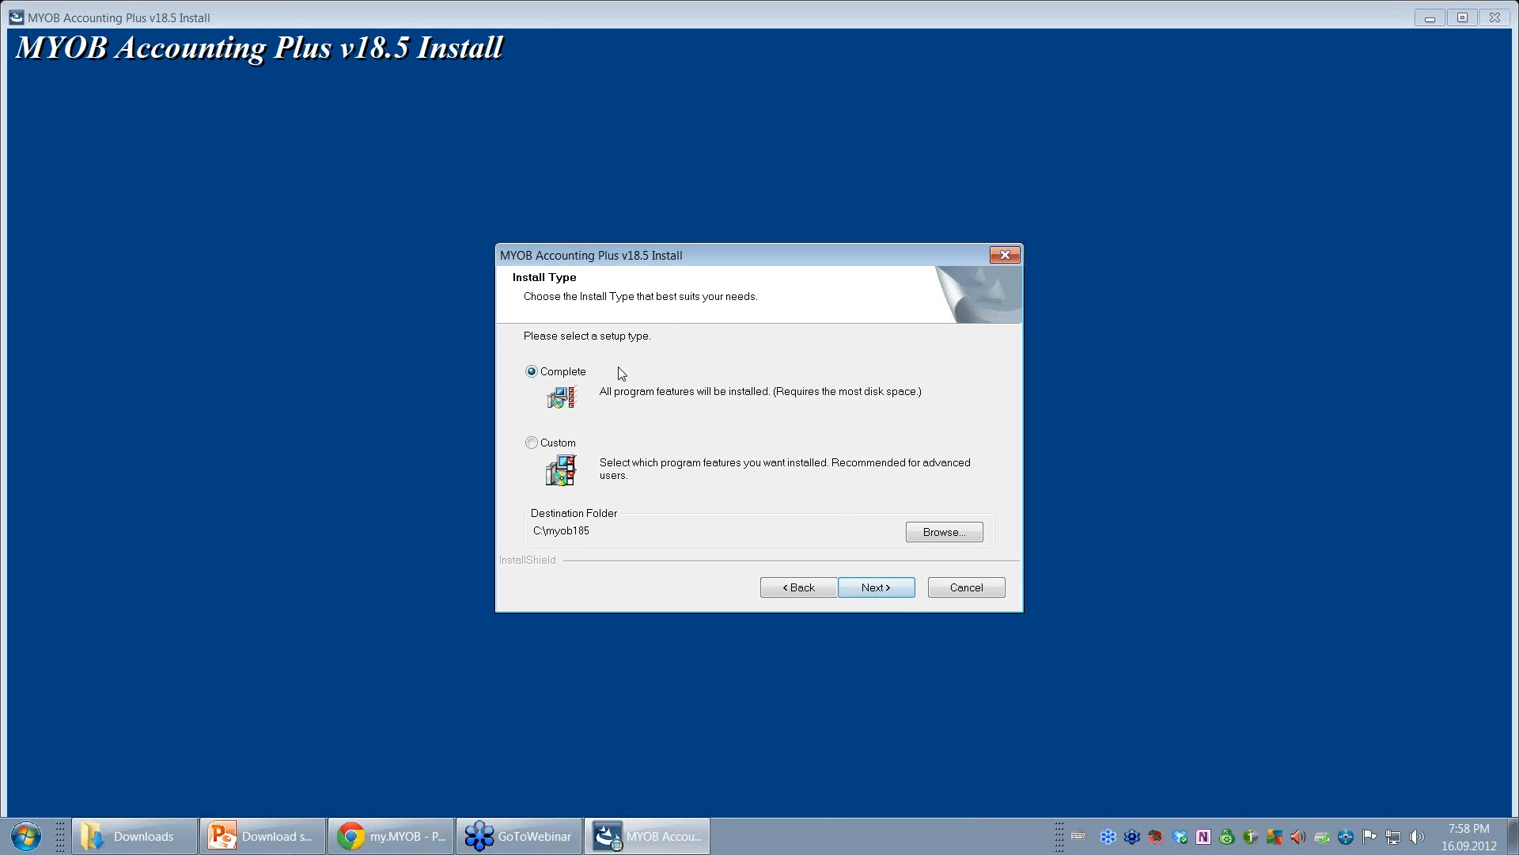
mouse_move(852, 576)
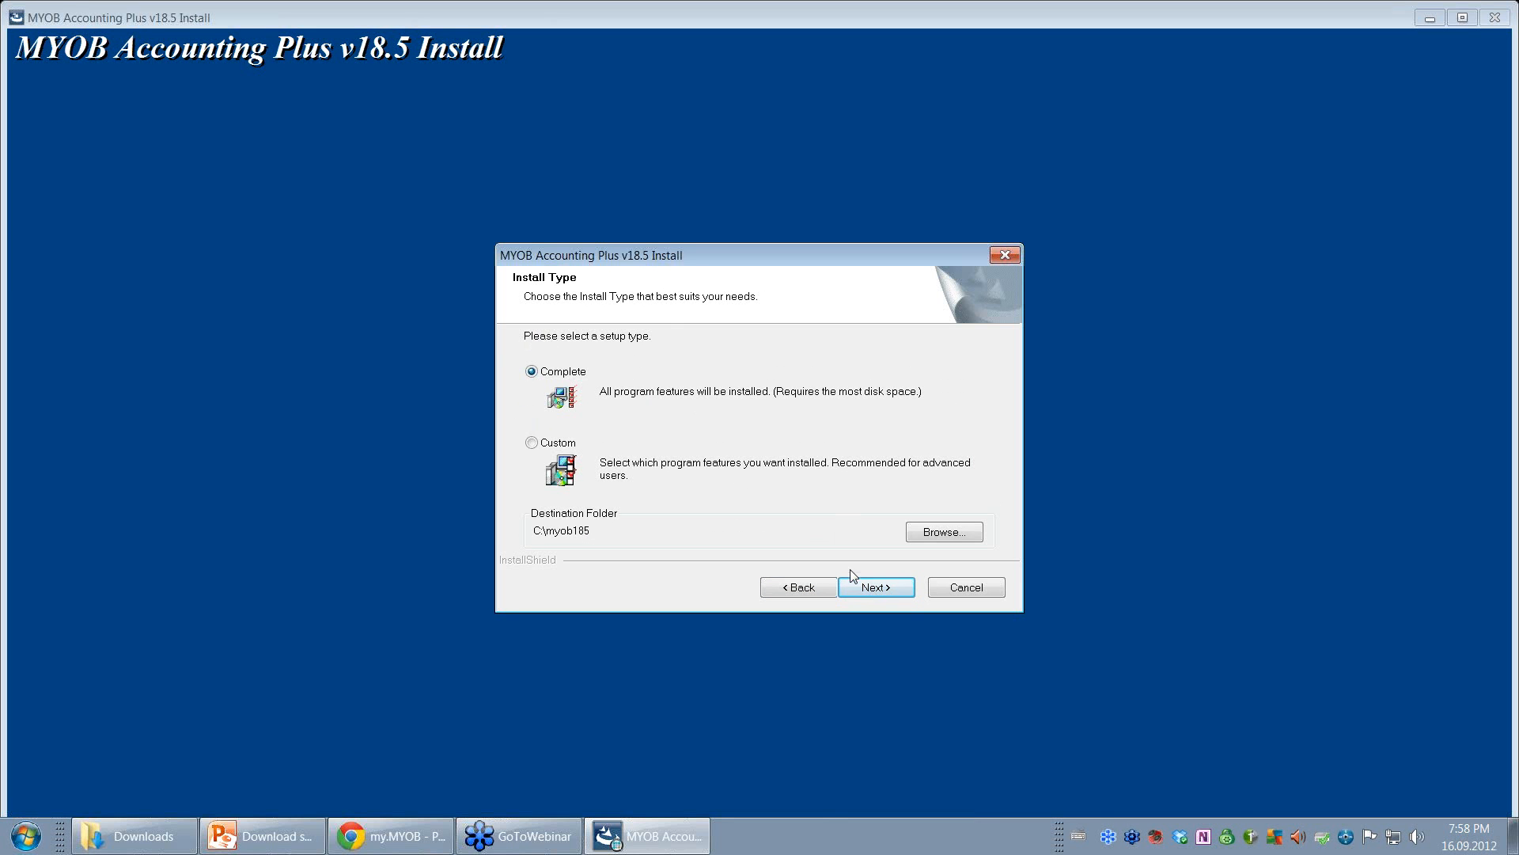
- Keep the Complete install and default folder C:\myob185, then start copying files
left_click(873, 586)
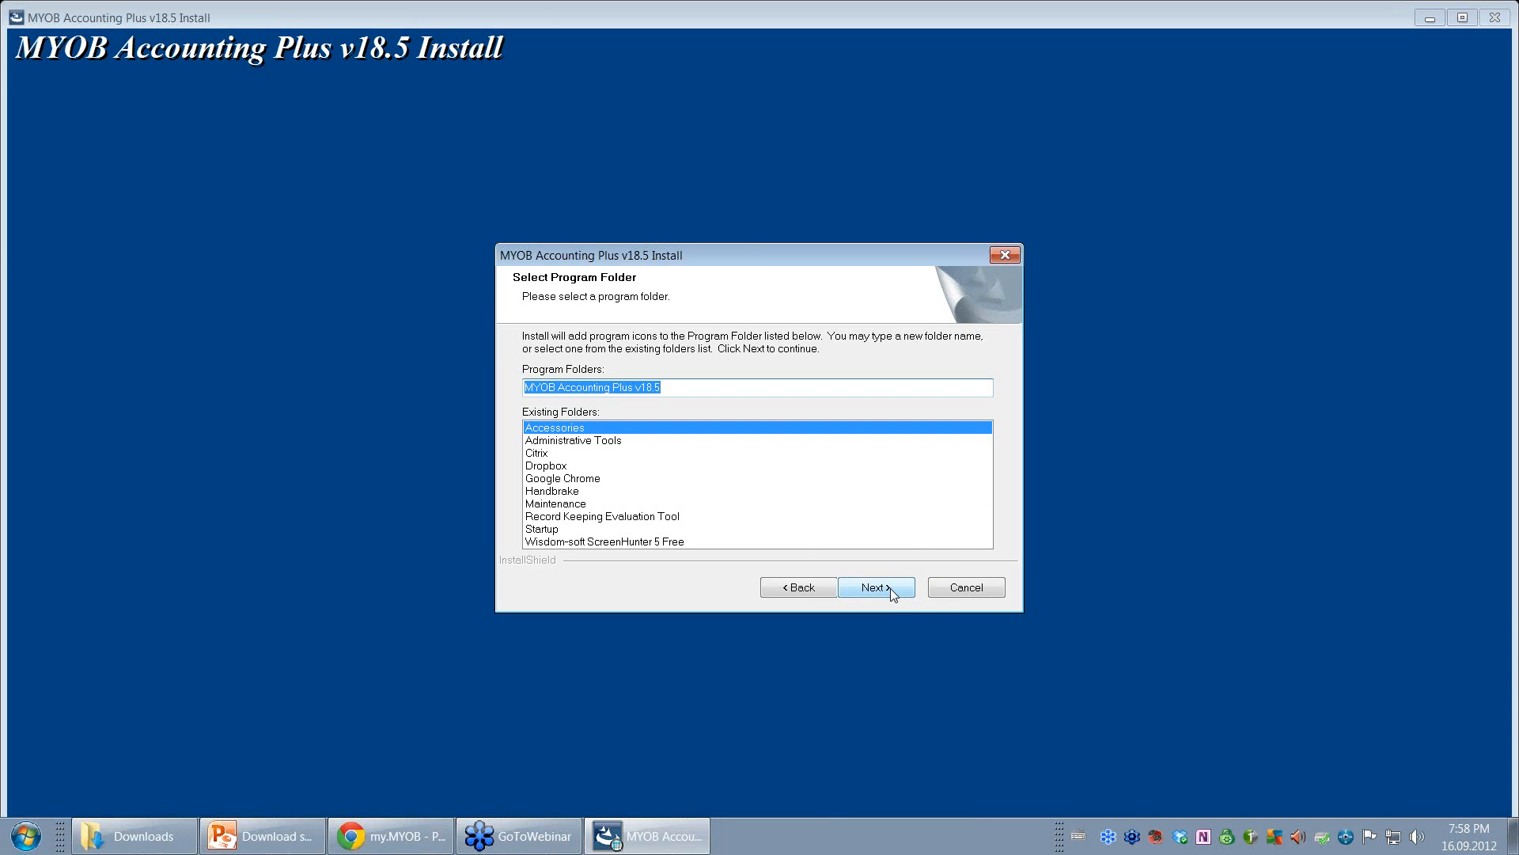
left_click(876, 586)
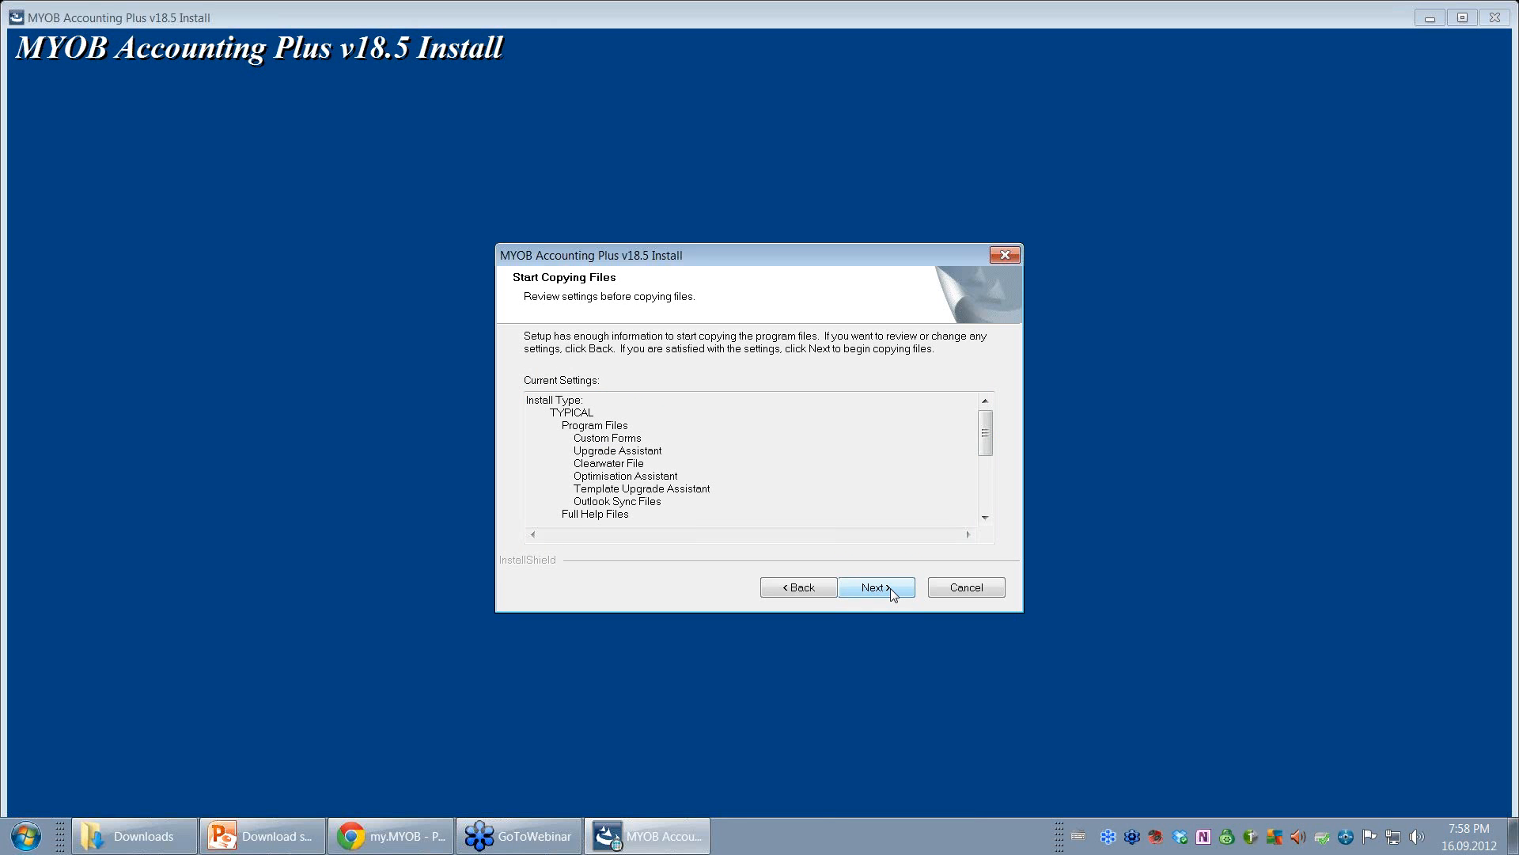
mouse_move(894, 590)
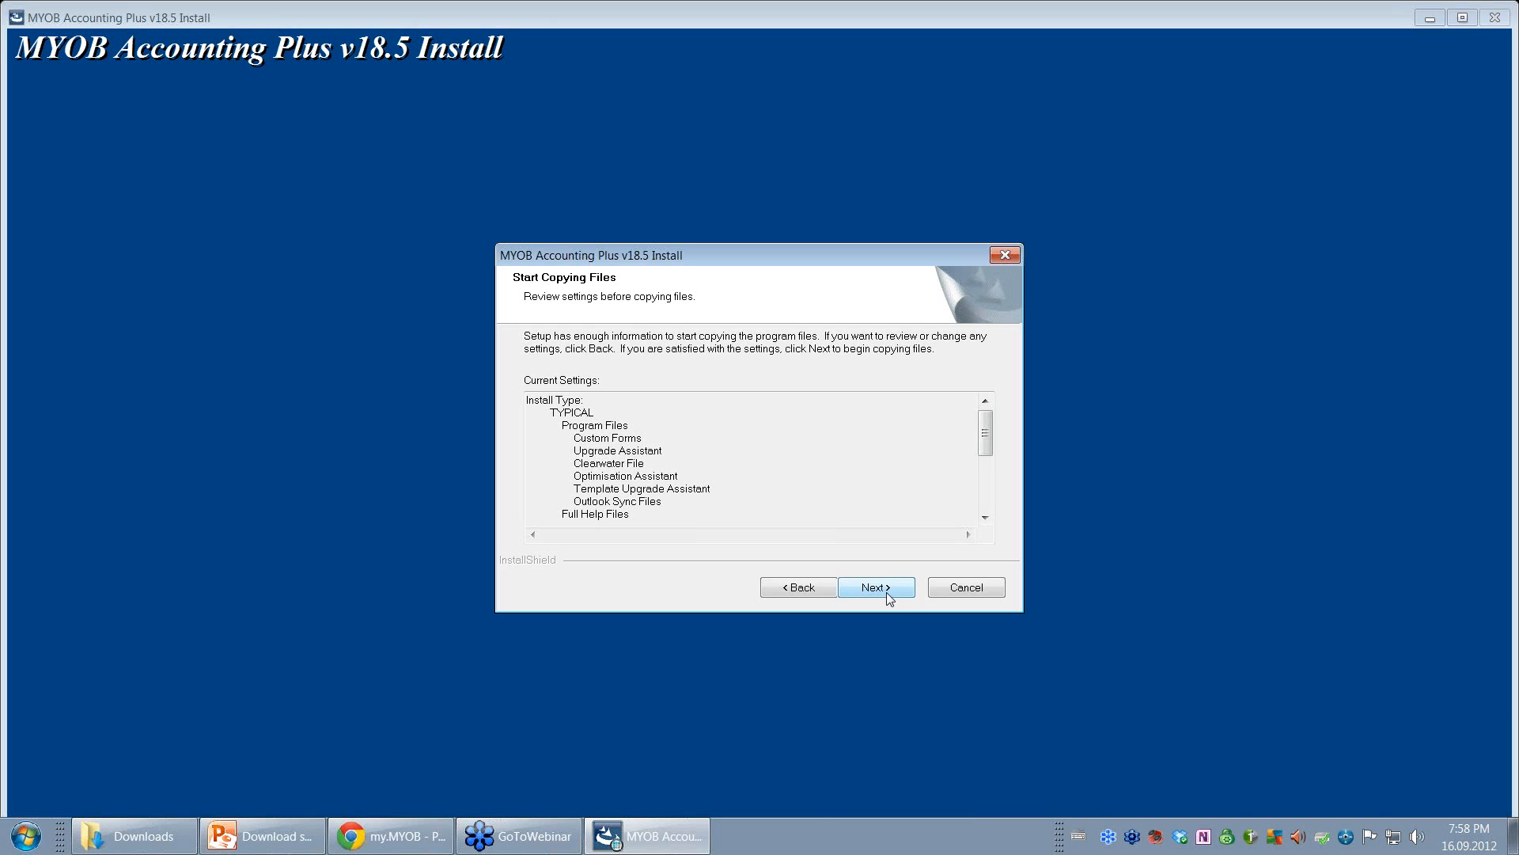
left_click(875, 588)
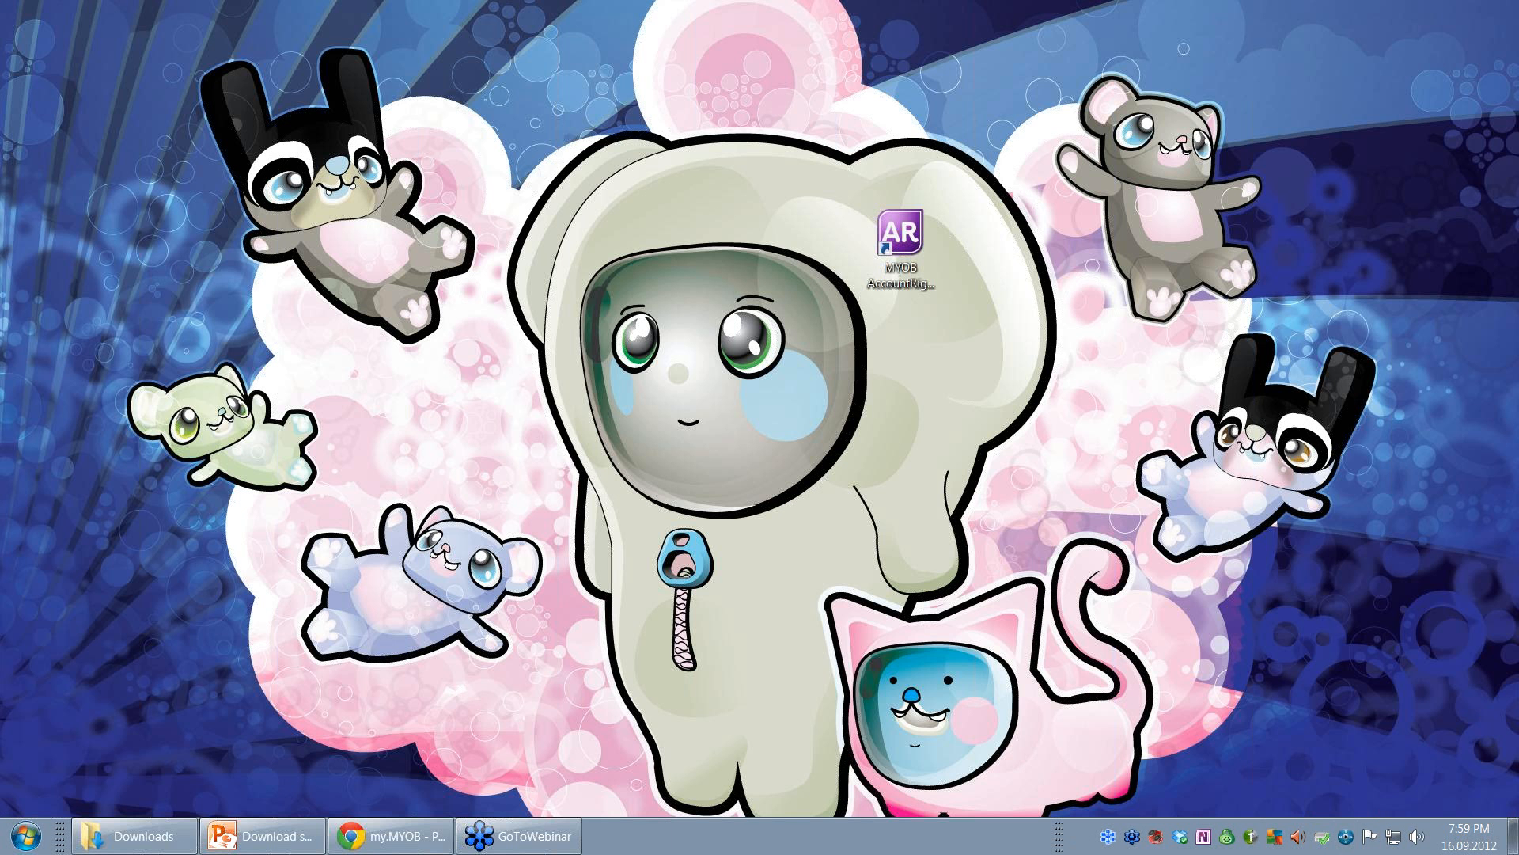
mouse_move(897, 326)
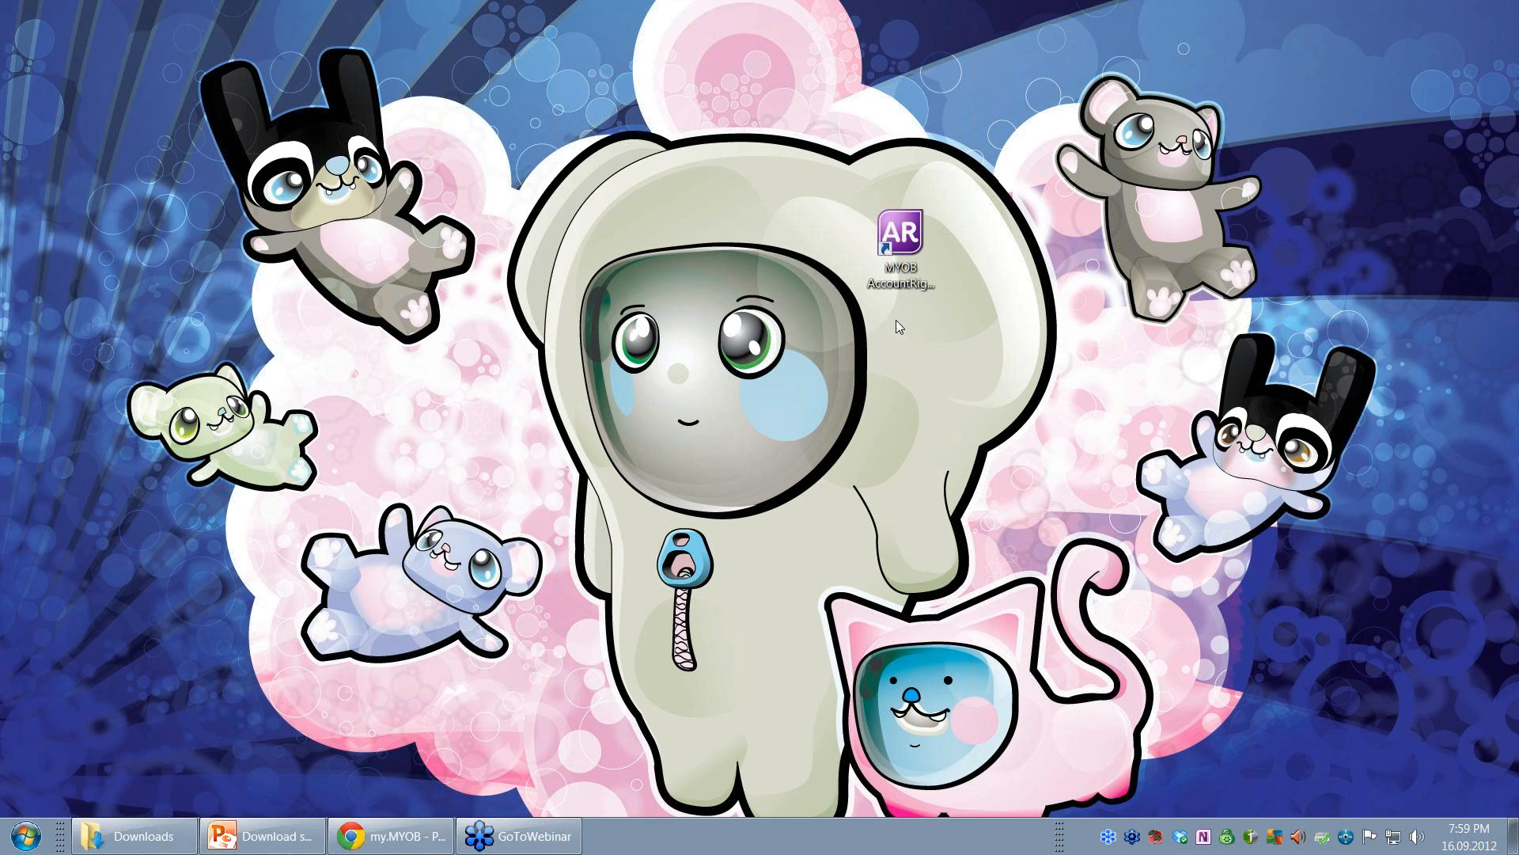
mouse_move(813, 271)
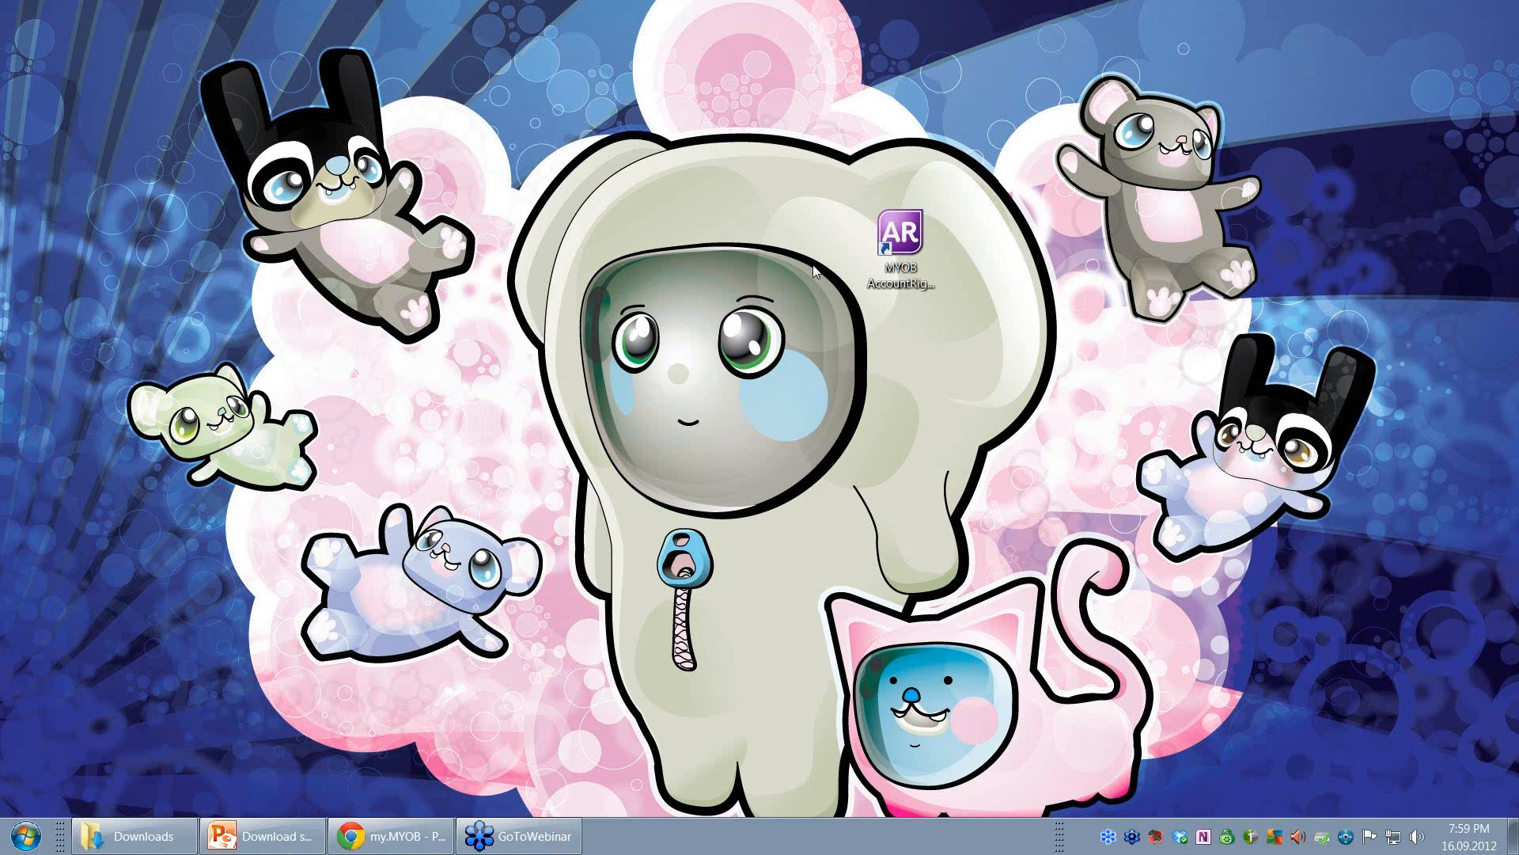
mouse_move(160, 707)
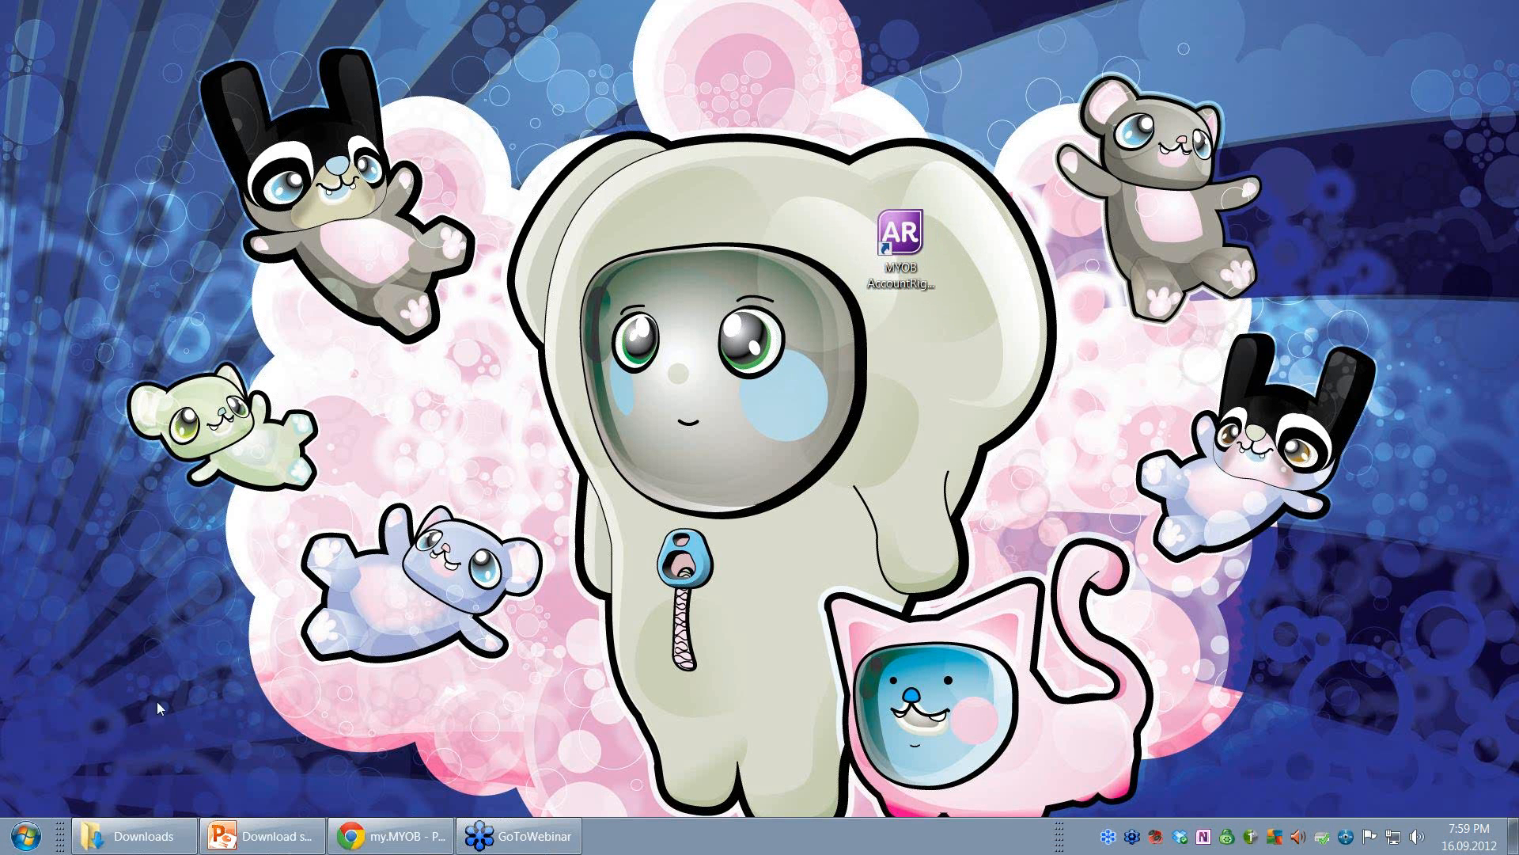
mouse_move(19, 839)
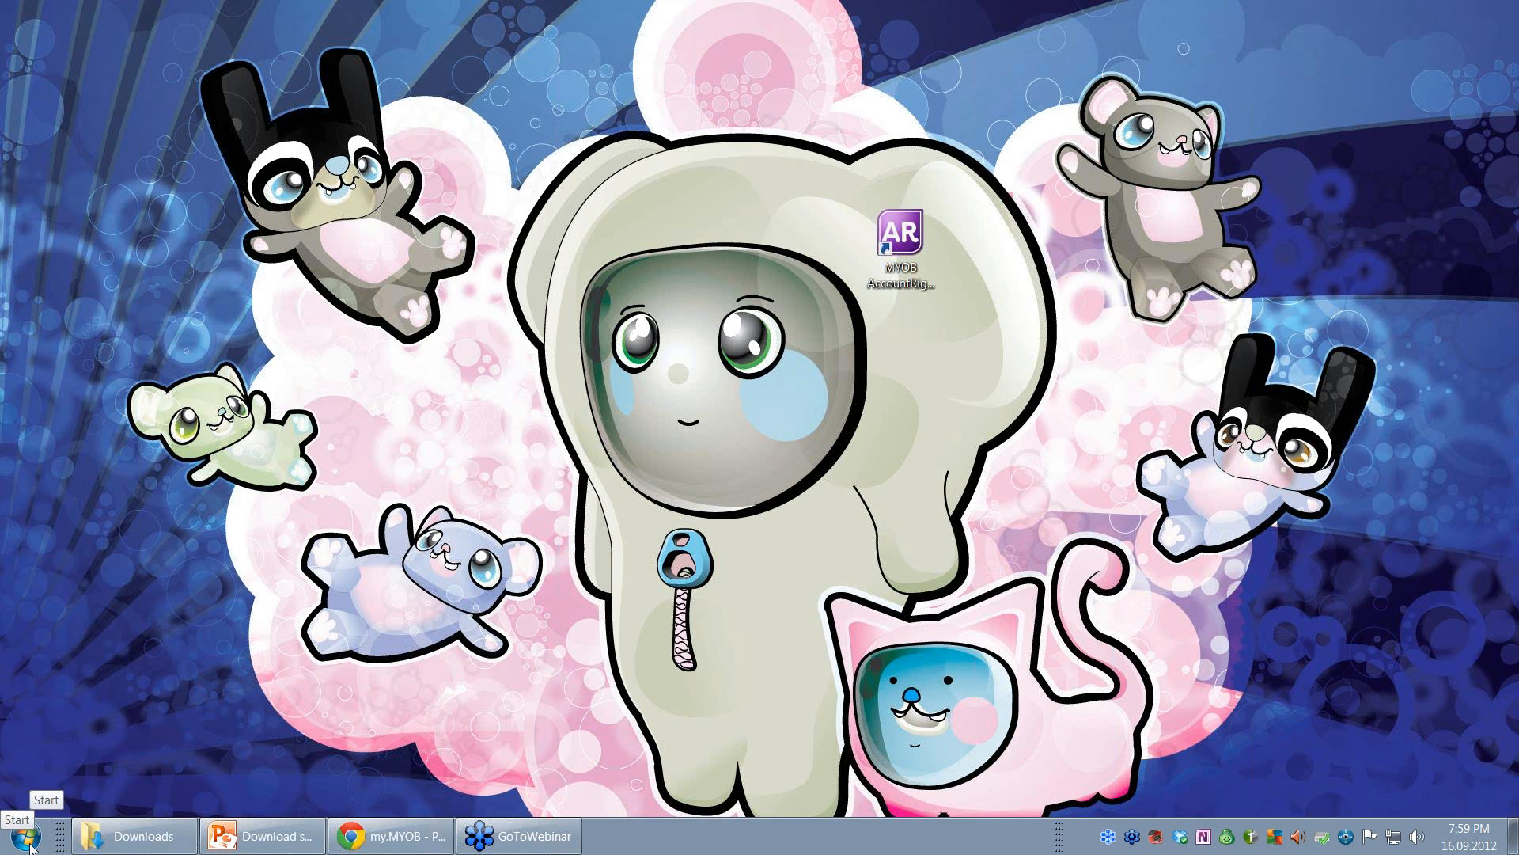
left_click(21, 836)
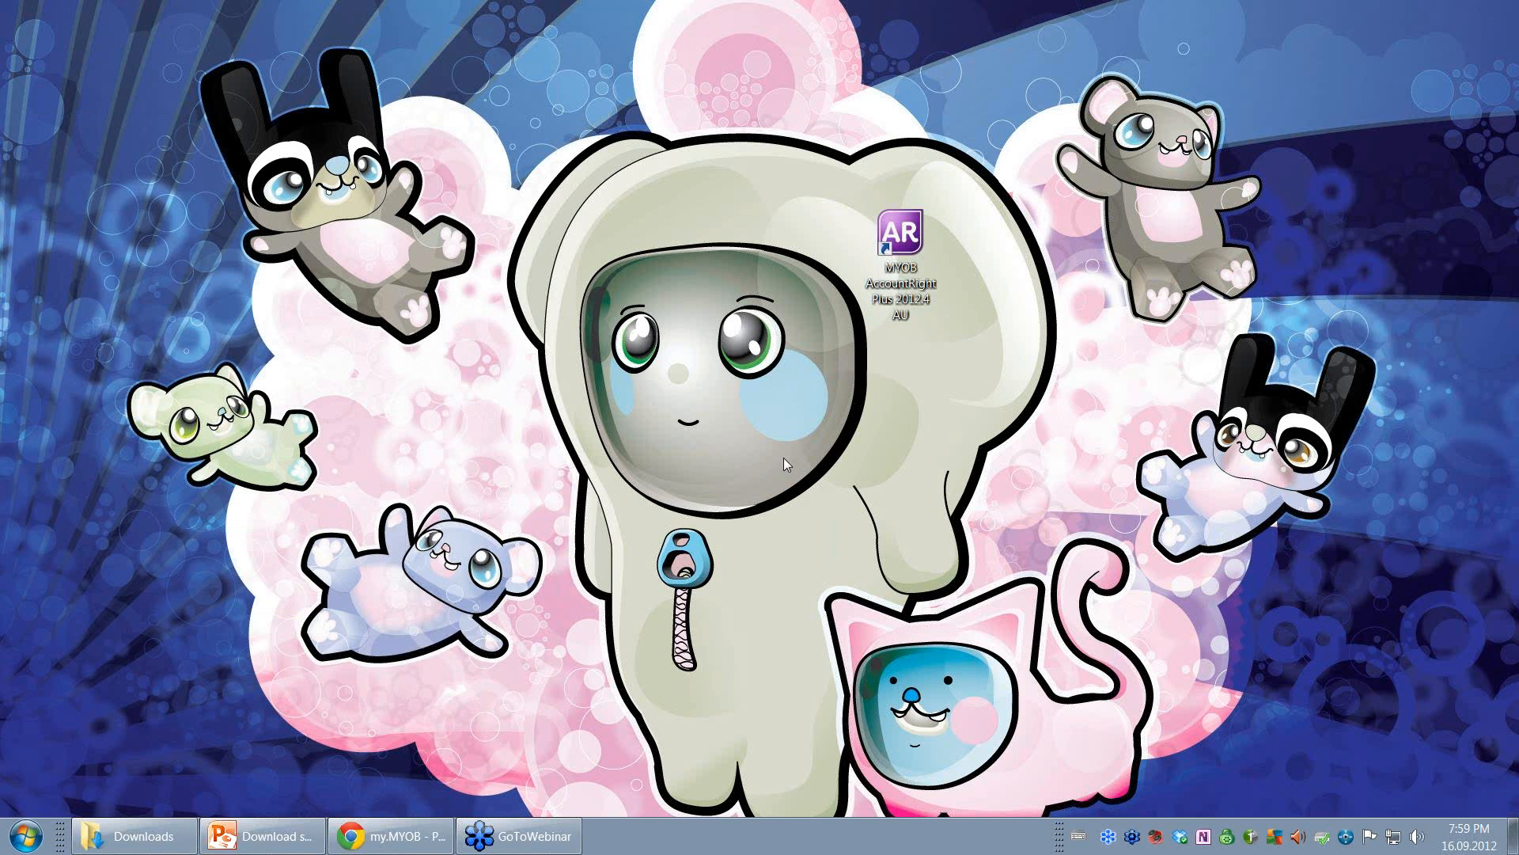
mouse_move(388, 818)
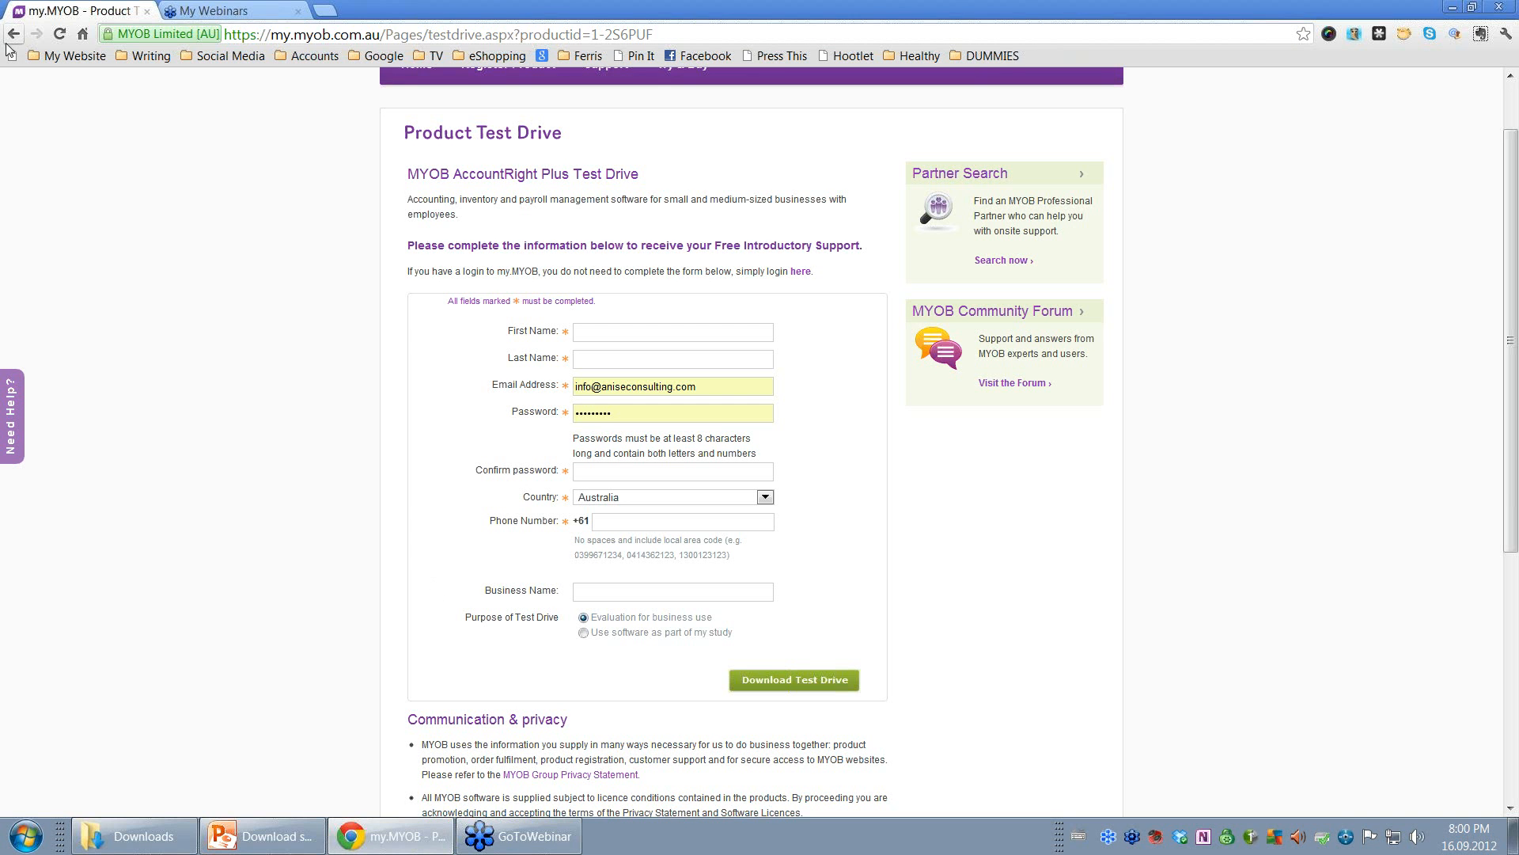
- Go back twice from the test-drive pages to the MYOB Australia homepage
left_click(14, 33)
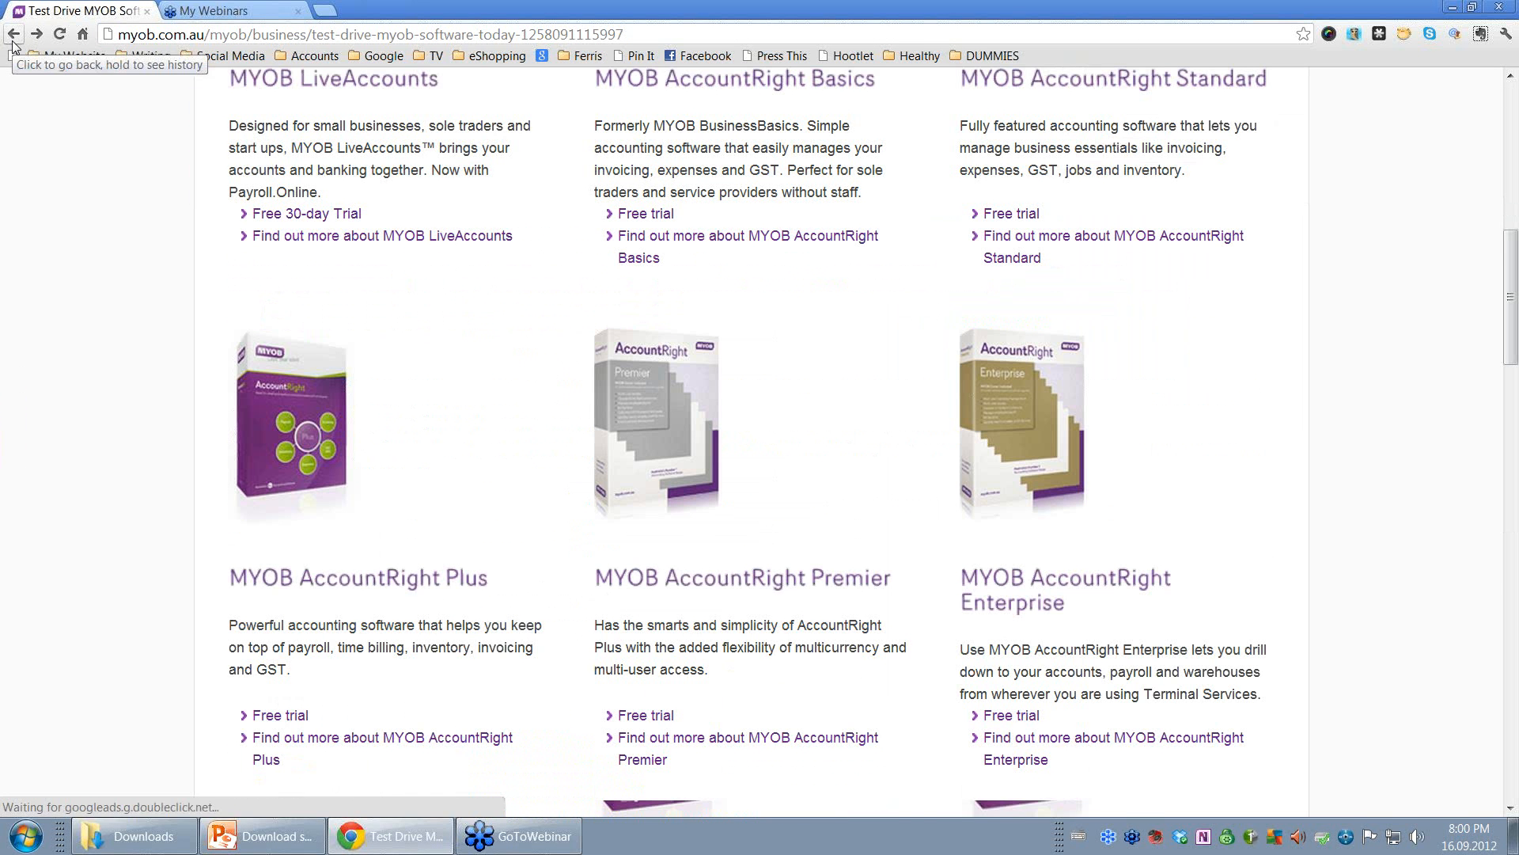
left_click(14, 34)
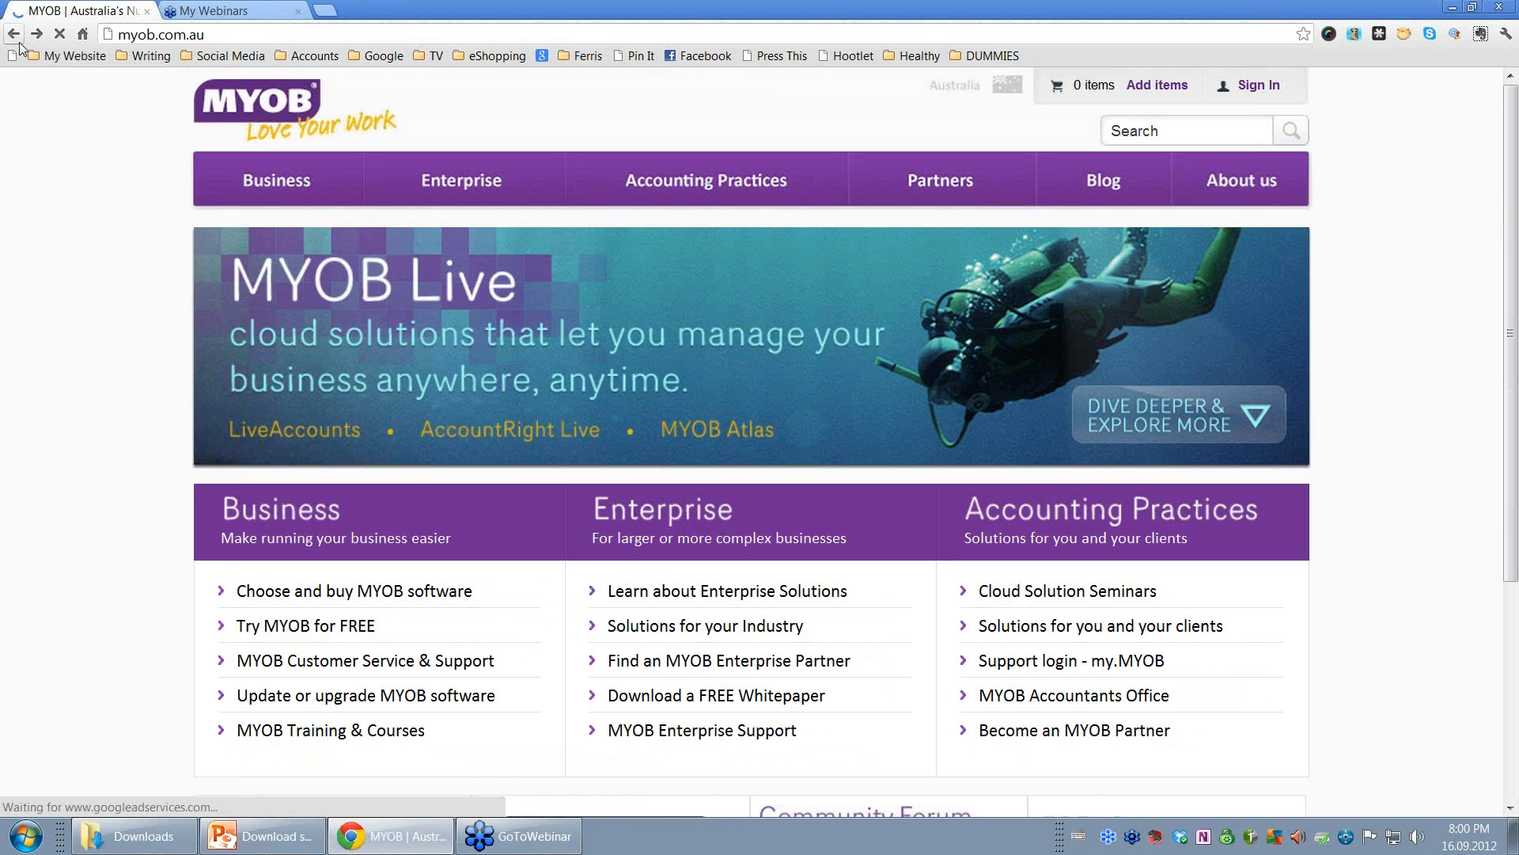
mouse_move(14, 33)
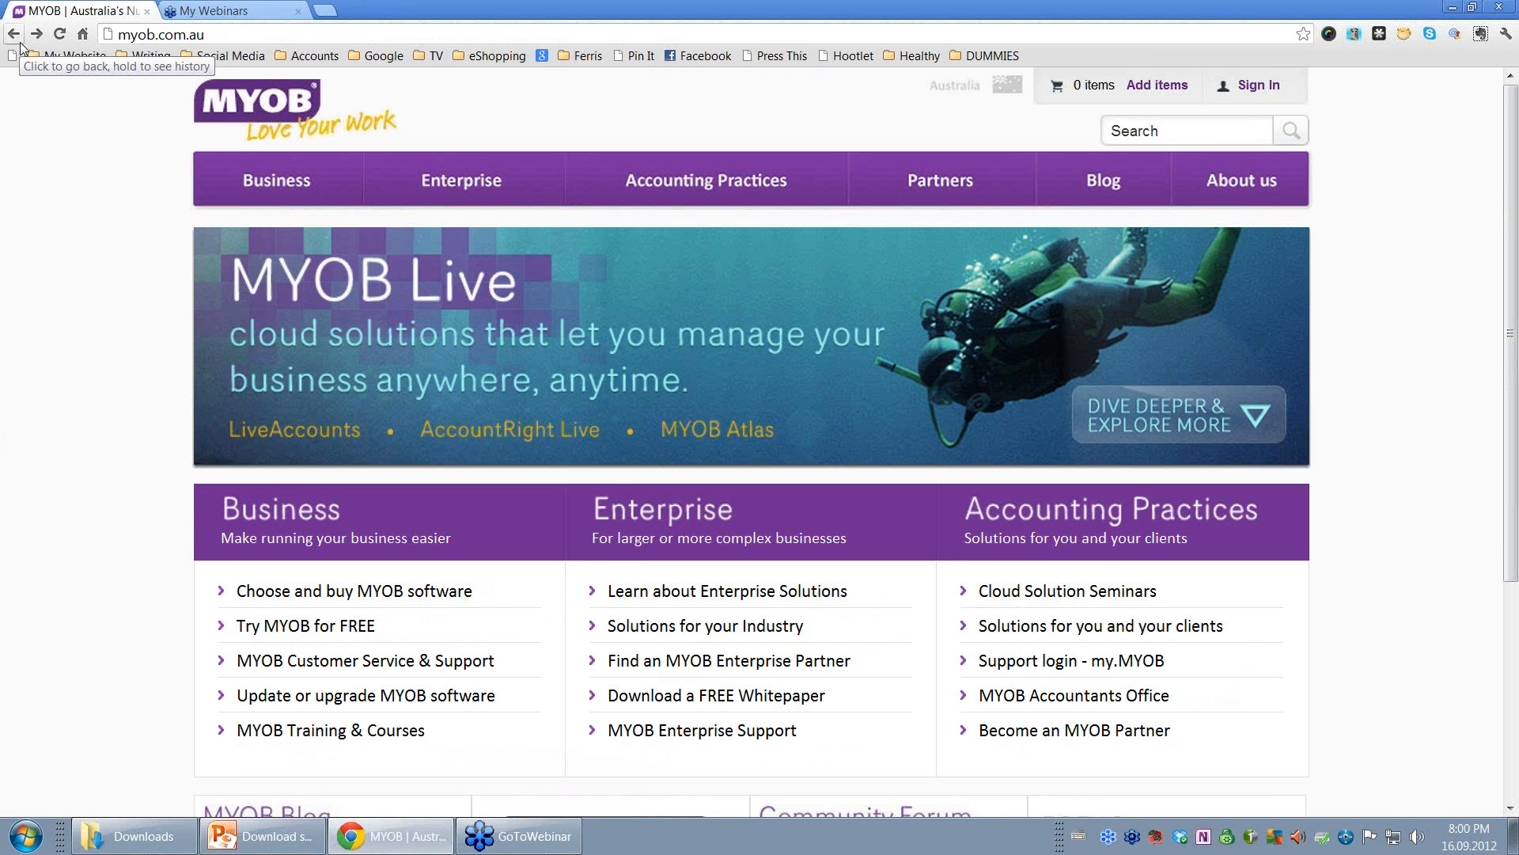
mouse_move(77, 9)
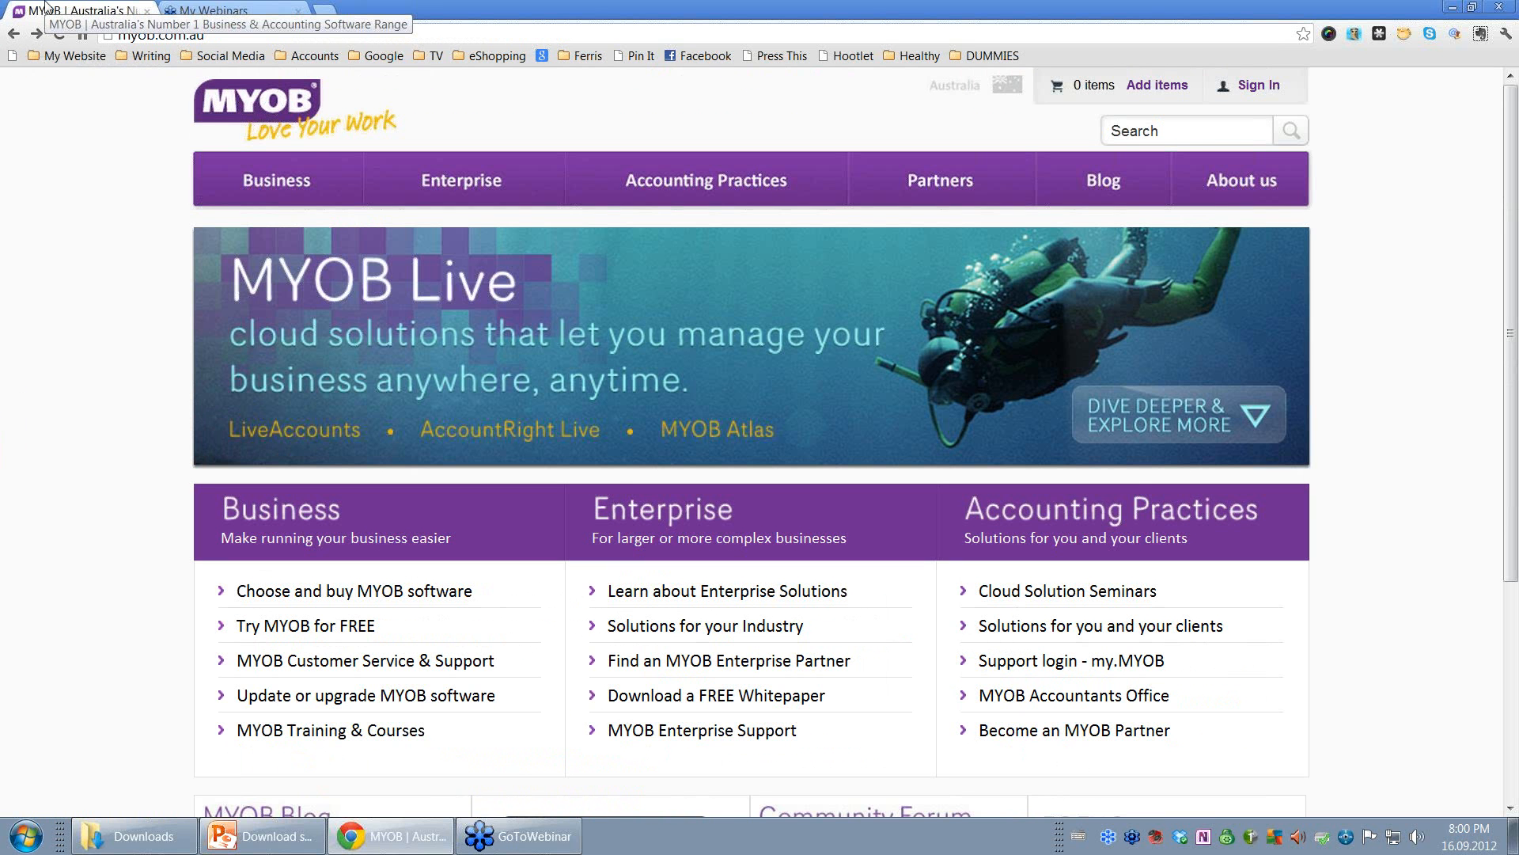